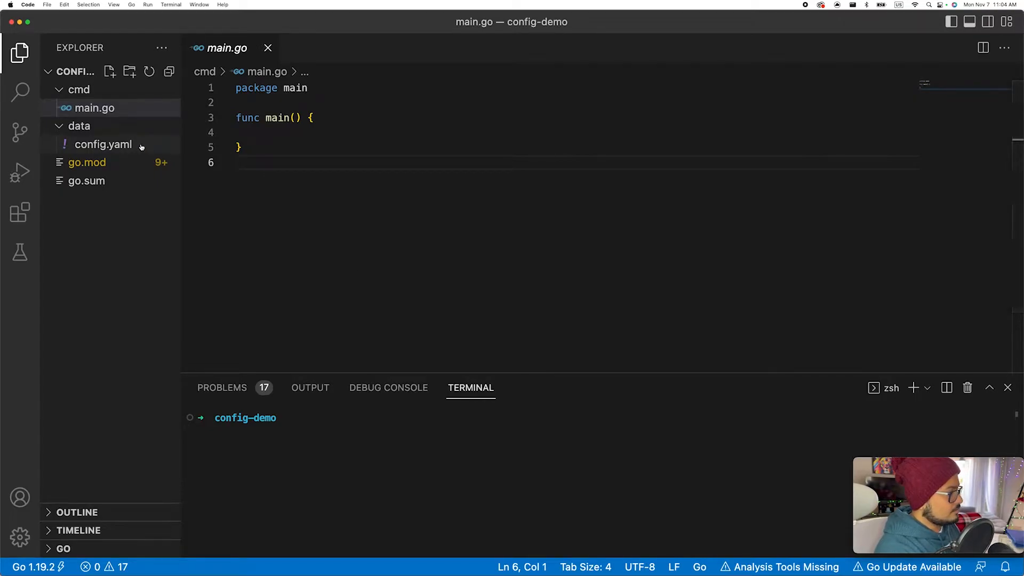
mouse_move(83, 152)
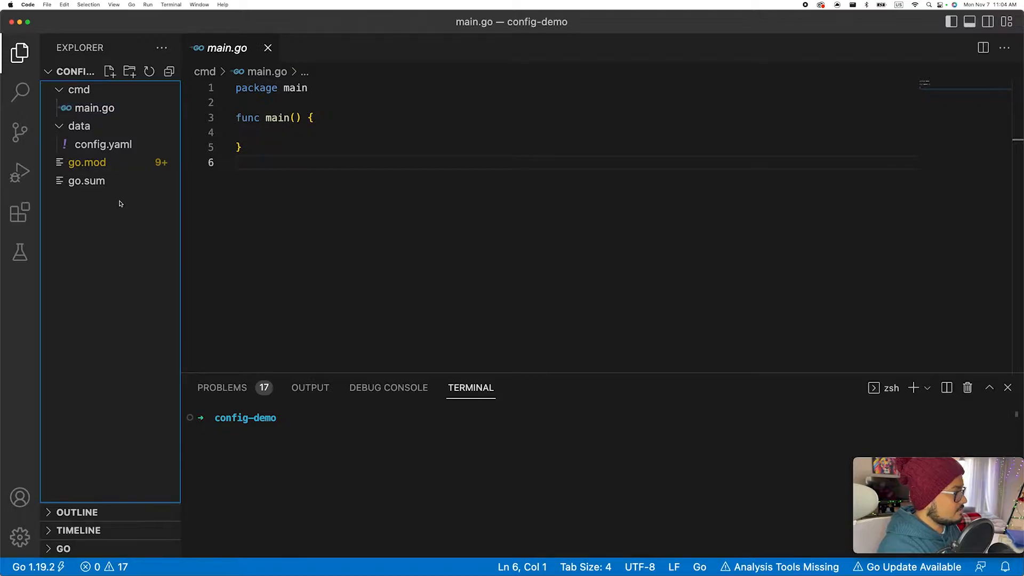
Open config.yaml, showing environment dev and server localhost on port 9090
left_click(94, 108)
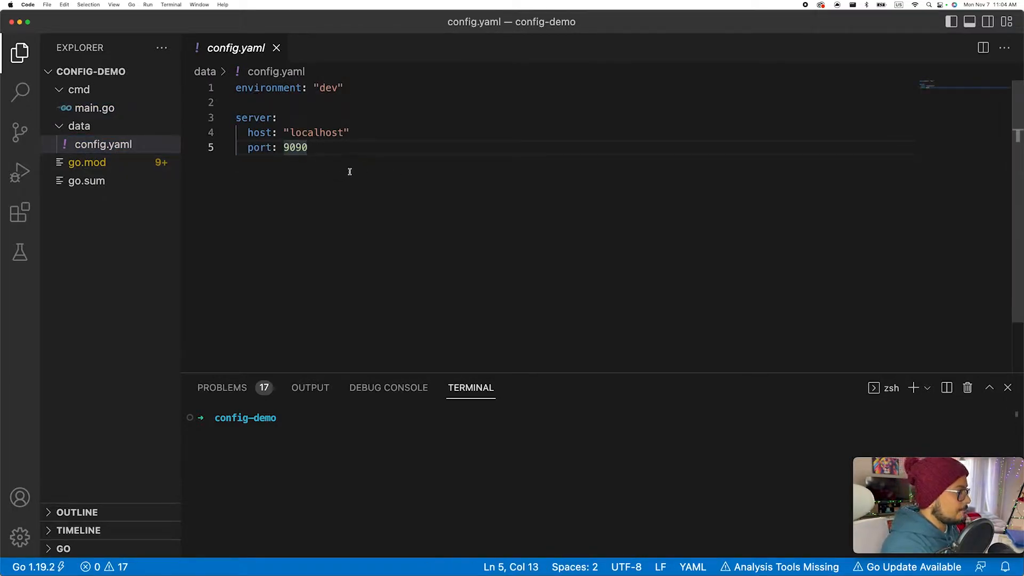
mouse_move(114, 110)
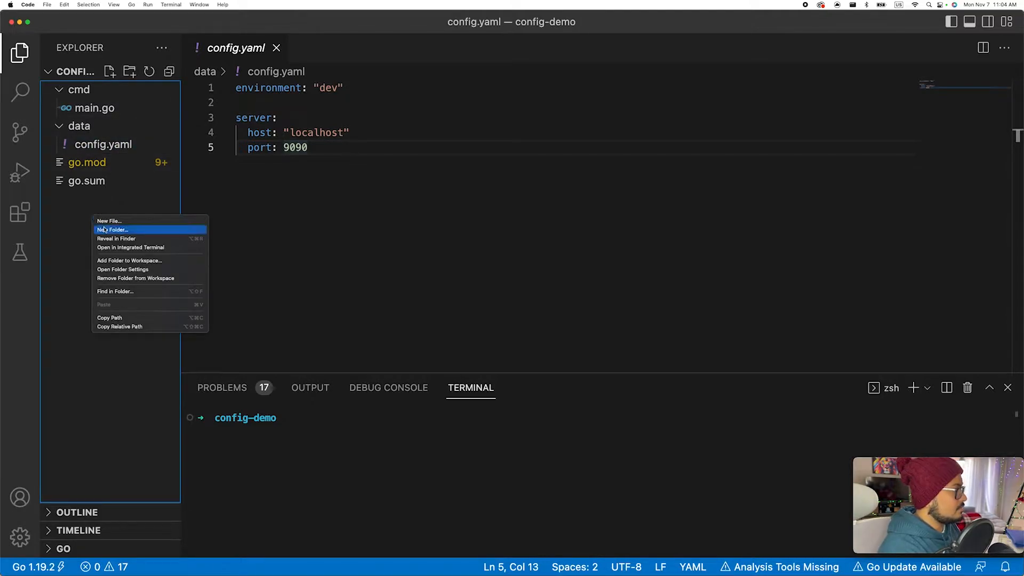
Create a config folder with a config.go file declaring package config
left_click(112, 229)
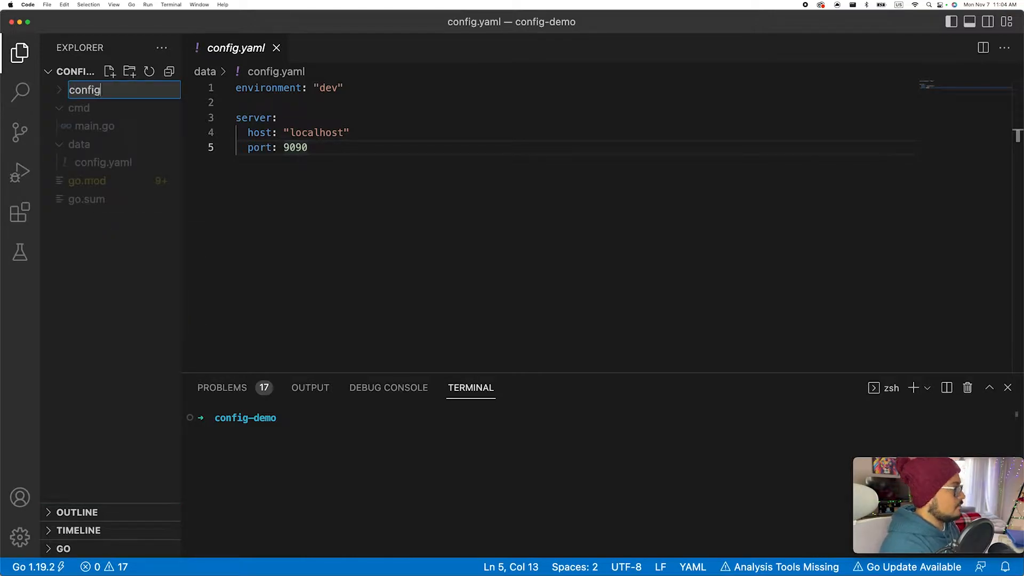
right_click(83, 126)
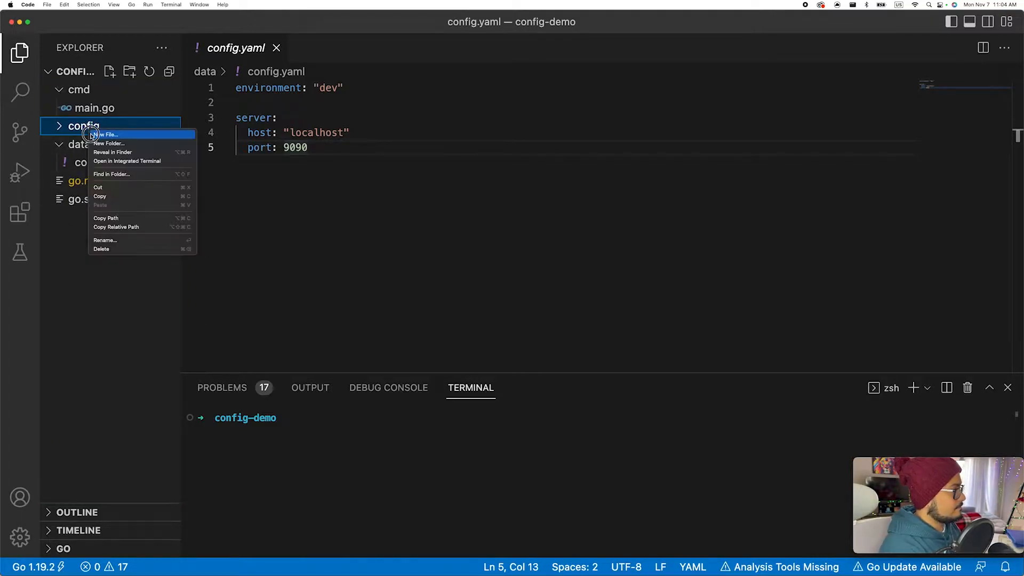
left_click(107, 134)
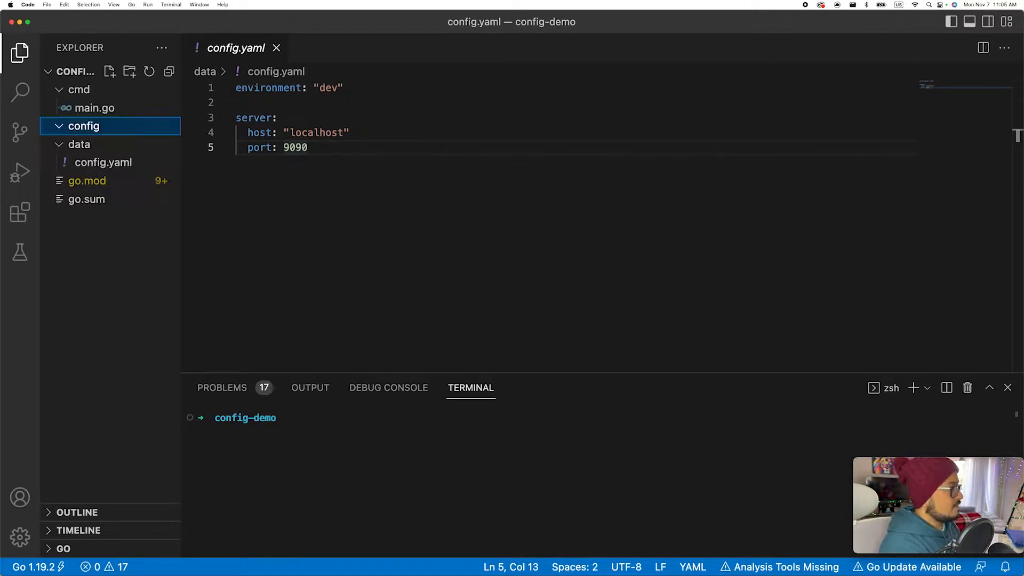
left_click(89, 144)
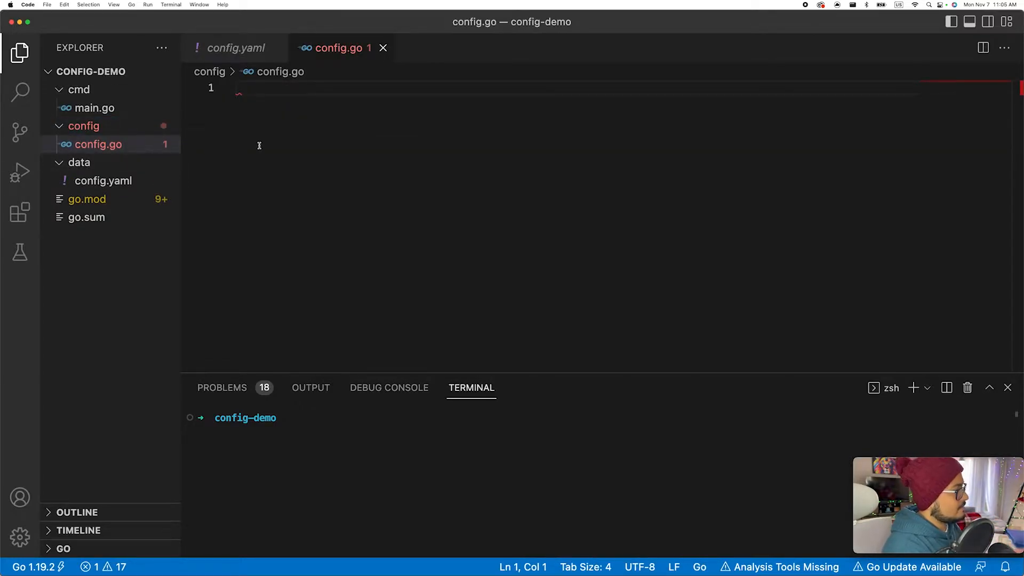
type("package")
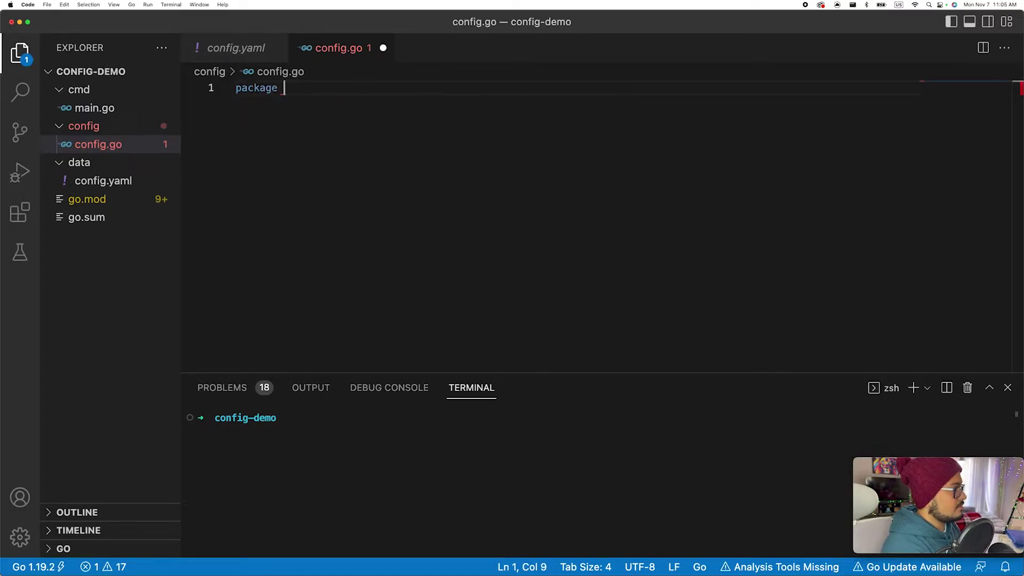
type("config")
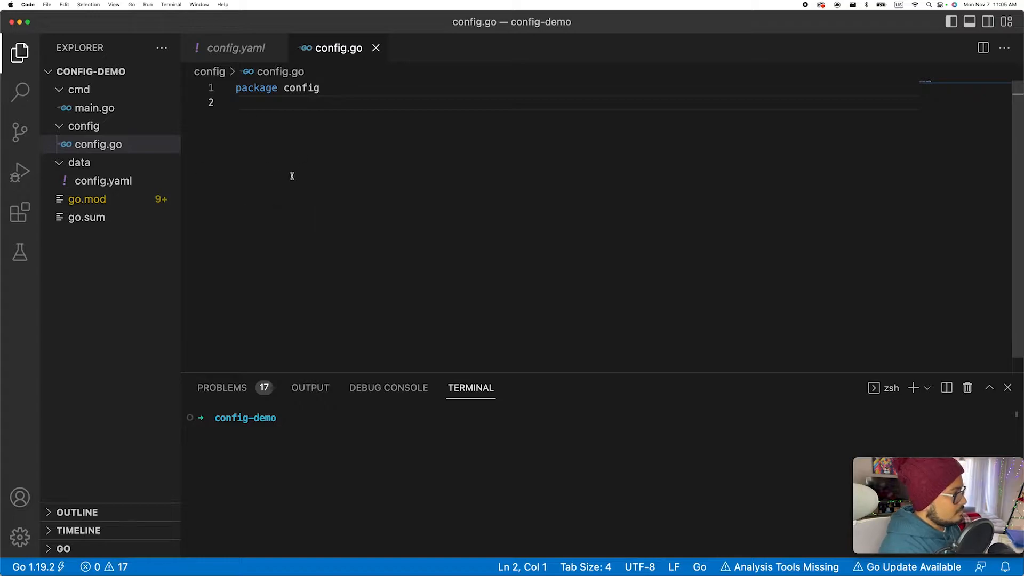
mouse_move(297, 185)
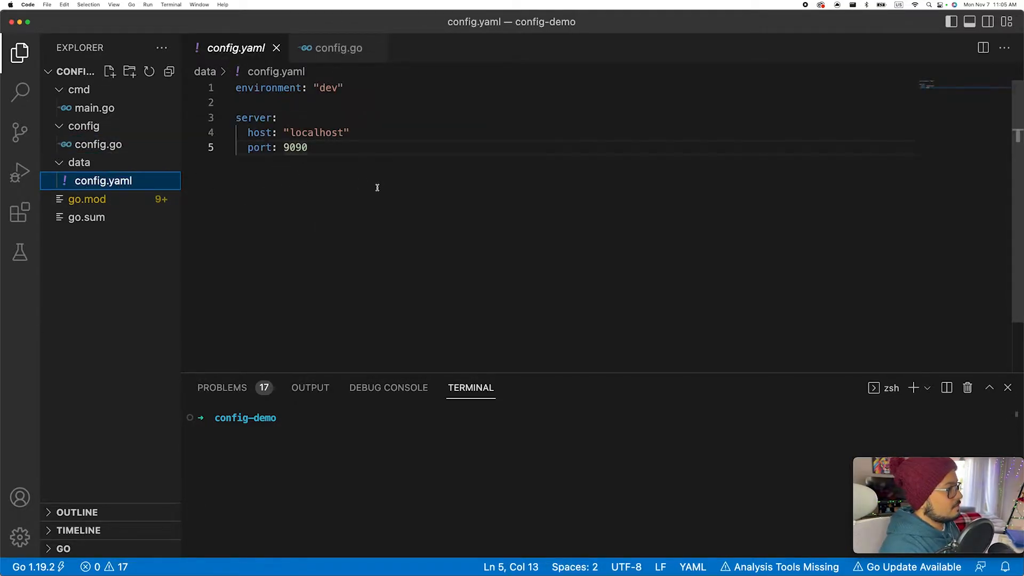
Declare a Configuration struct type in config.go
key("Cmd+A")
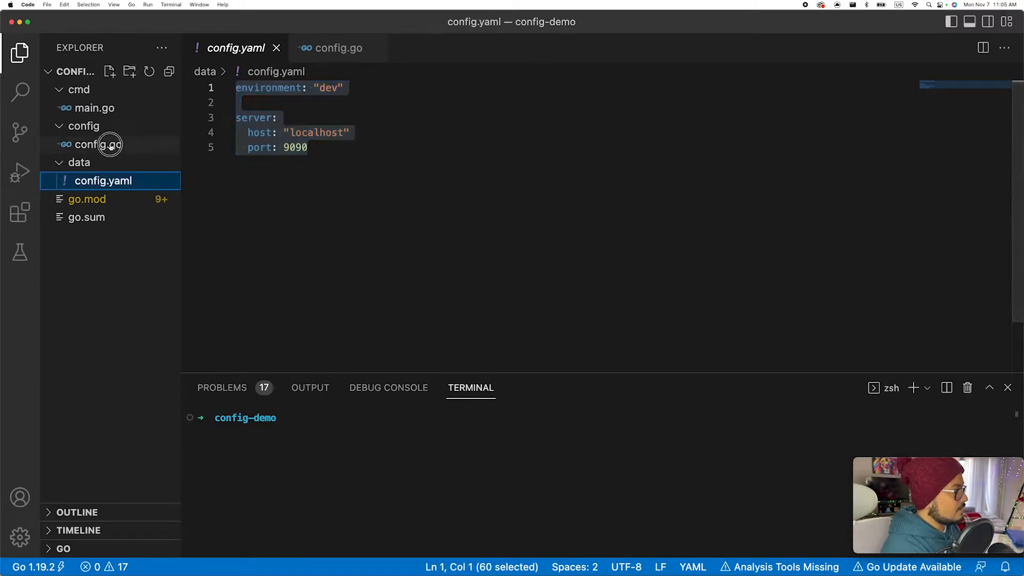
left_click(94, 144)
type("type")
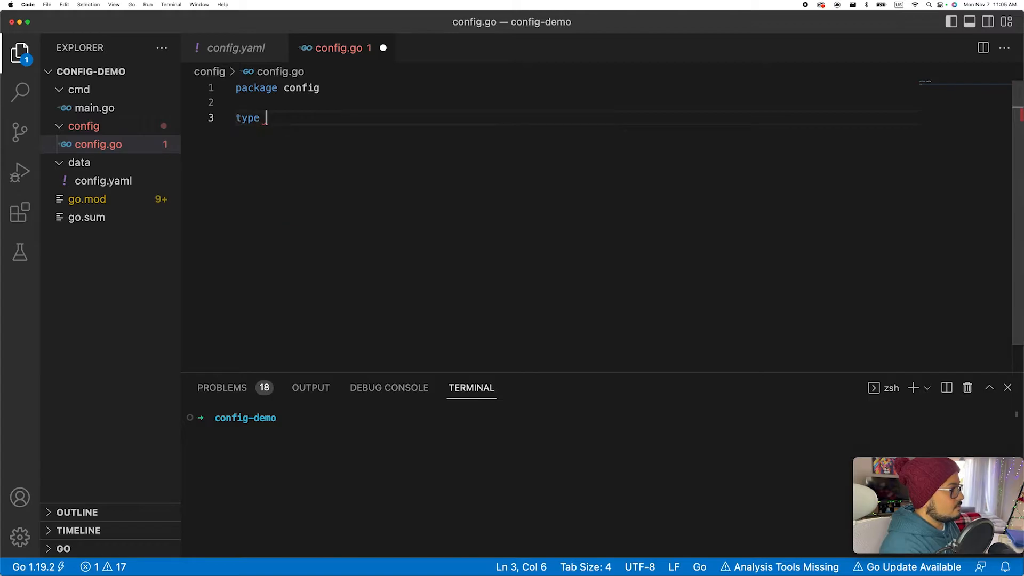
type("Configu")
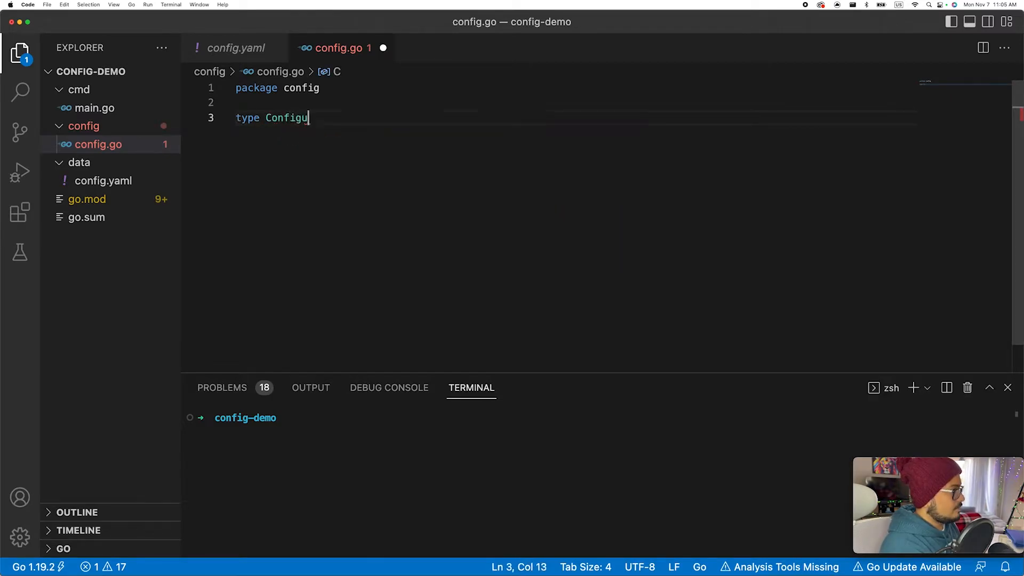
type("rations")
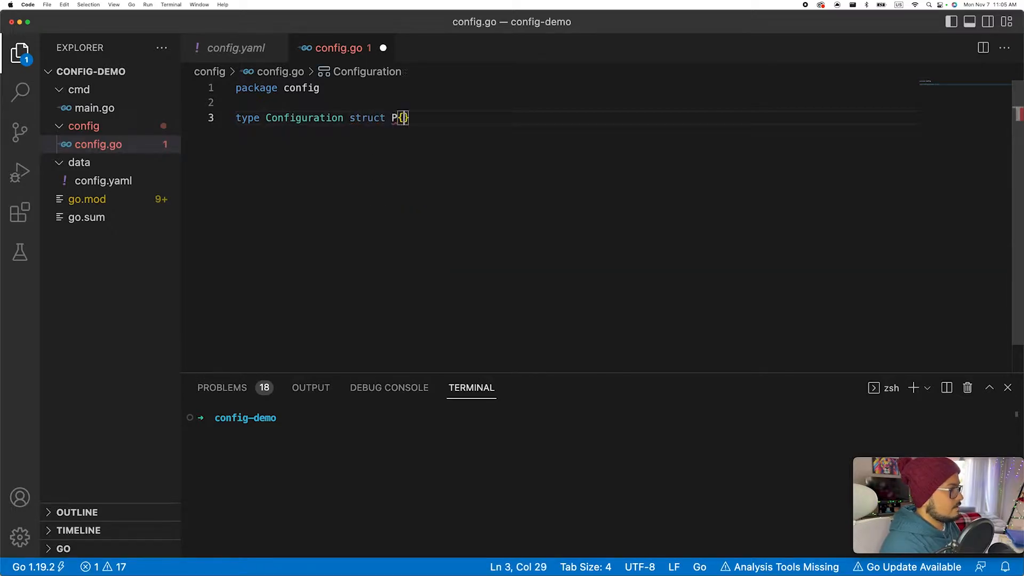
key("Backspace")
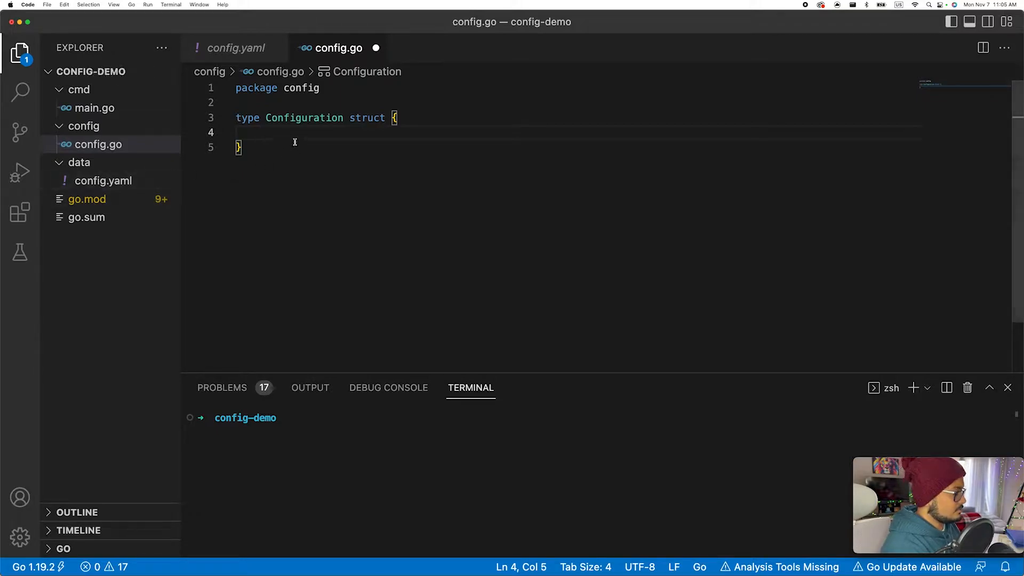
Add Environment string and a nested Server struct with Host string and Port int
type("V")
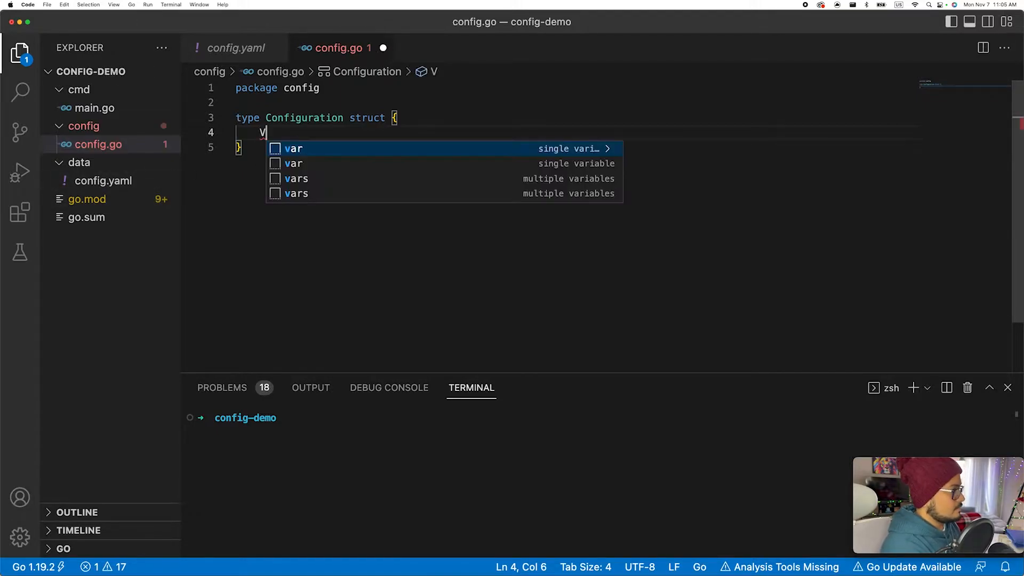
type("Envi")
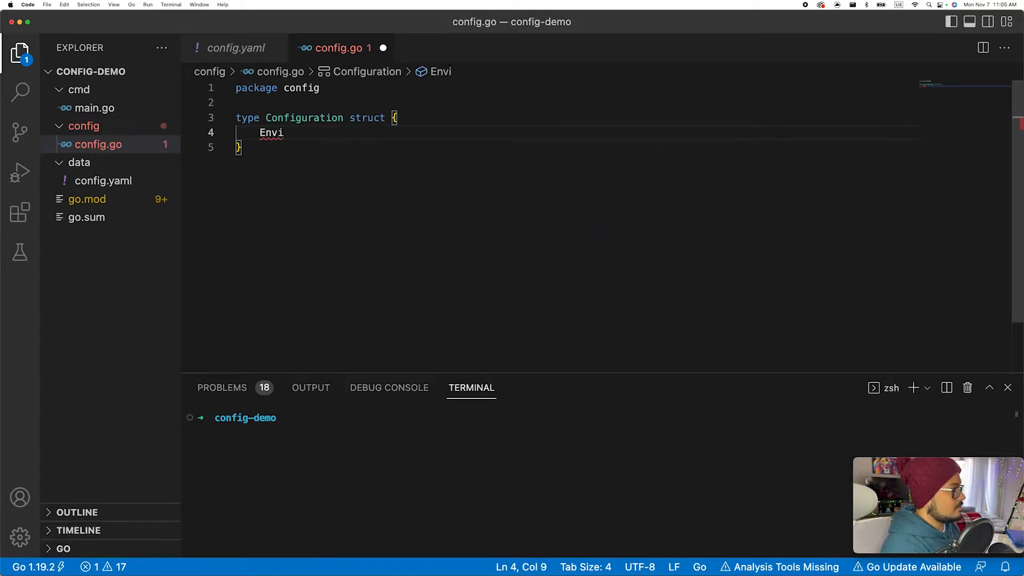
type("ronme")
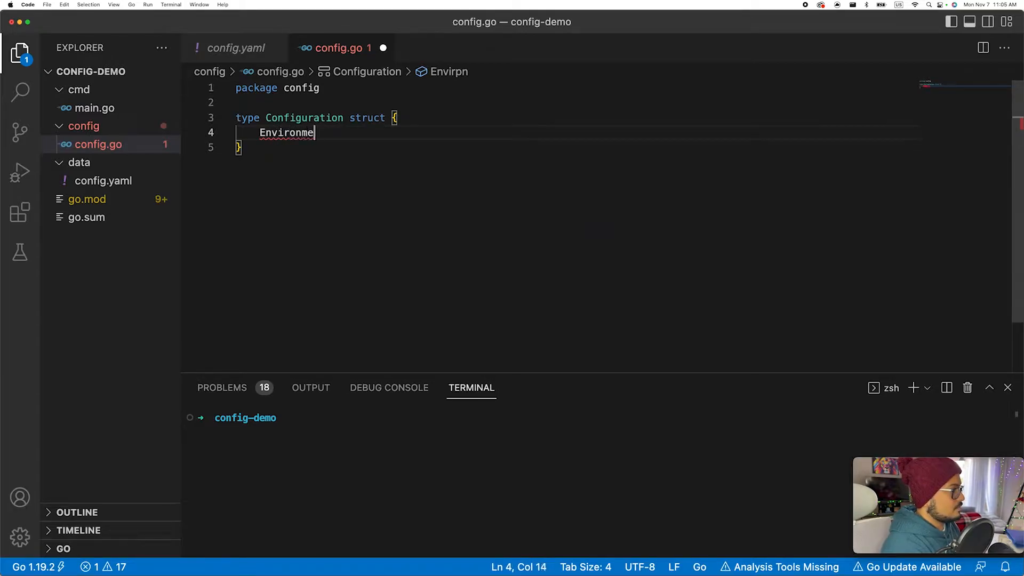
type("nt string")
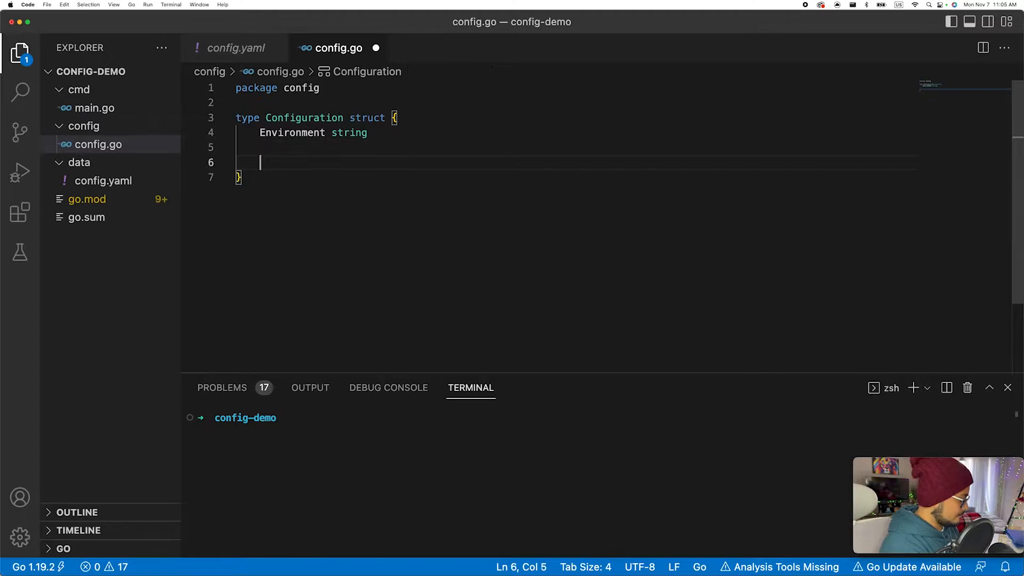
type("Server")
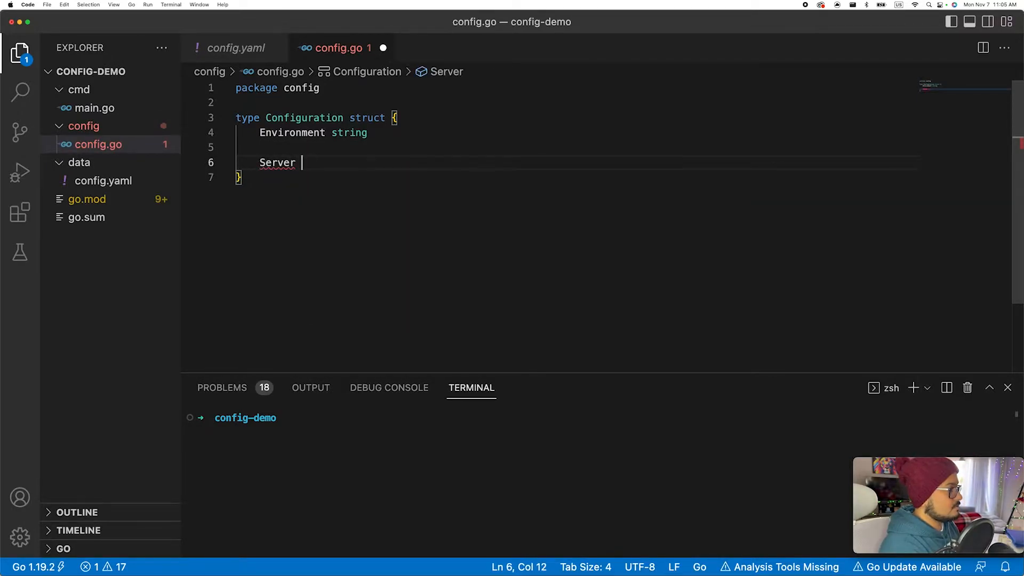
type("struct {}")
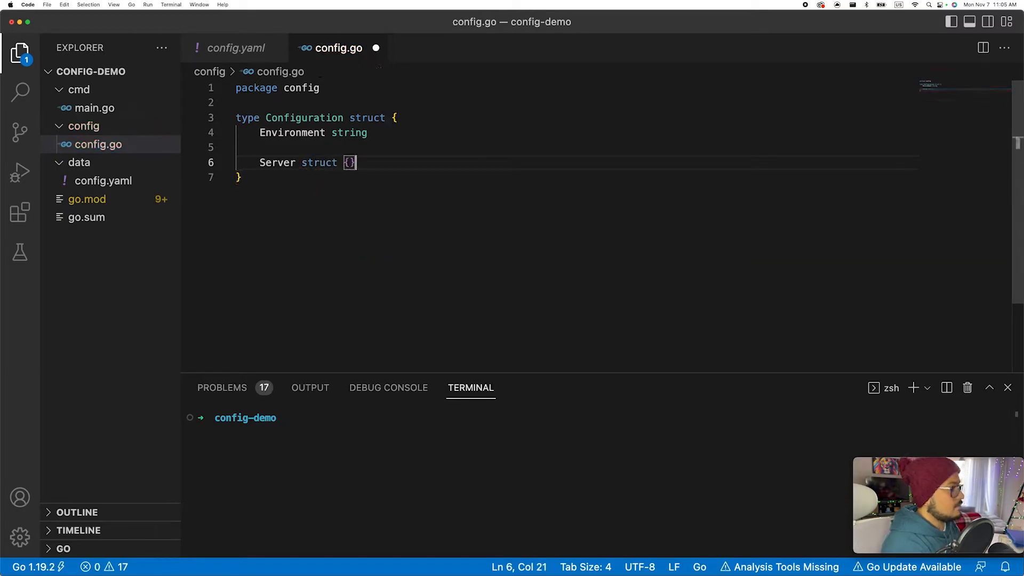
type("Hoas")
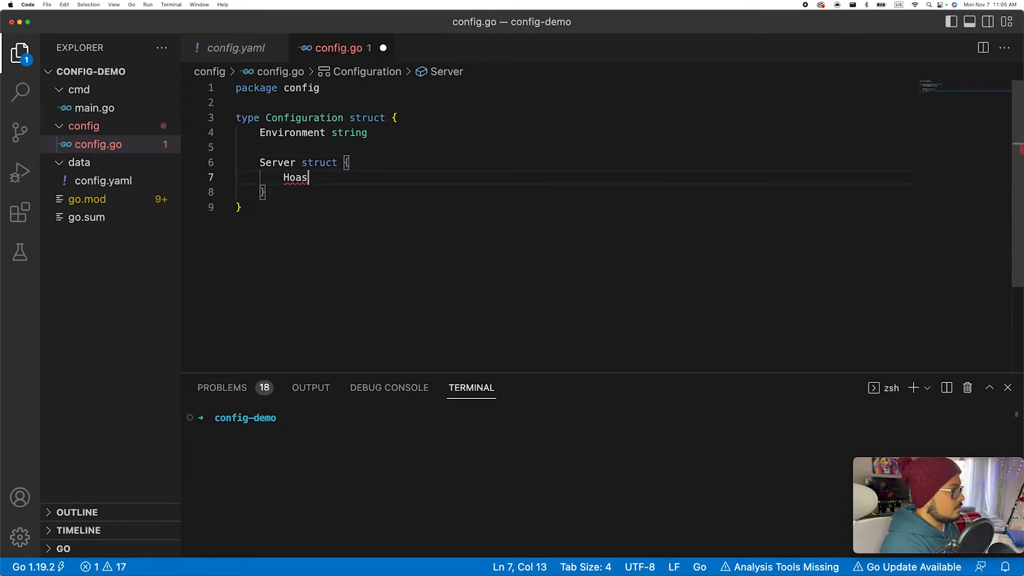
type("Host string")
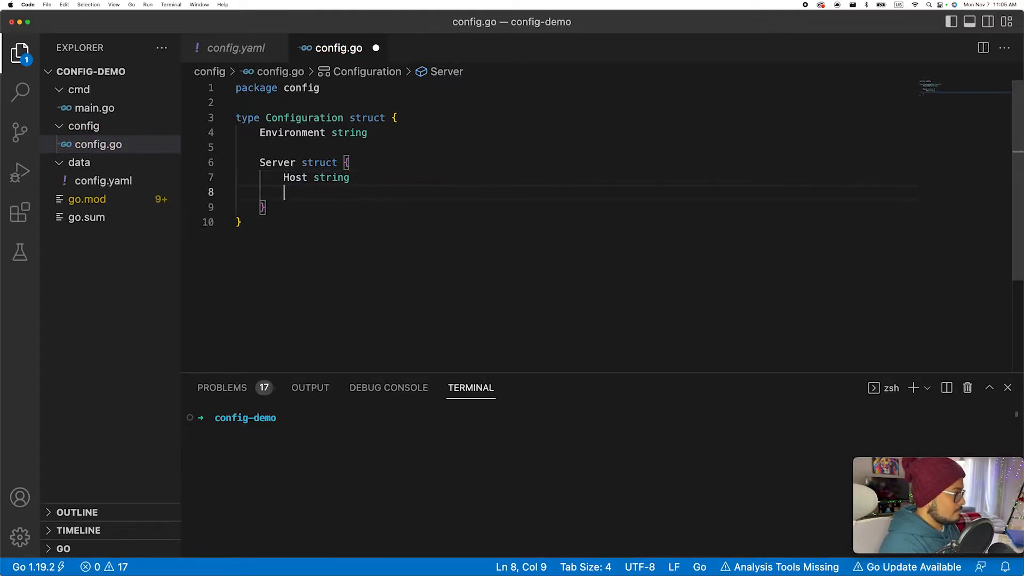
type("Port int")
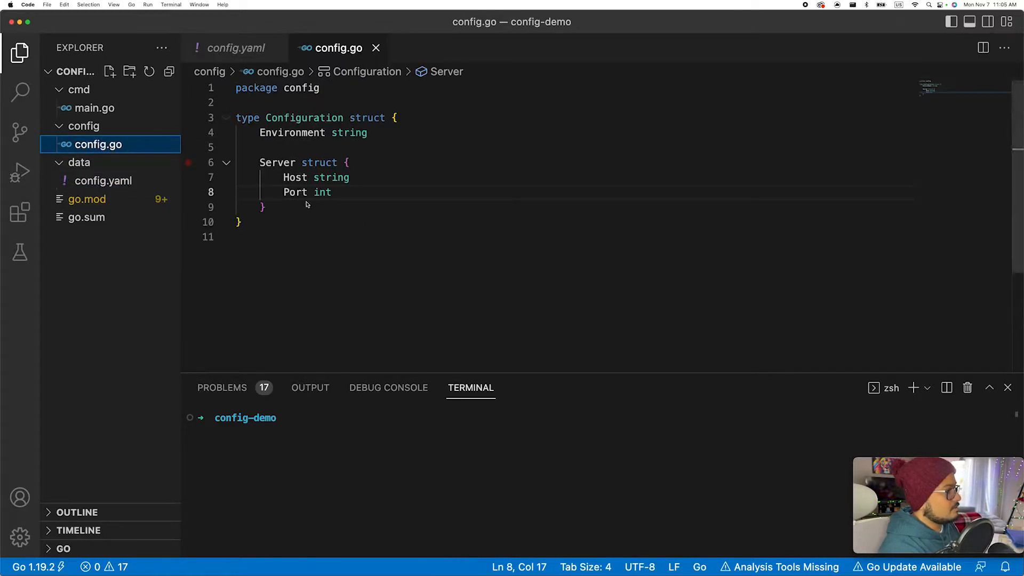
Begin func LoadConfiguration() in config.go, declaring config as *Configuration
type("func")
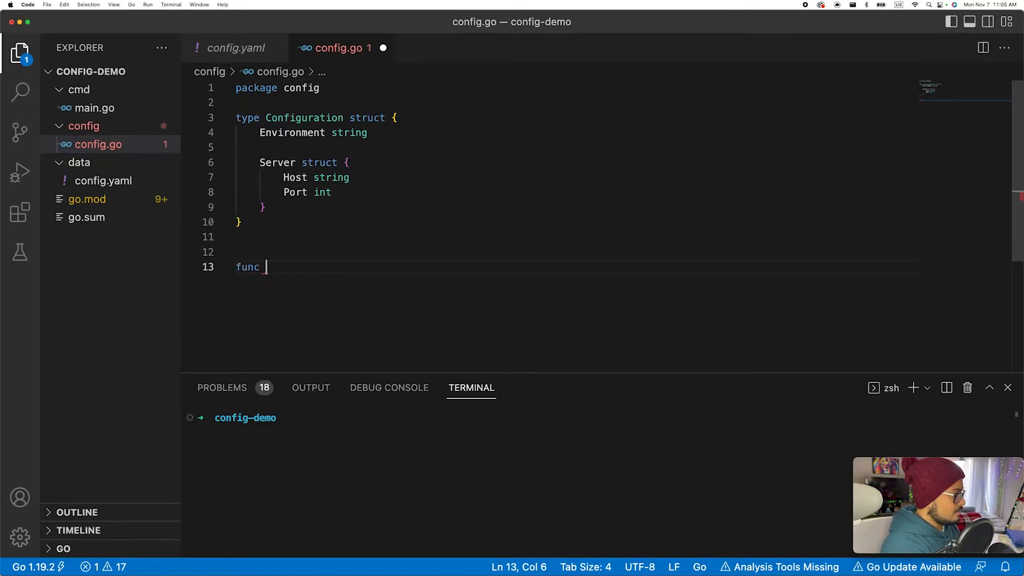
type("loa")
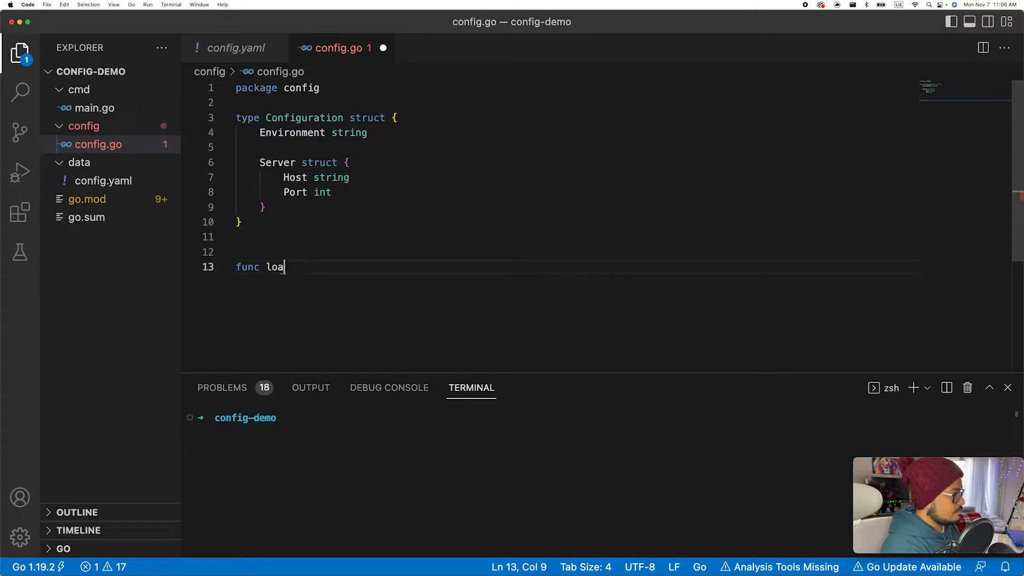
type("LoadConf")
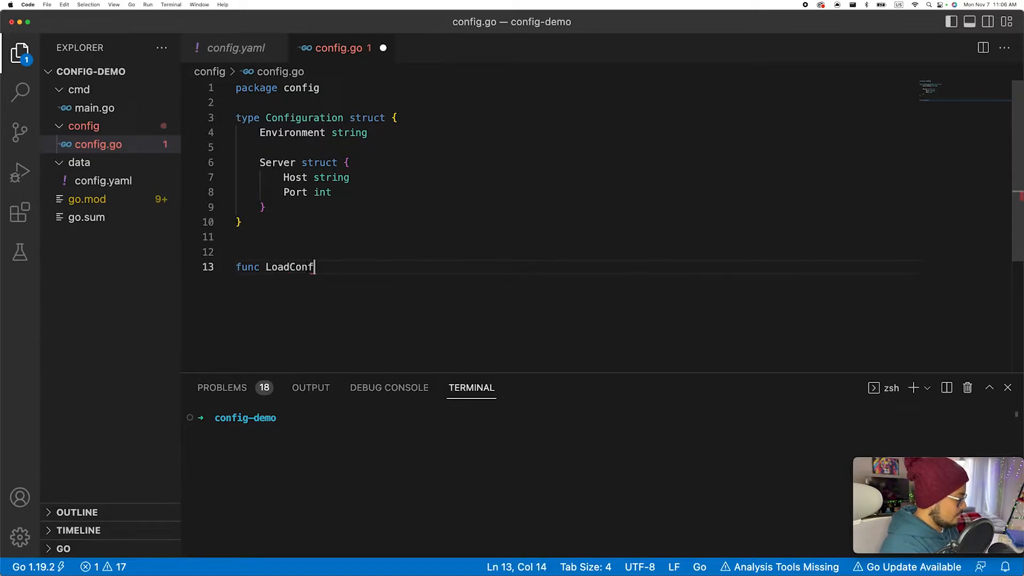
type("iguration")
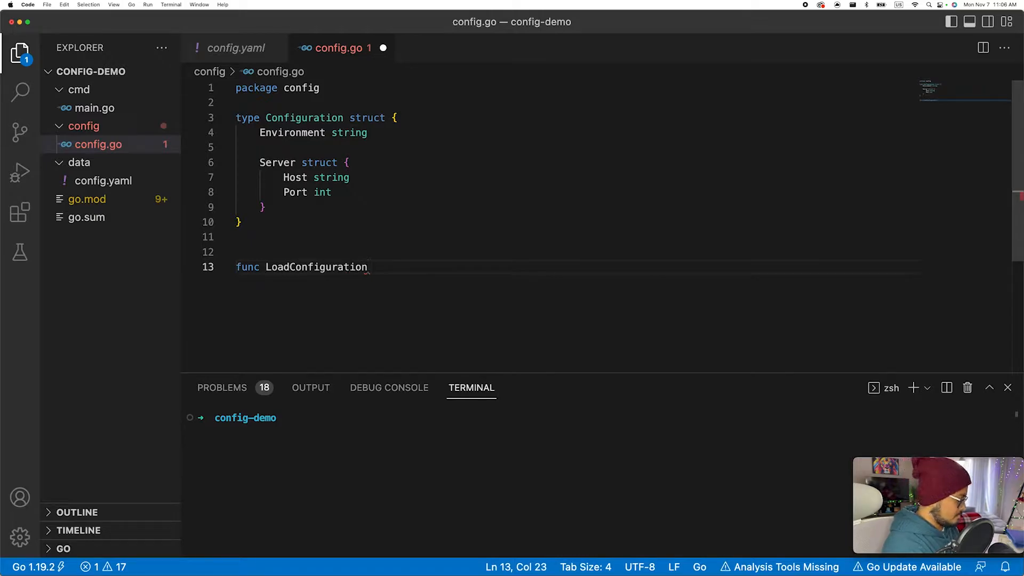
type("(){")
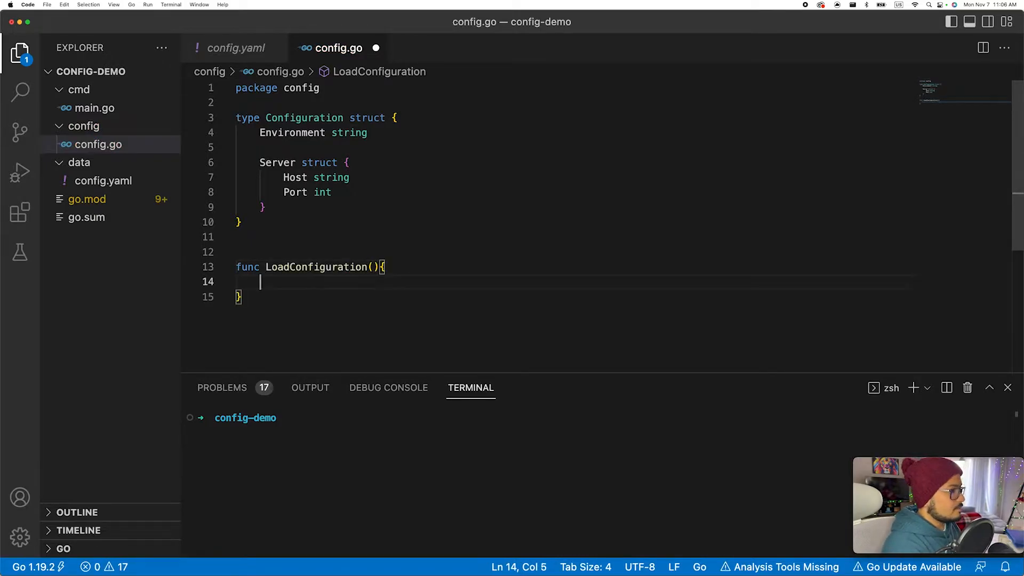
type("var config")
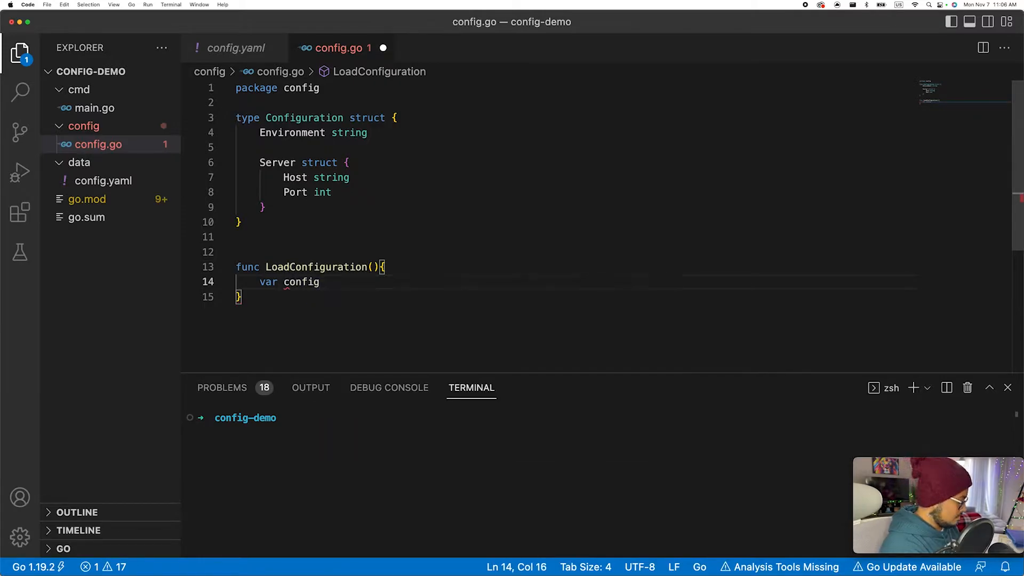
type("*Configuration")
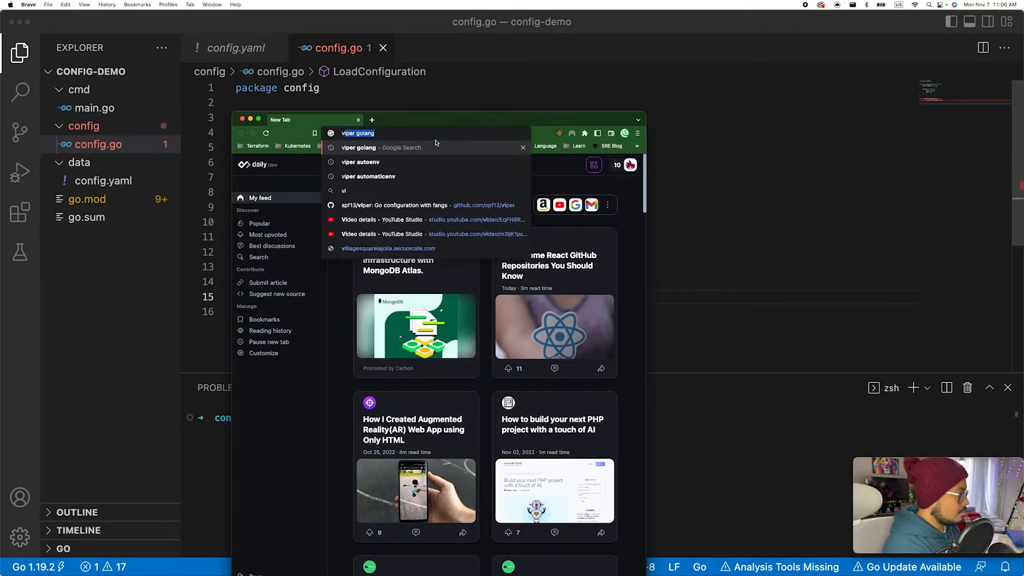
Search 'viper golang' and open the spf13/viper GitHub README to its install command
left_click(358, 133)
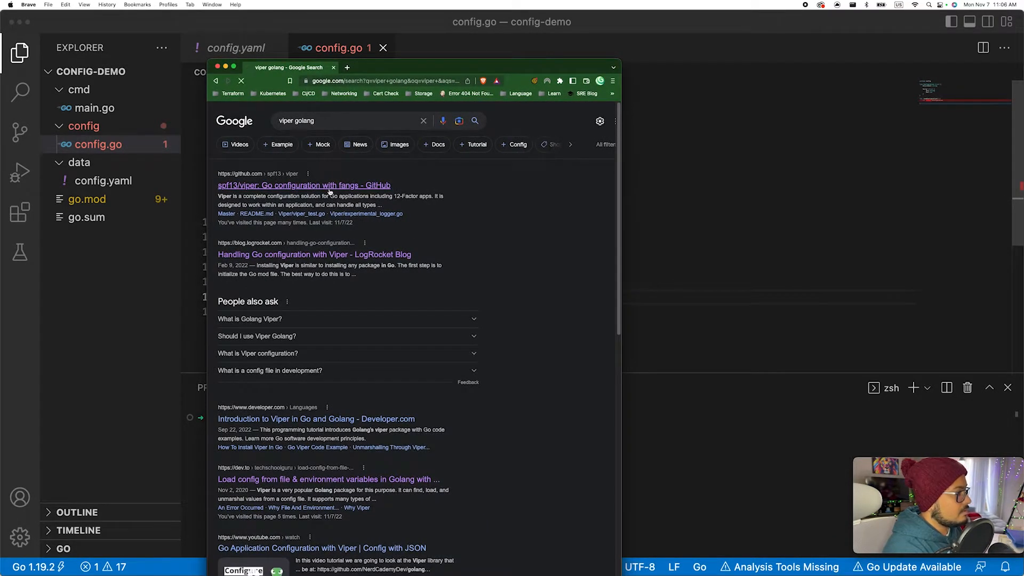
left_click(304, 185)
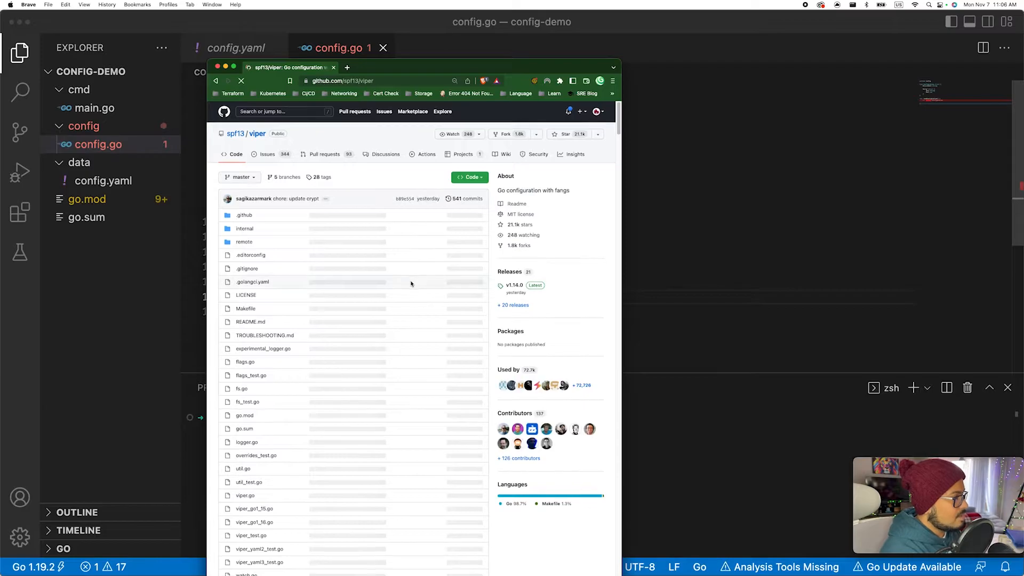
scroll("down", 3)
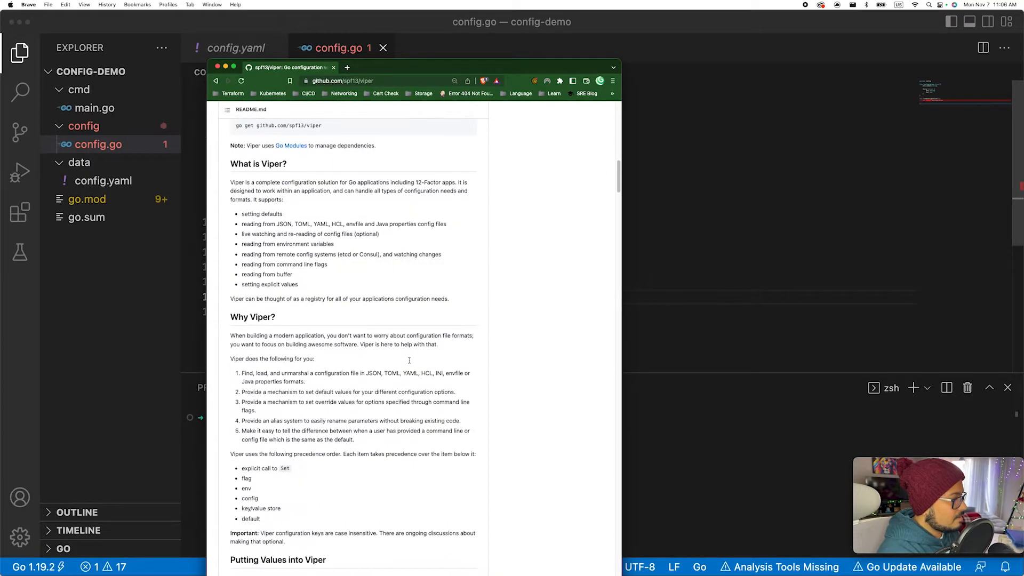
scroll("up", 3)
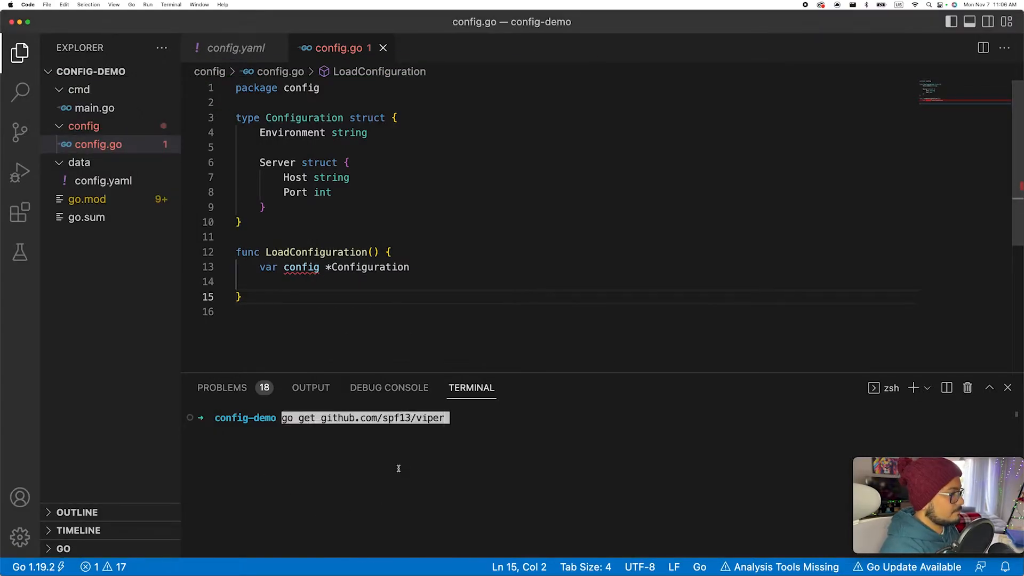
Install viper with go get github.com/spf13/viper
key("Enter")
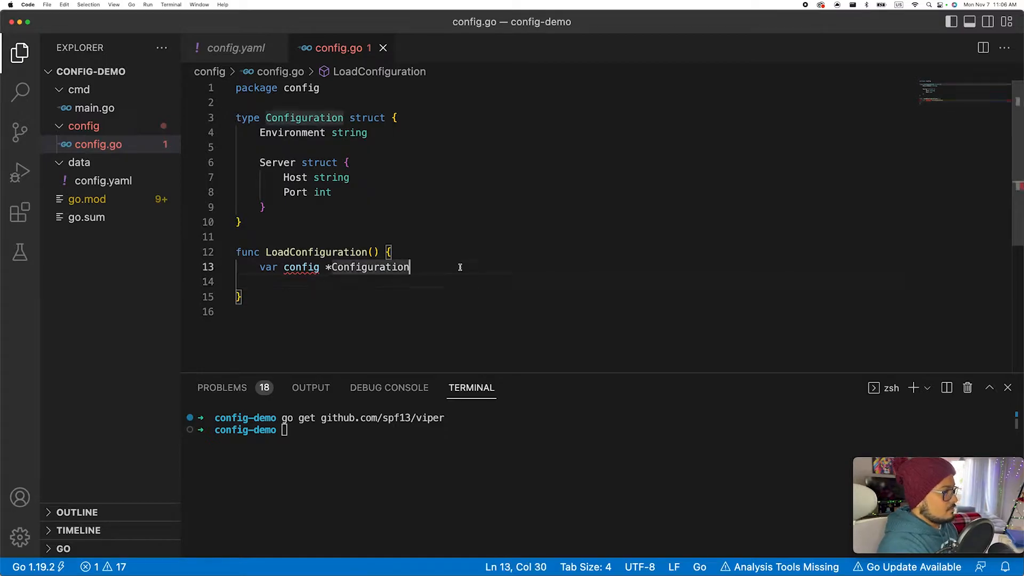
type("viper")
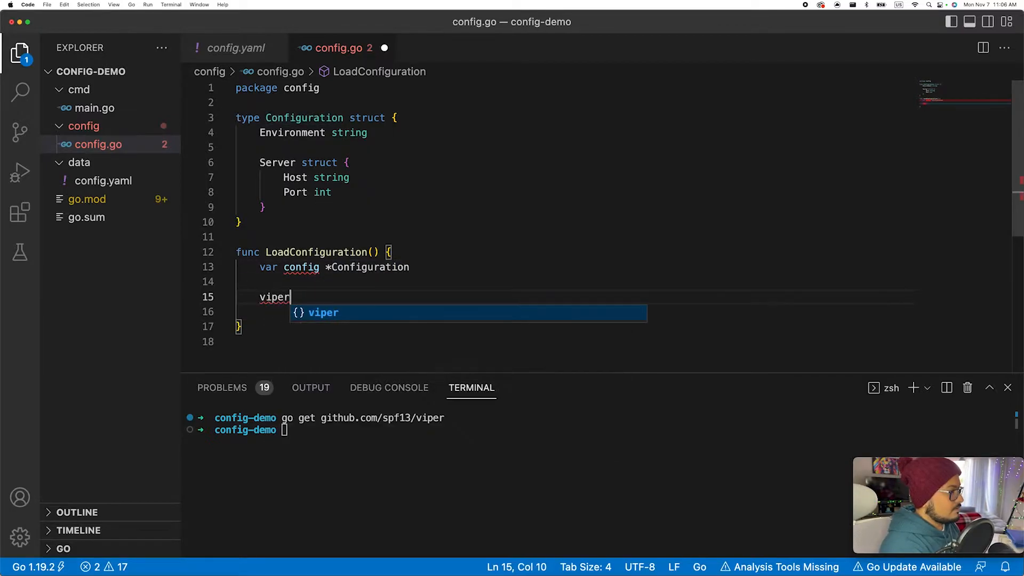
key("Backspace")
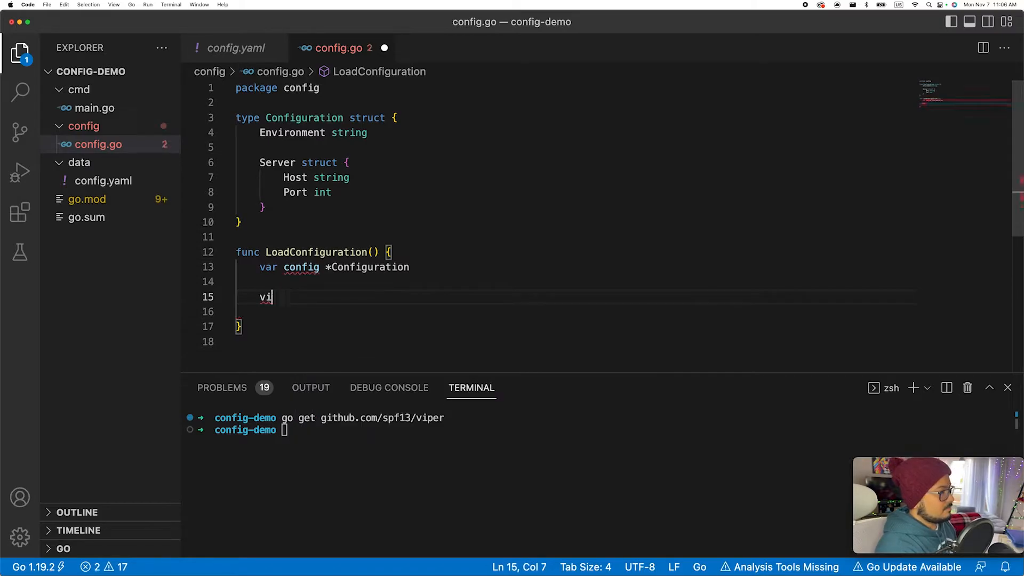
key("Backspace")
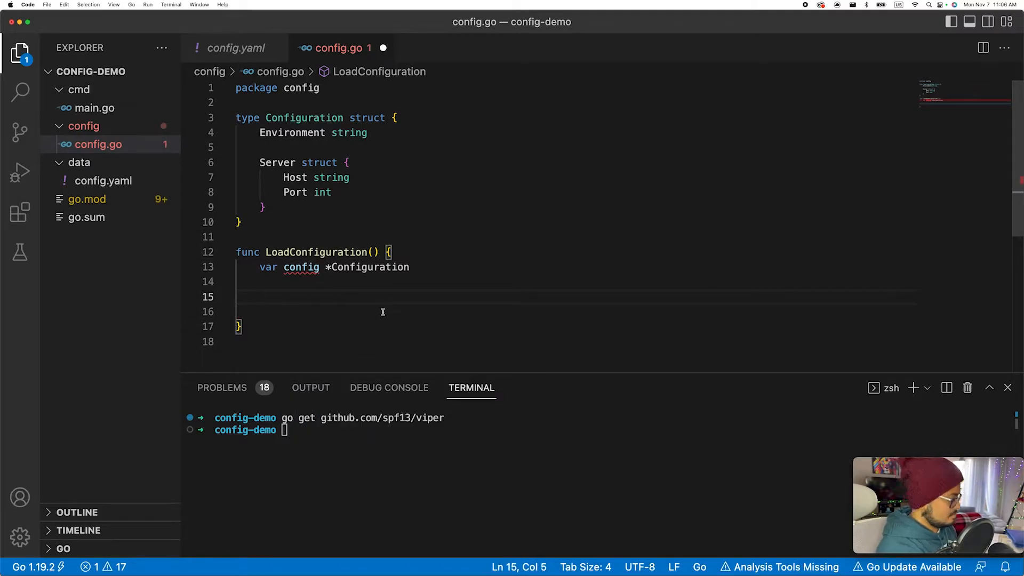
Add viper.AddConfigPath for the data folder, SetConfigName("config") and SetConfigType("yaml")
type("viper")
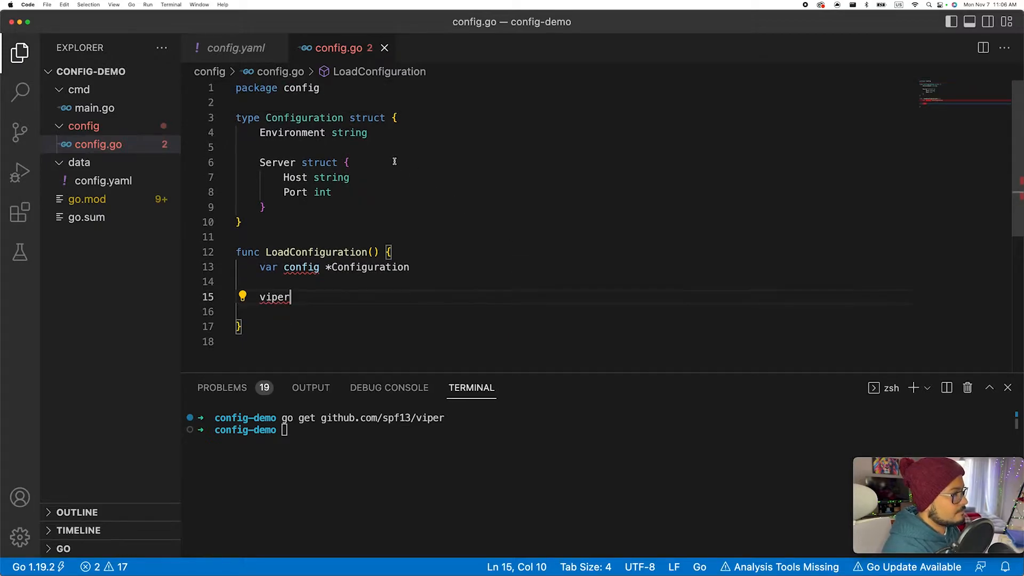
type(".")
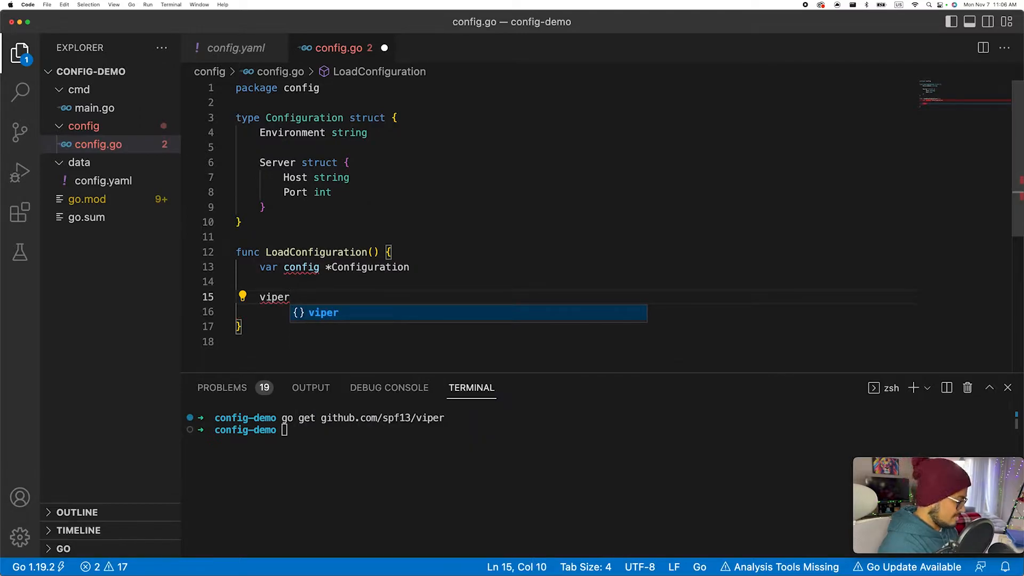
type(".AddConfigPath")
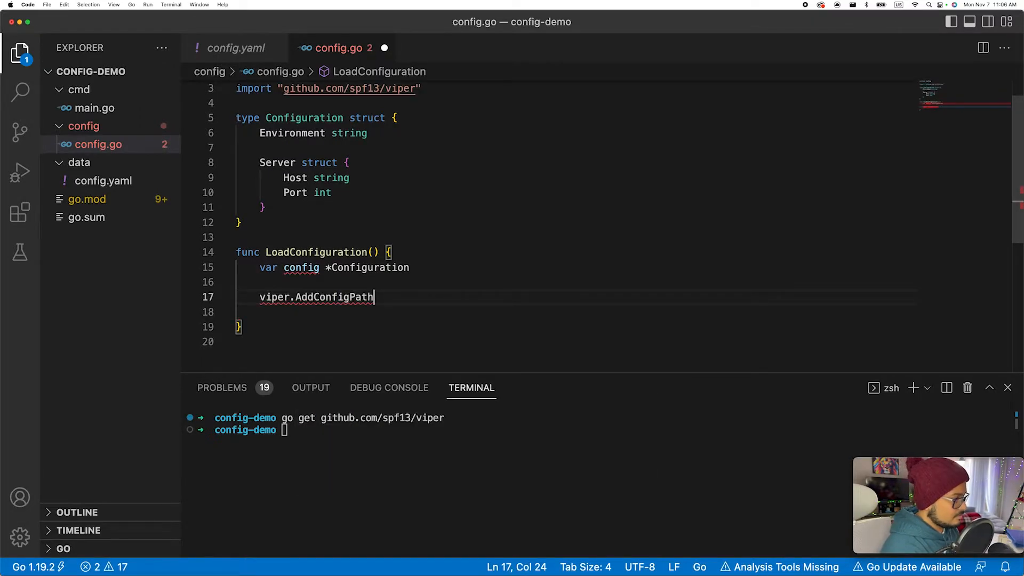
type("(\"\")")
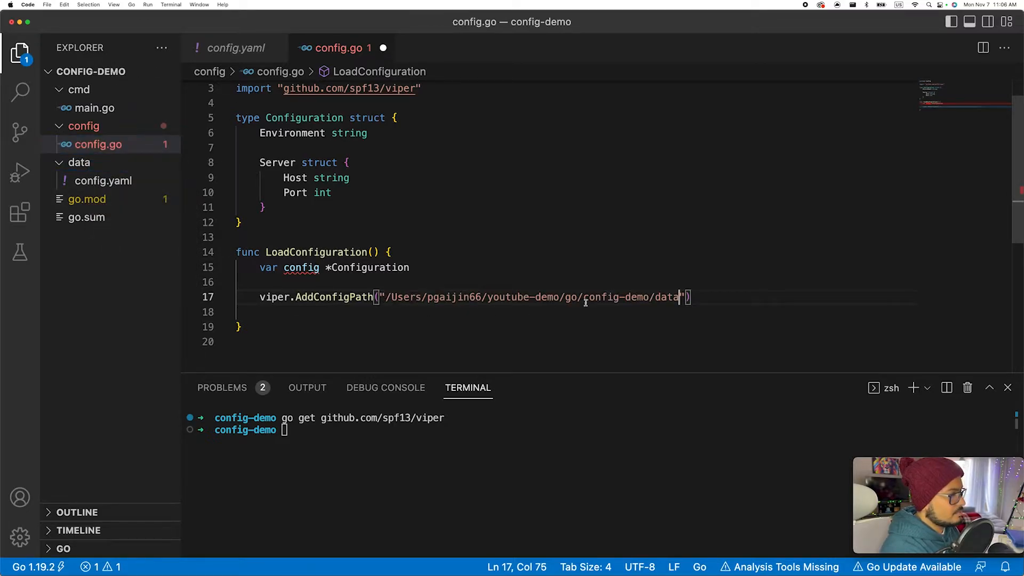
type("viper.SetConfigName(\"")
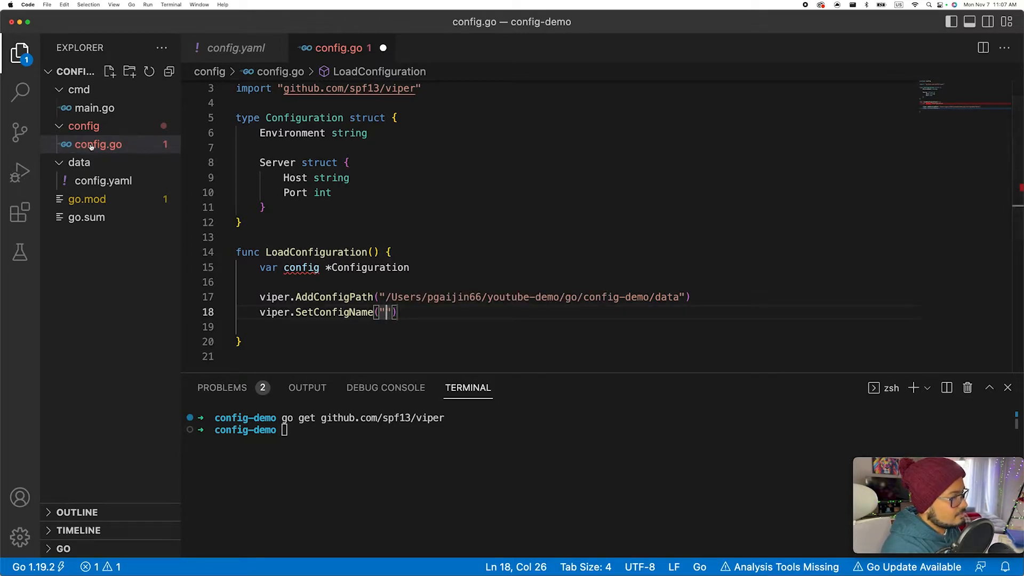
type("config")
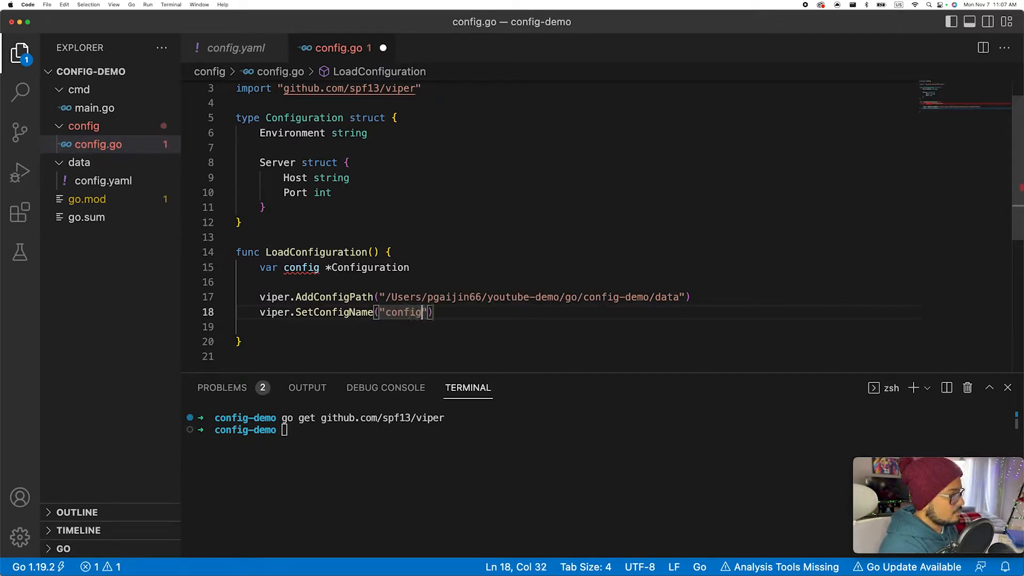
mouse_move(90, 189)
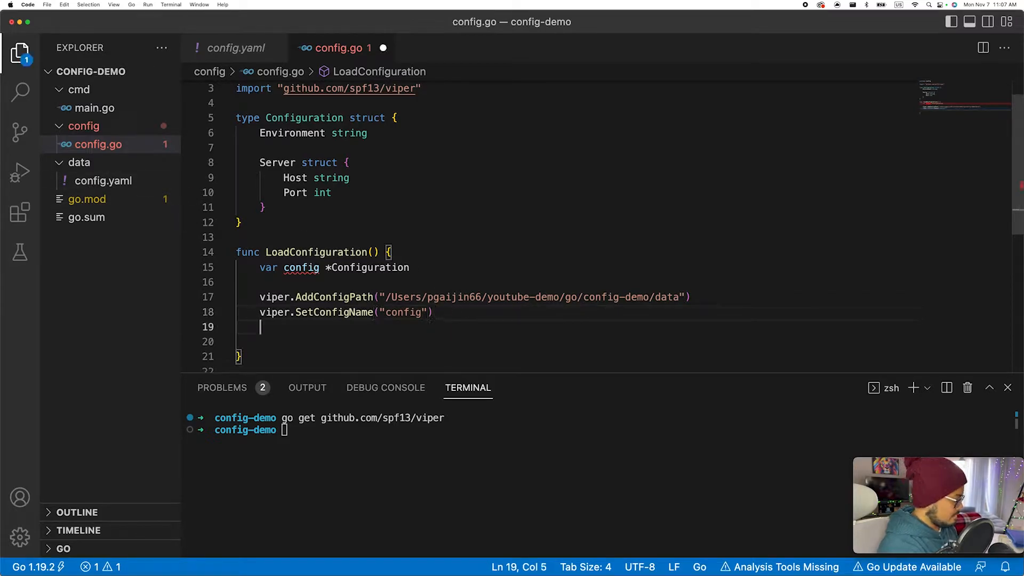
type("viper.SetConfigType(\"yaml")
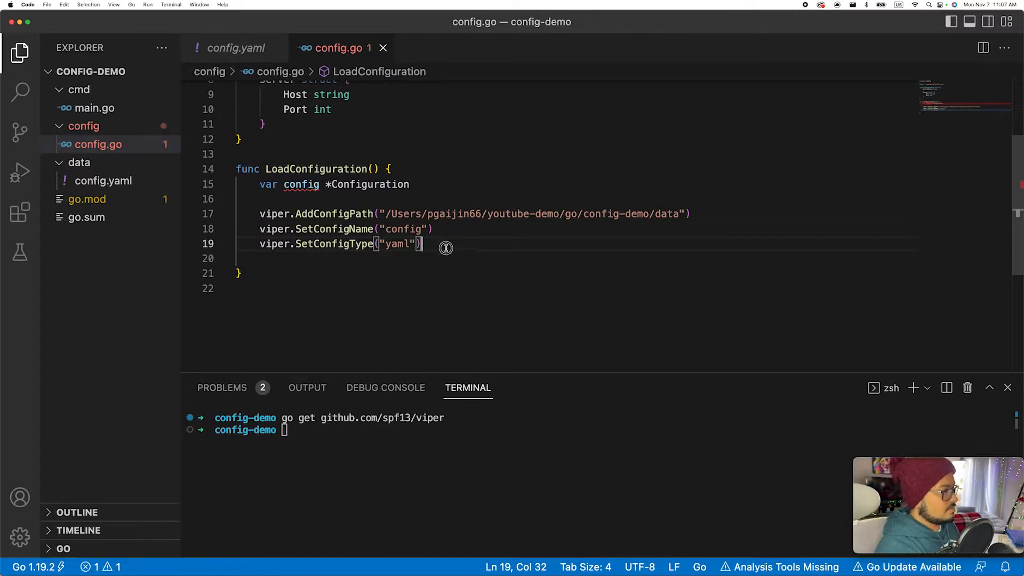
type("viper.Rea")
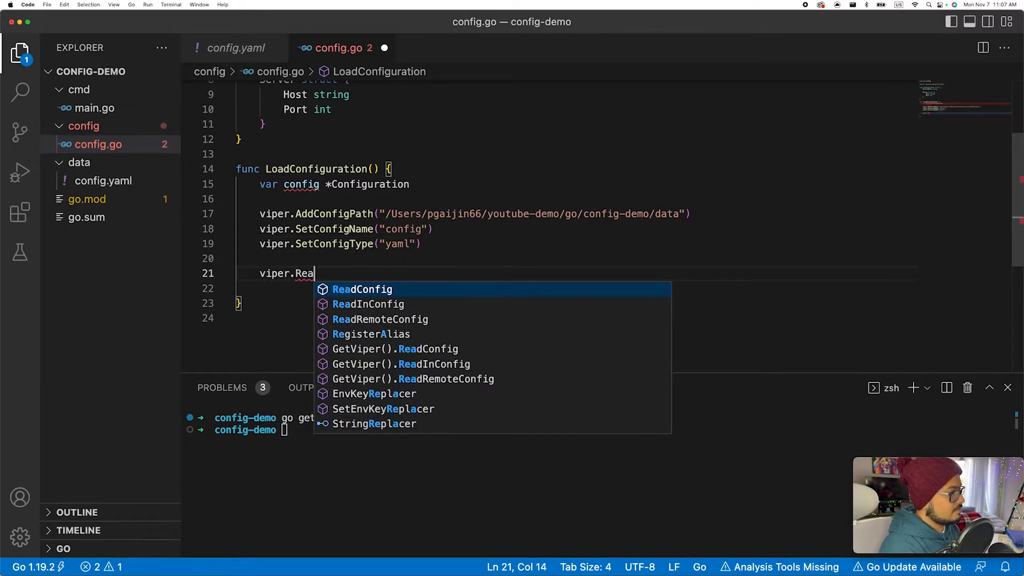
Add err := viper.ReadInConfig() with a fmt.Errorf("could not read the config file: %v") check
left_click(368, 304)
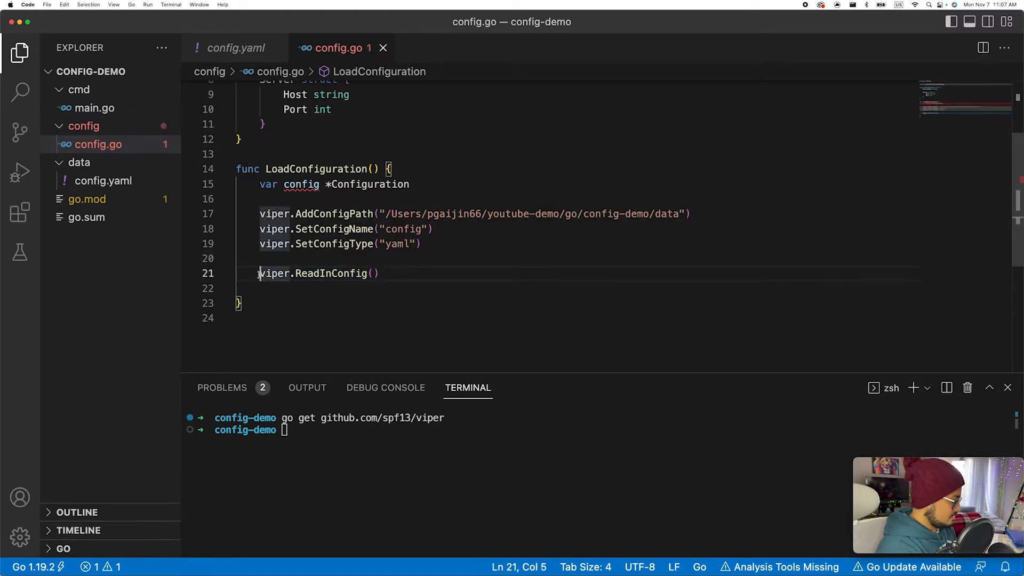
type("err :=")
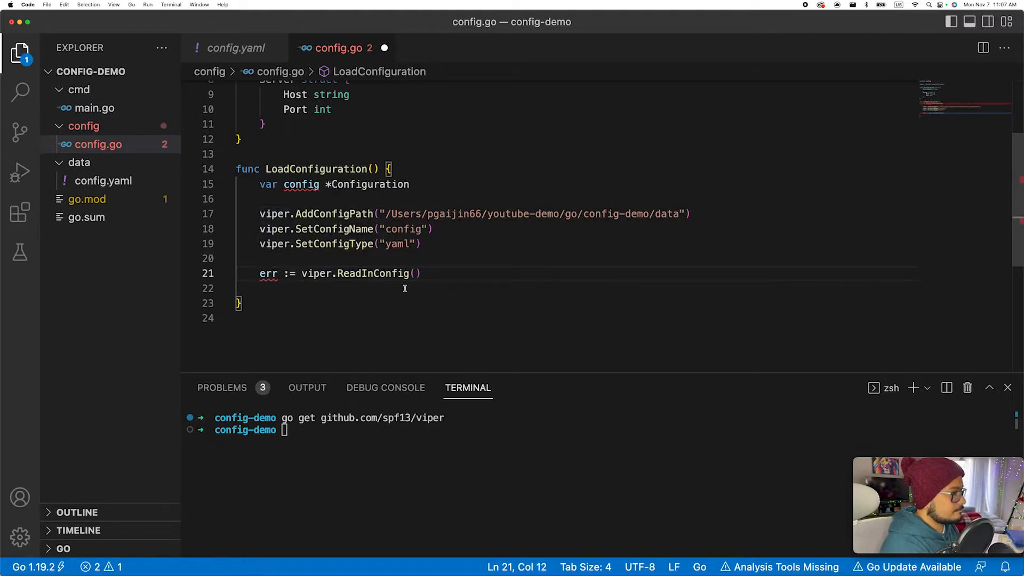
type("fi err")
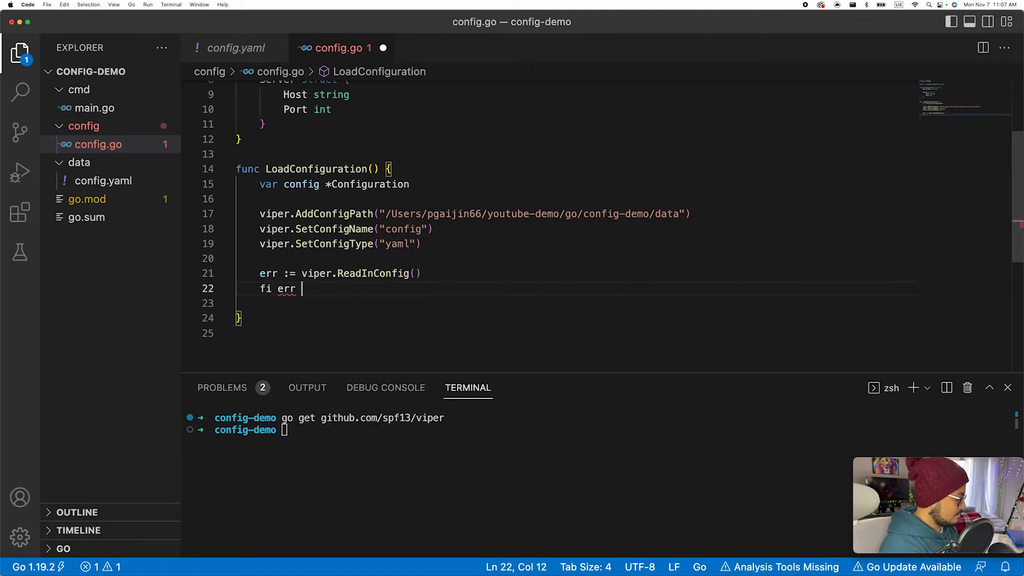
type("!= nil {}")
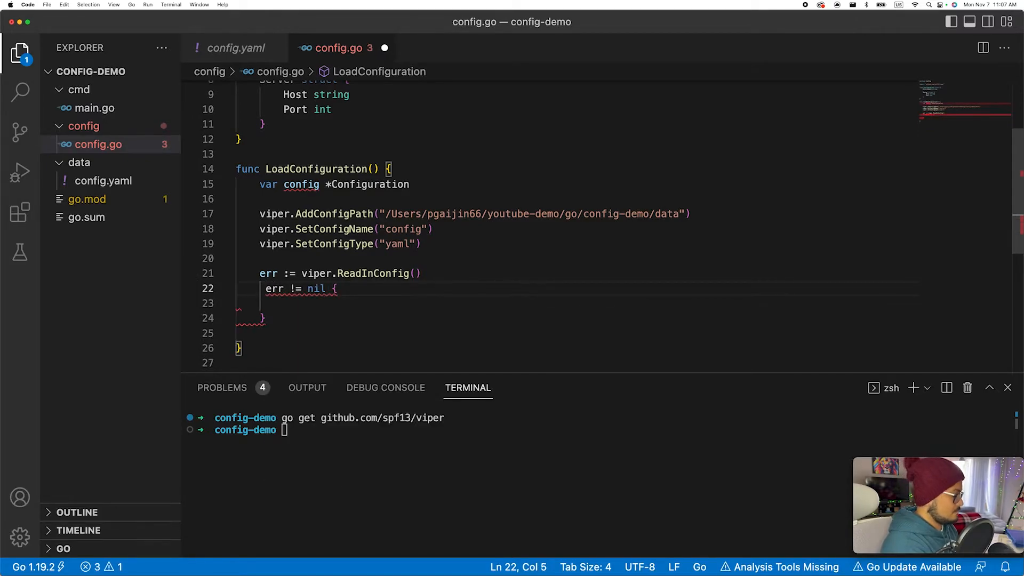
type("if")
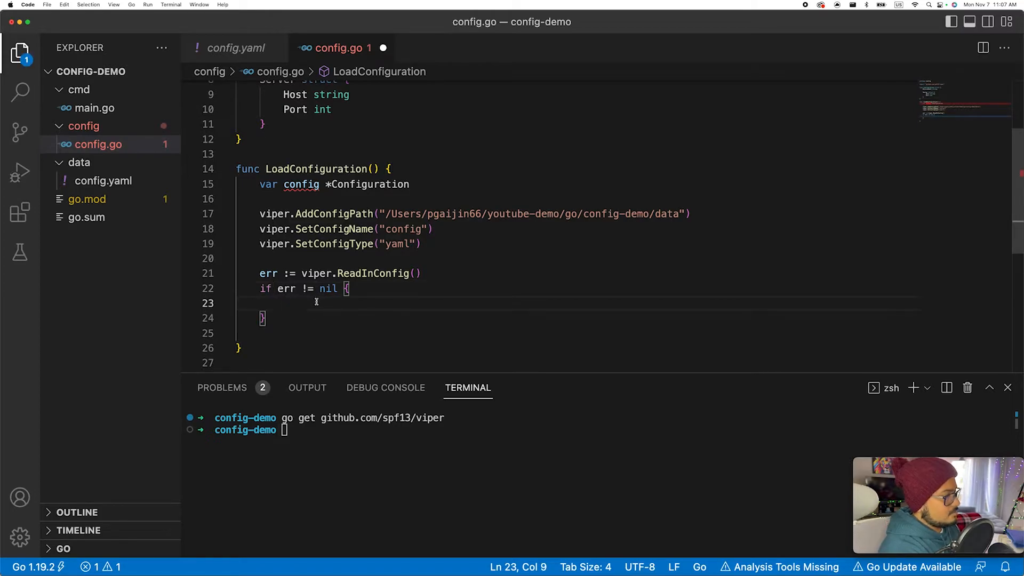
type("fmt.Errorf(\"c")
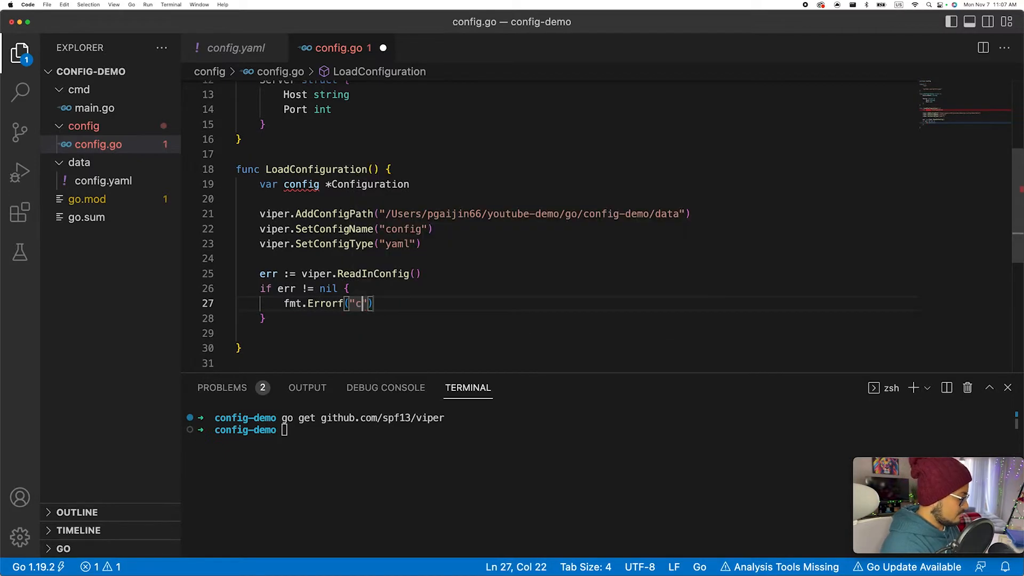
type("could not read the config file: %v")
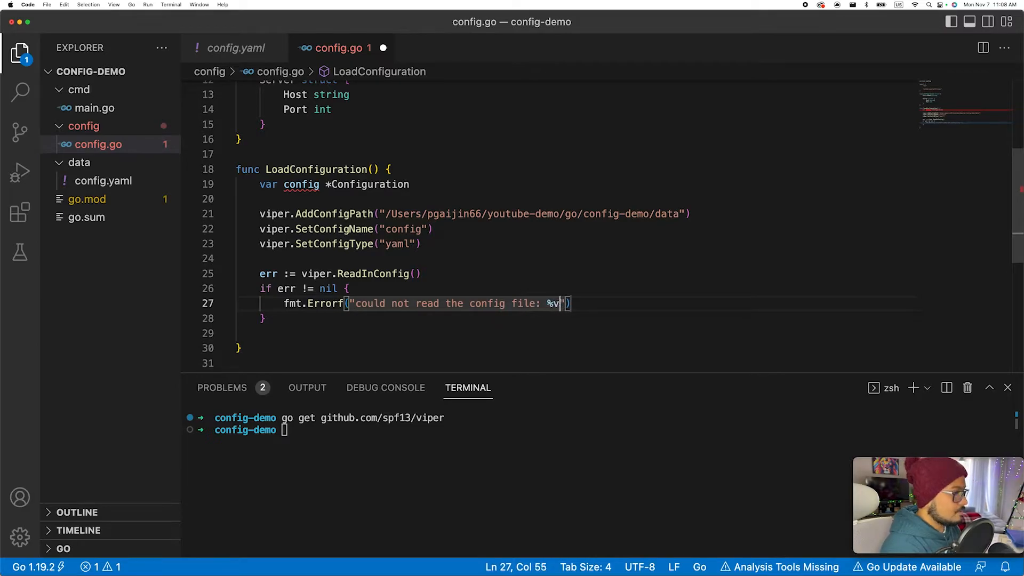
type(", err")
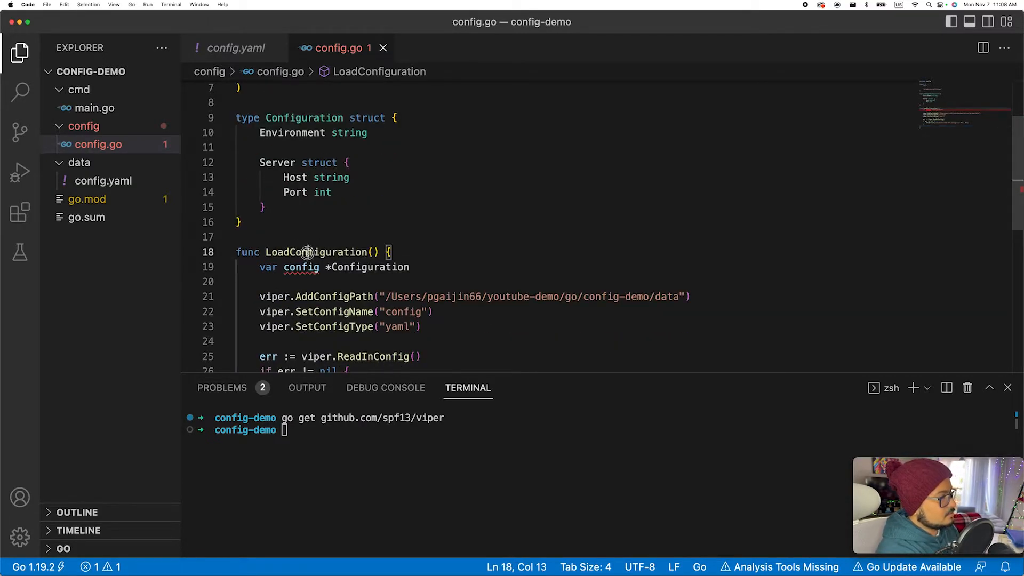
Add err = viper.Unmarshal(&config) with a fmt.Errorf("could not unmarshal: %v") check
double_click(316, 253)
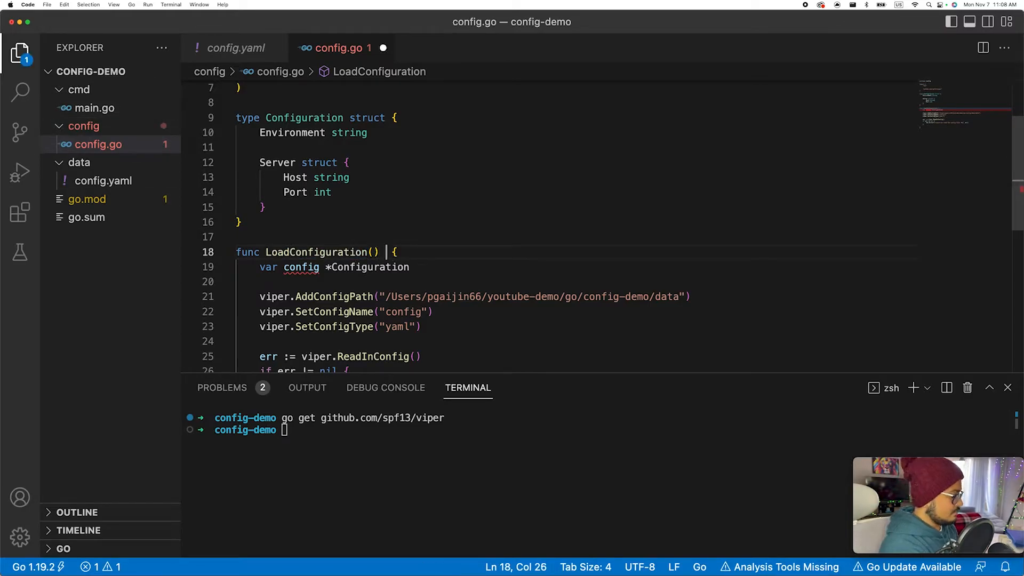
type("()")
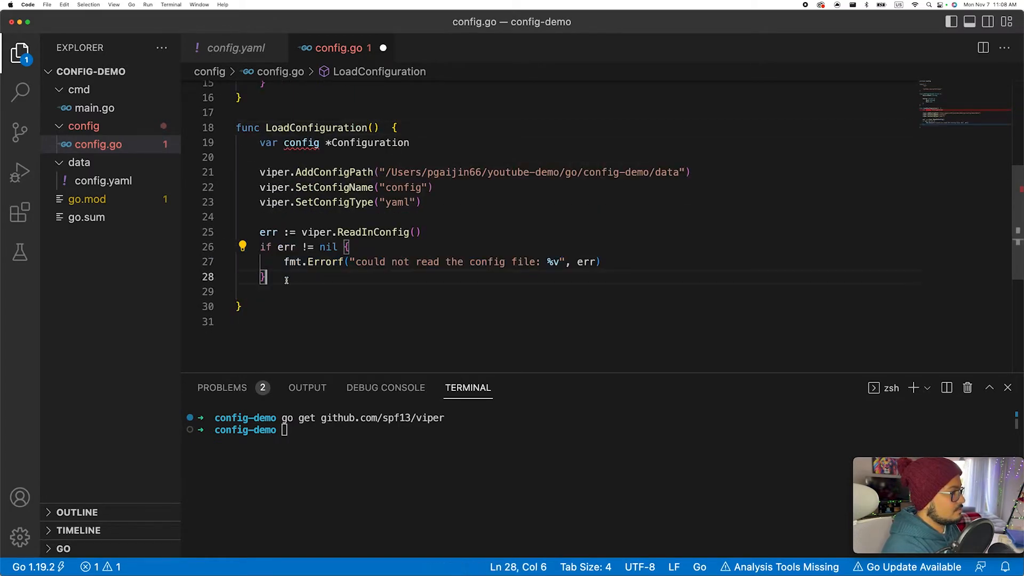
type("viper")
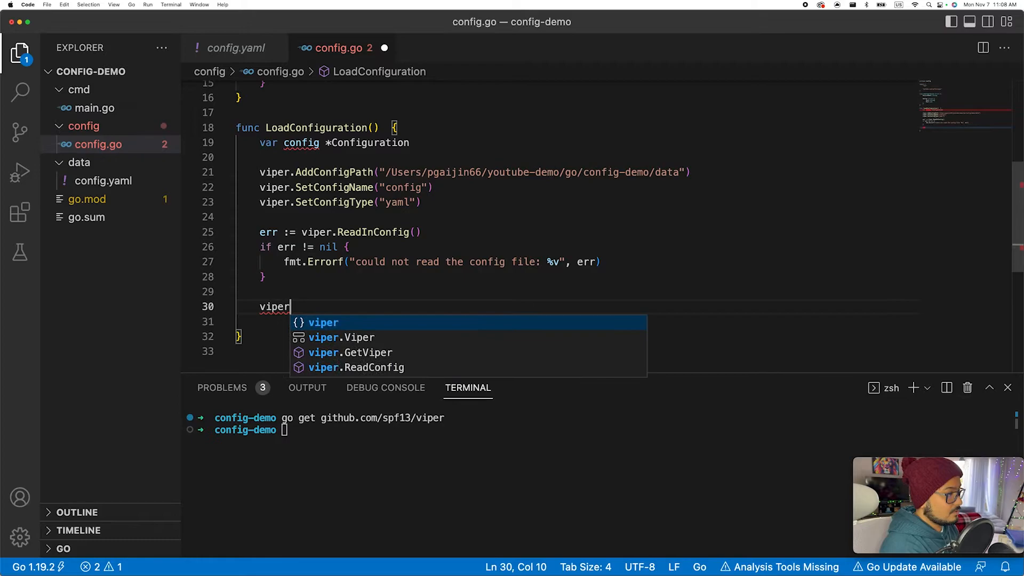
type(".")
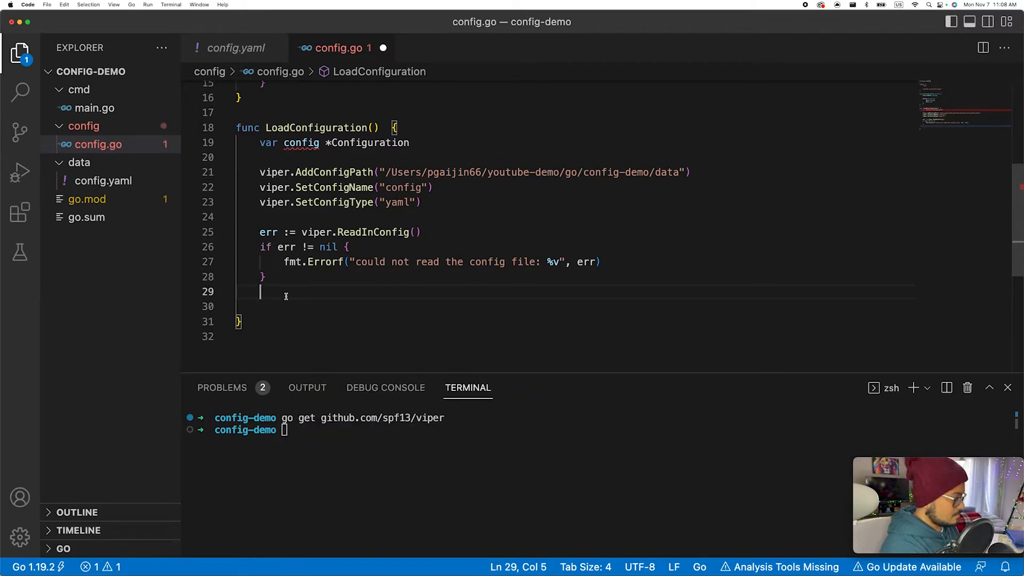
type("viper")
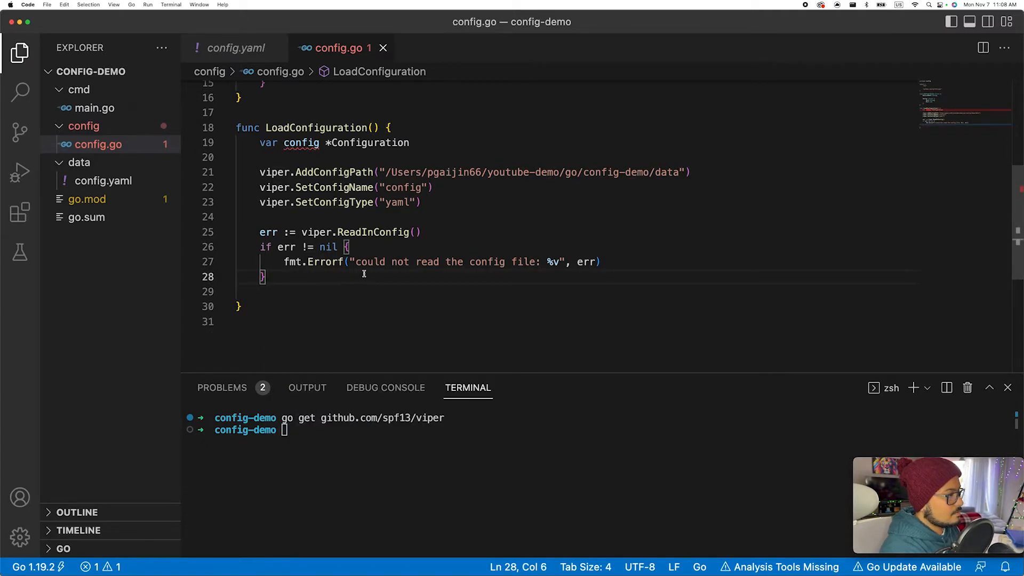
left_click_drag(309, 262, 532, 262)
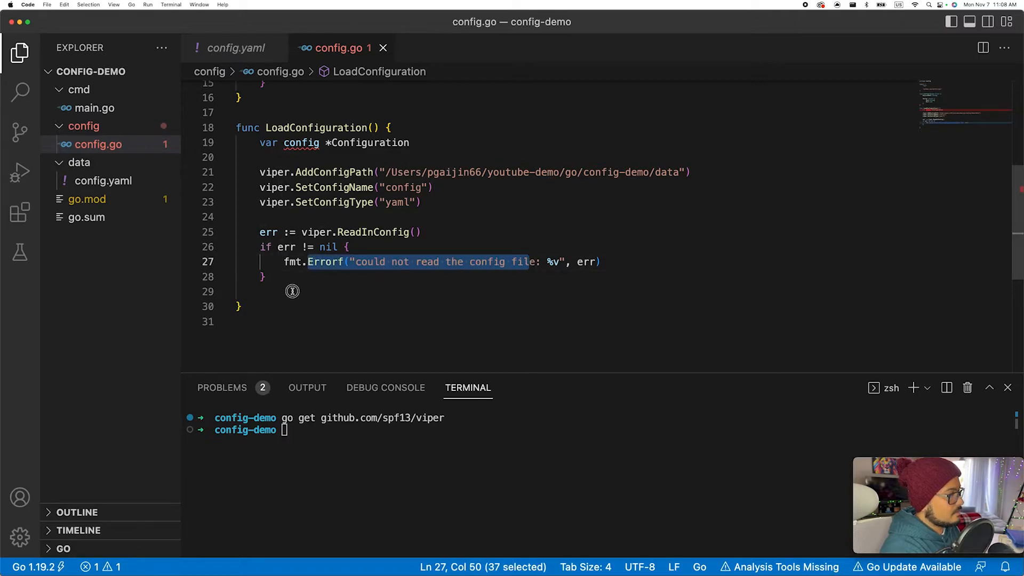
type("v")
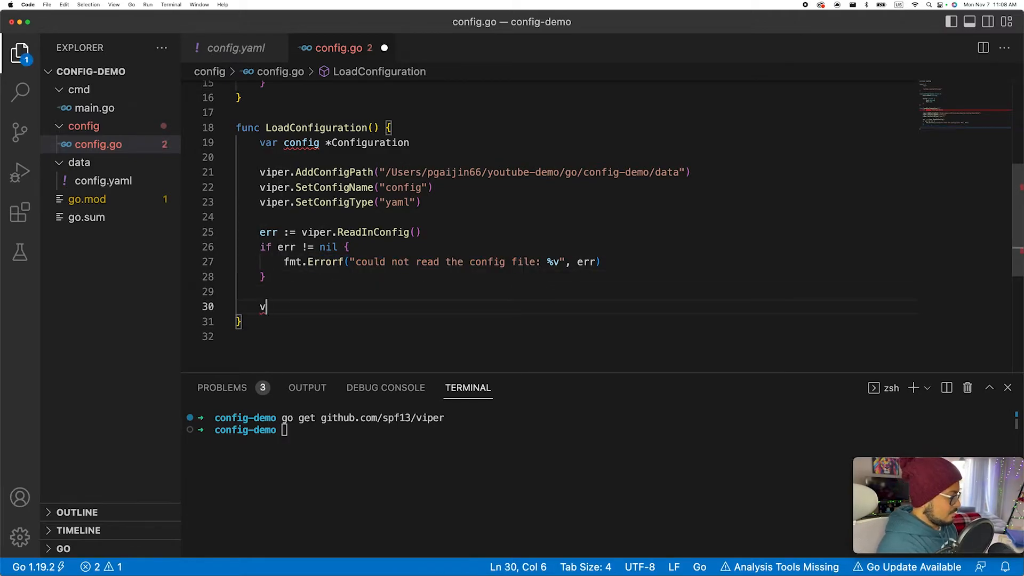
type("iper.")
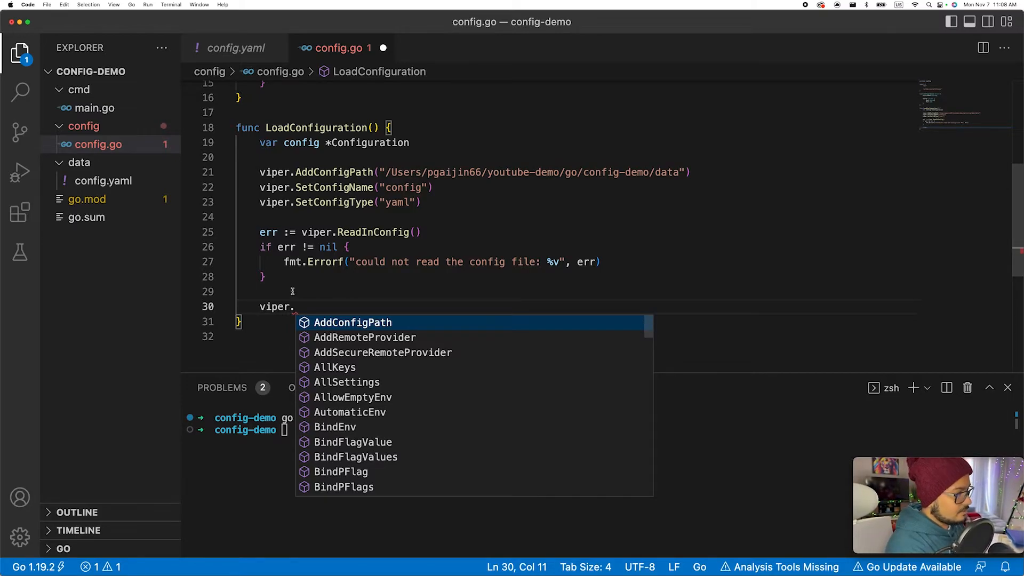
mouse_move(377, 232)
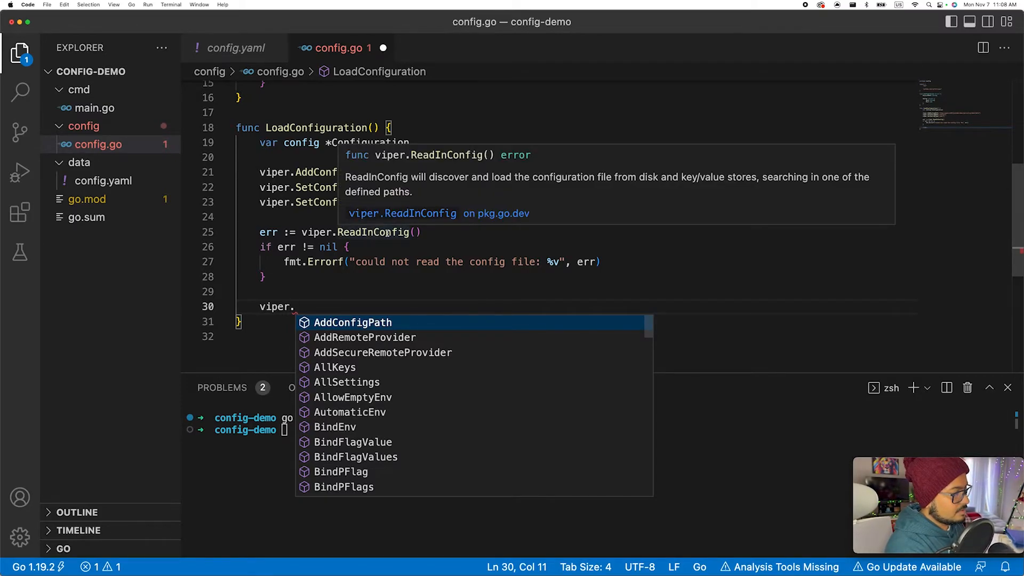
type("Unmarshal(")
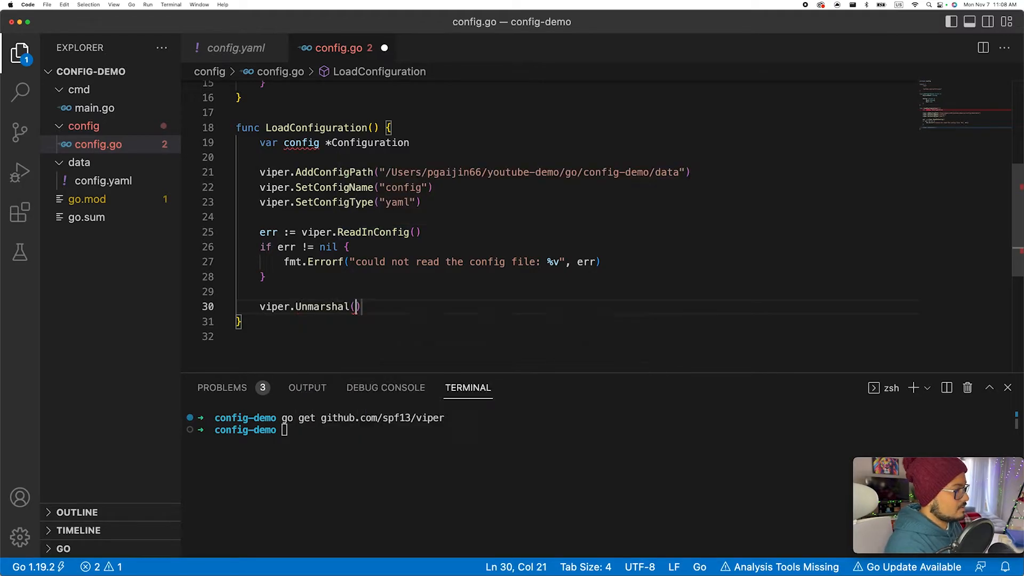
type("&config")
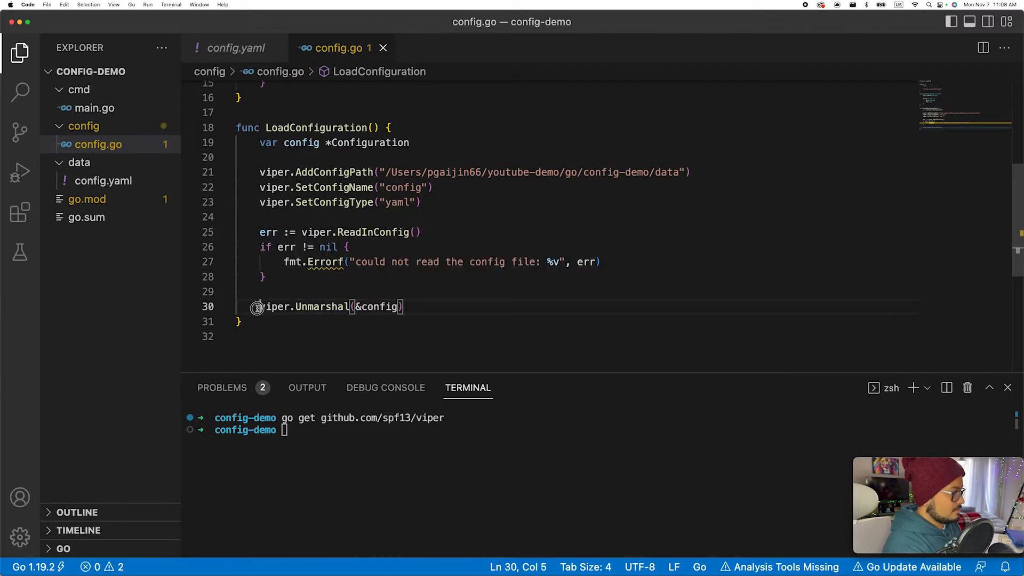
type("err :=")
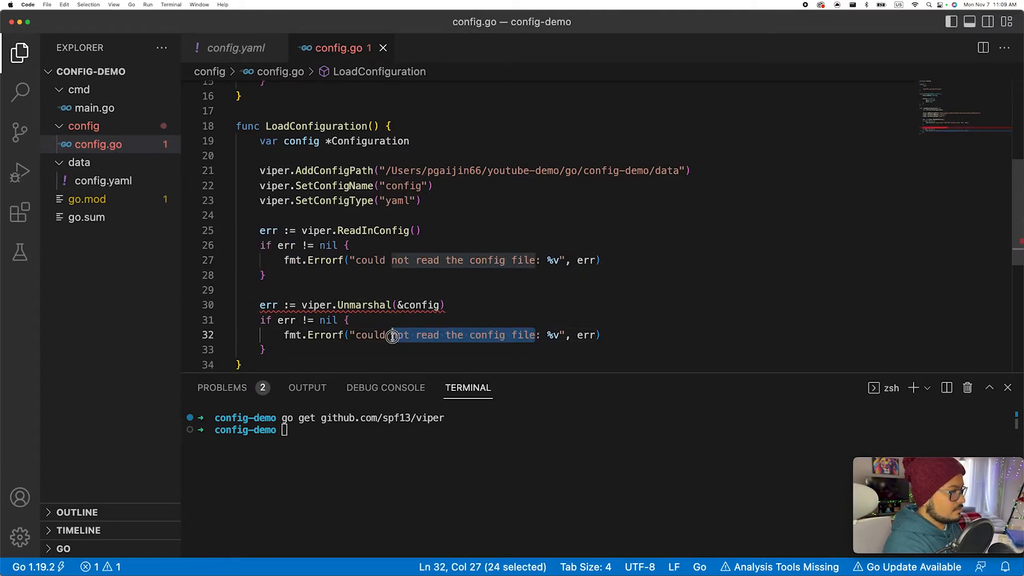
type("uma")
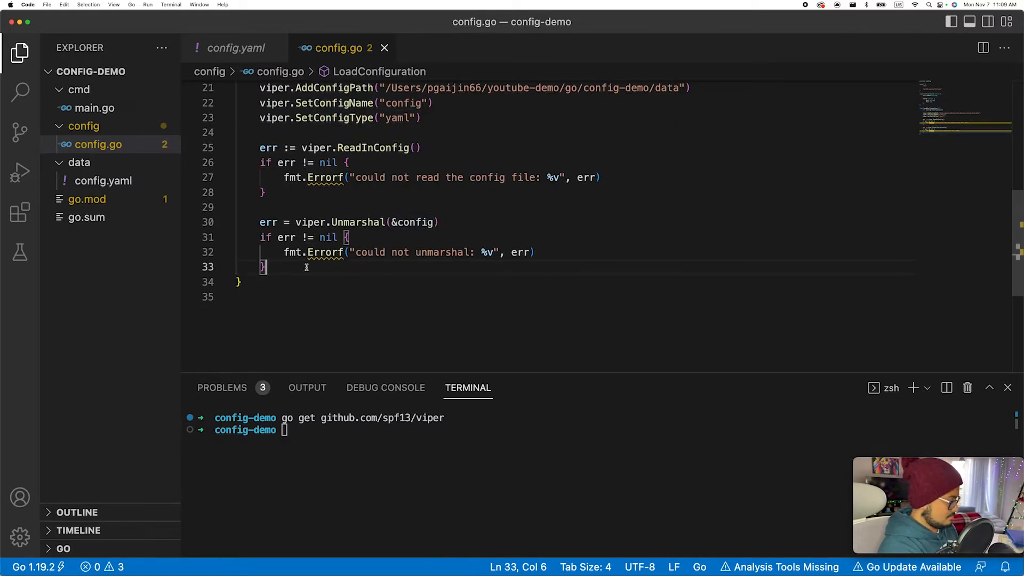
Return (*Configuration, error): config, nil on success, nil plus error on failures
type("return cong")
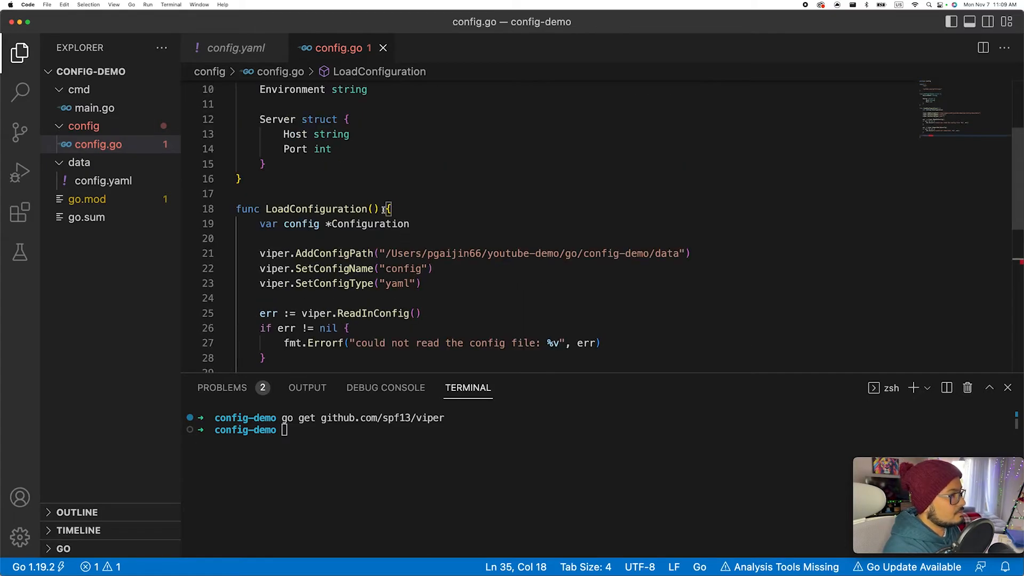
type("()")
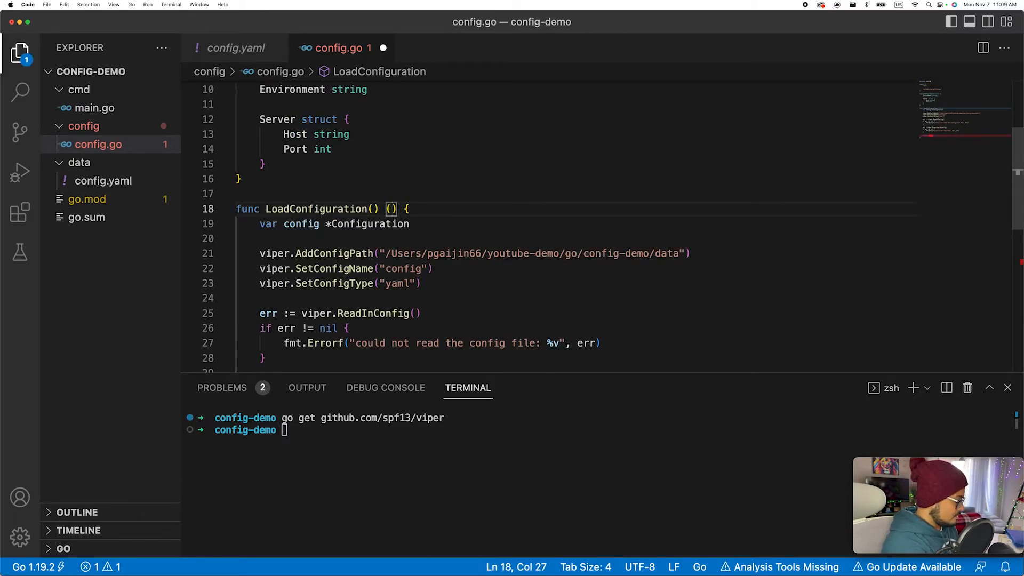
type("*Configuration")
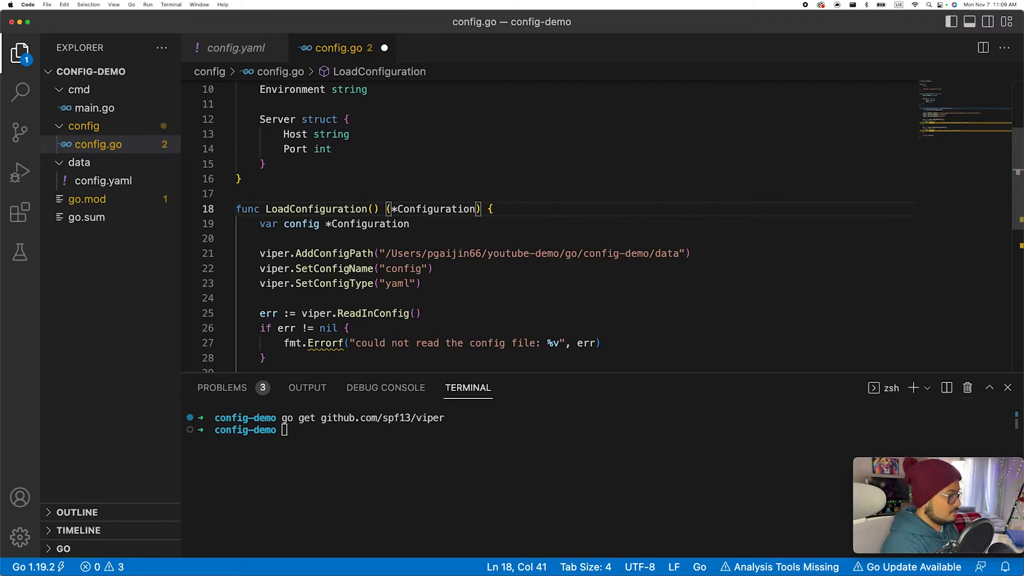
type(", e")
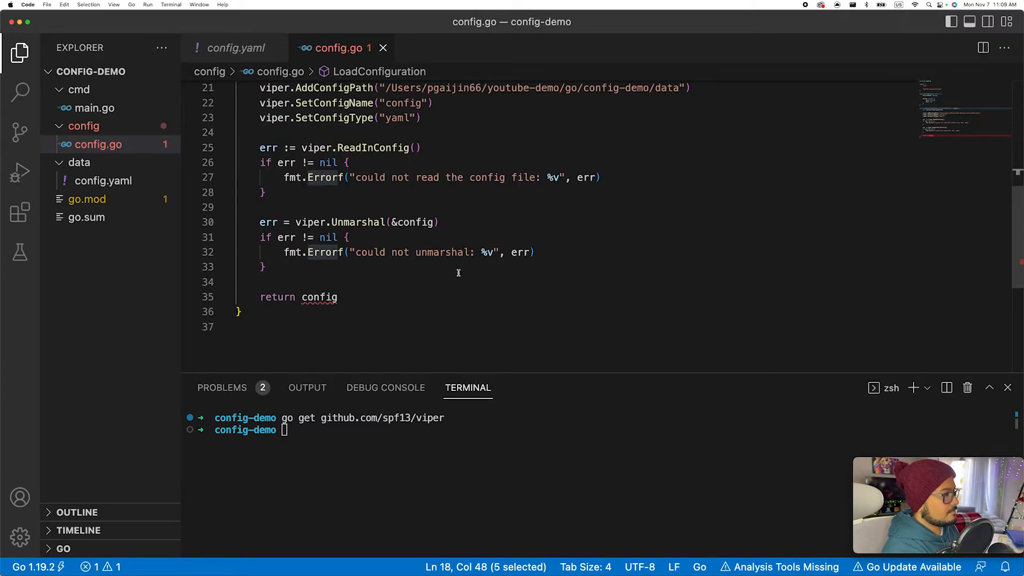
type(", nil")
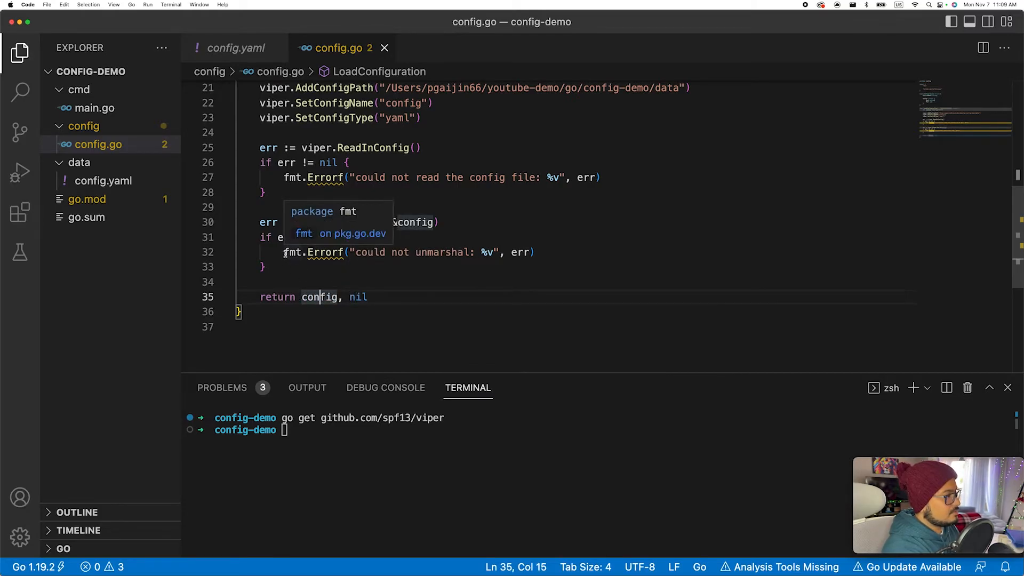
type("return")
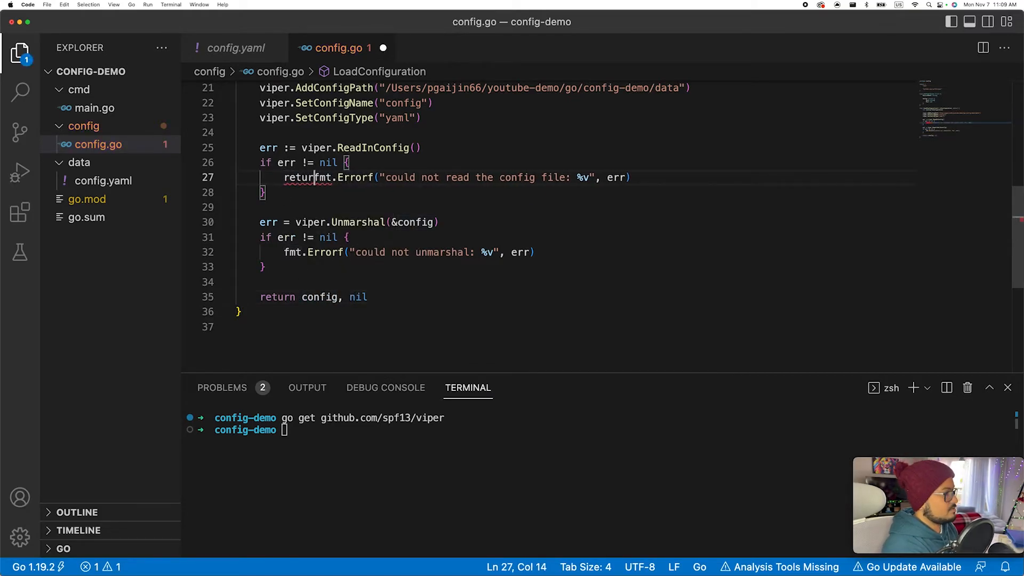
type("nil")
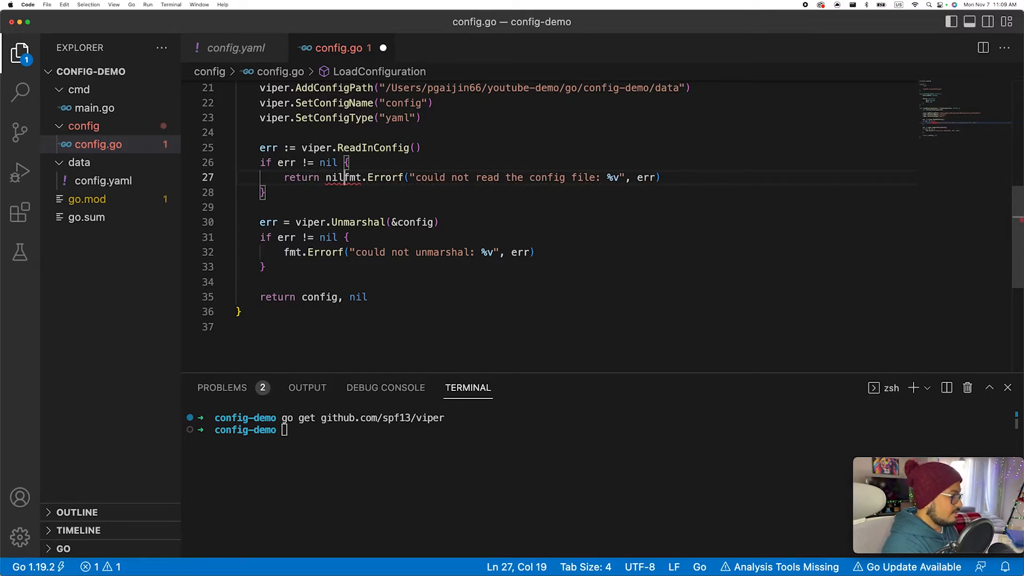
type(",")
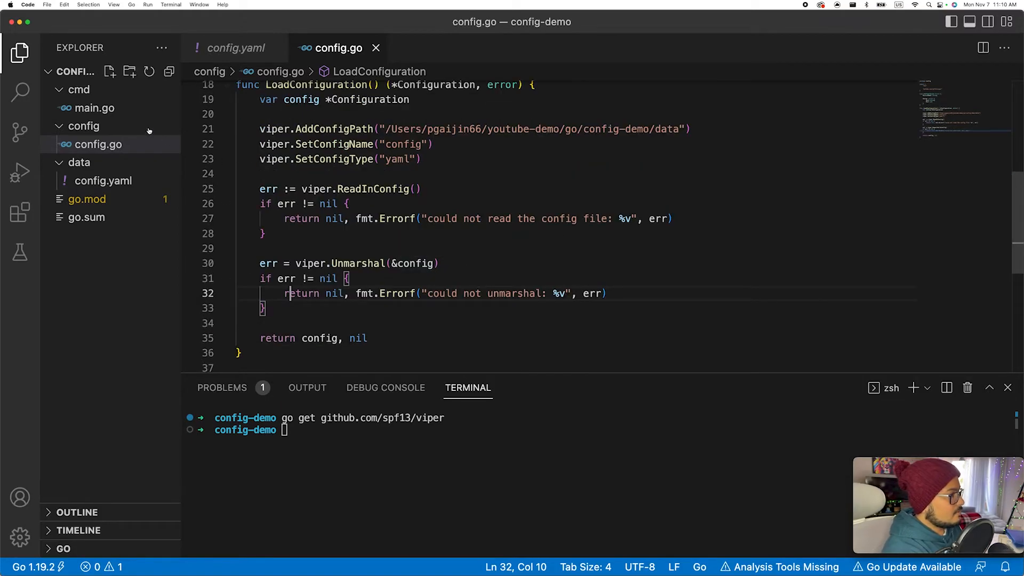
Call config.LoadConfiguration() in cmd/main.go
left_click(91, 108)
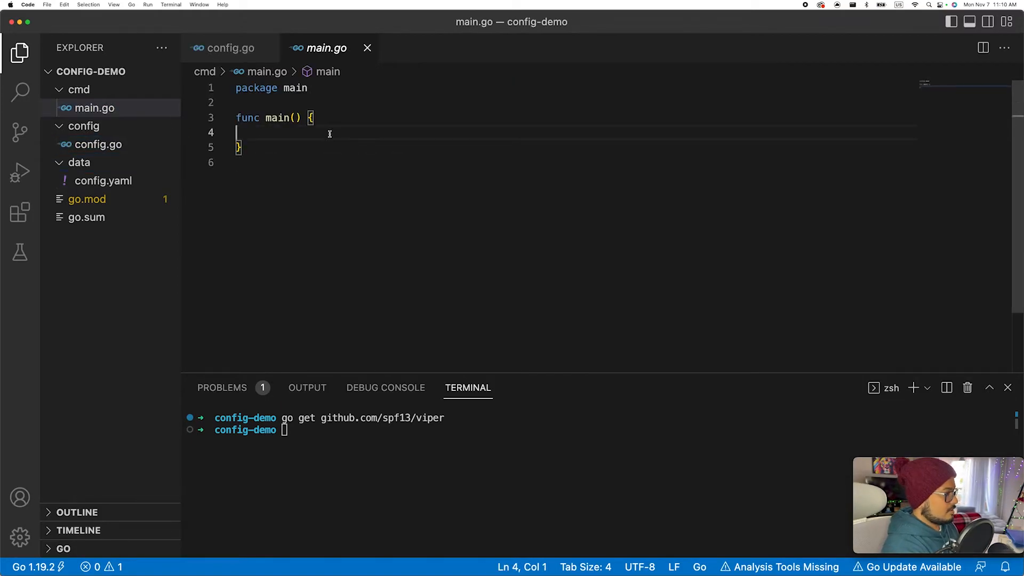
type("config.")
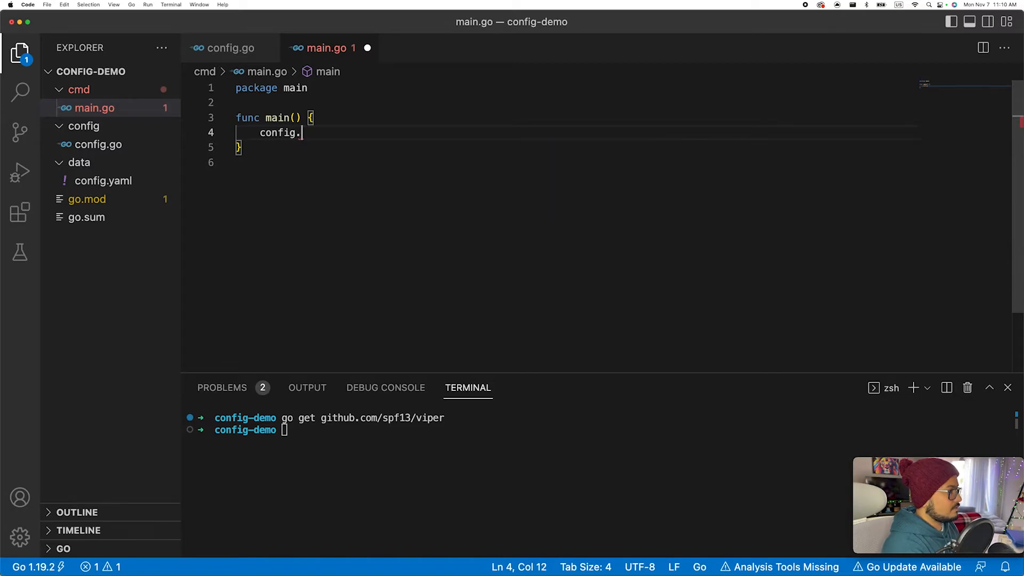
type("LoadConfiguration")
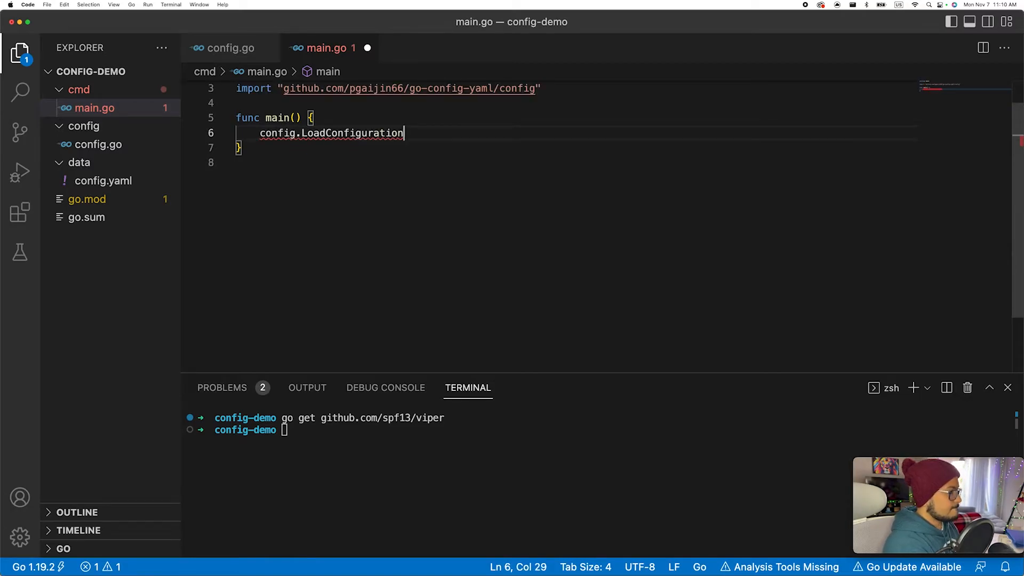
type("()")
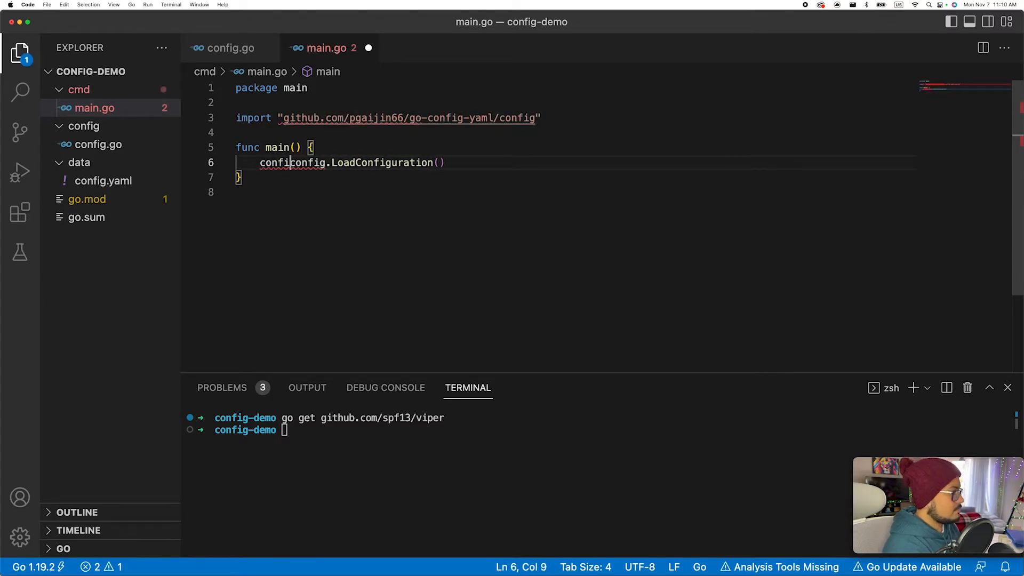
Assign config, err and log.Fatalf "could not load configuration file: %v" on error
type("config, err :")
type("if err !")
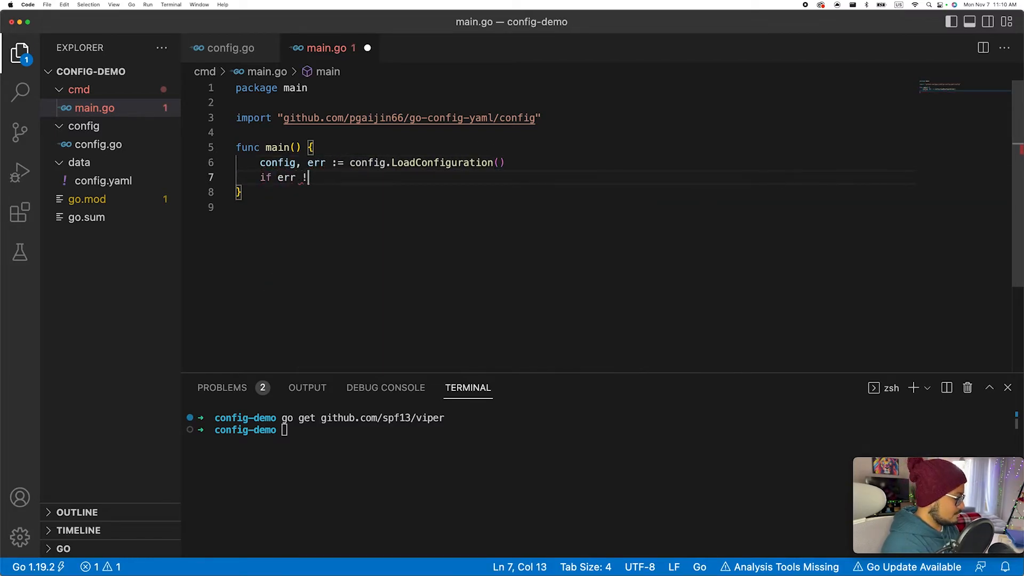
type("= nil {")
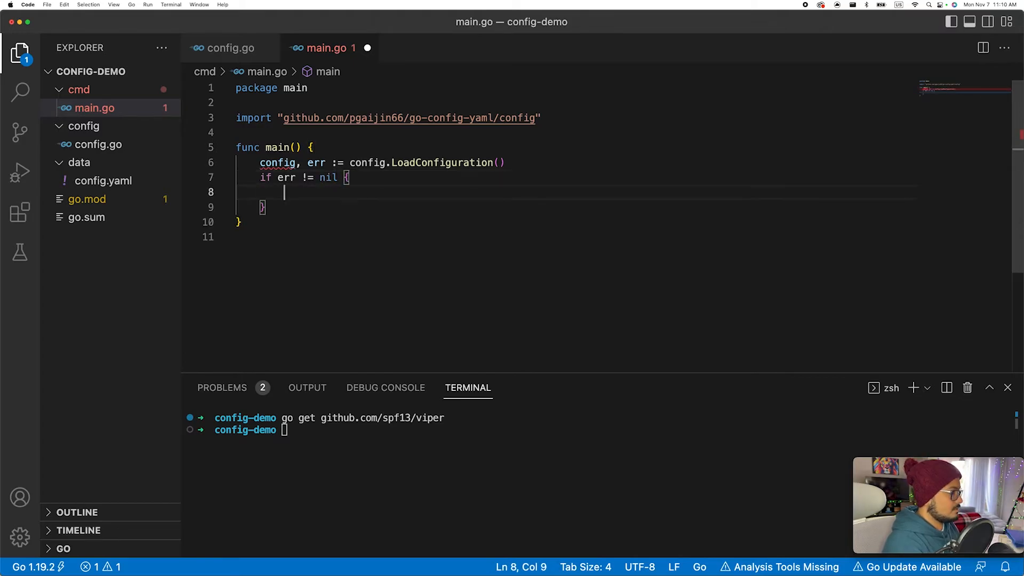
type("log.Fatalf(\"")
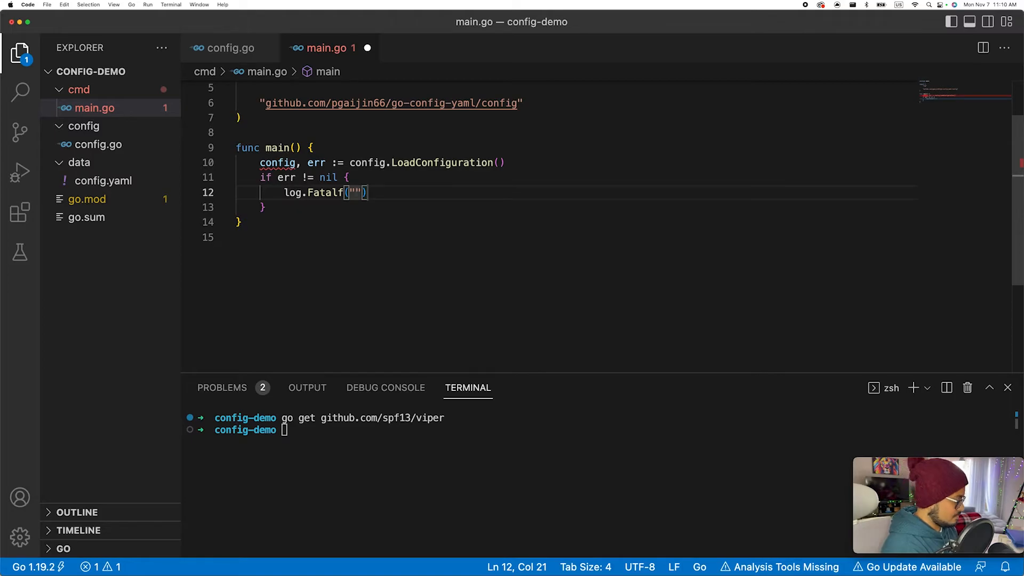
type("coudl")
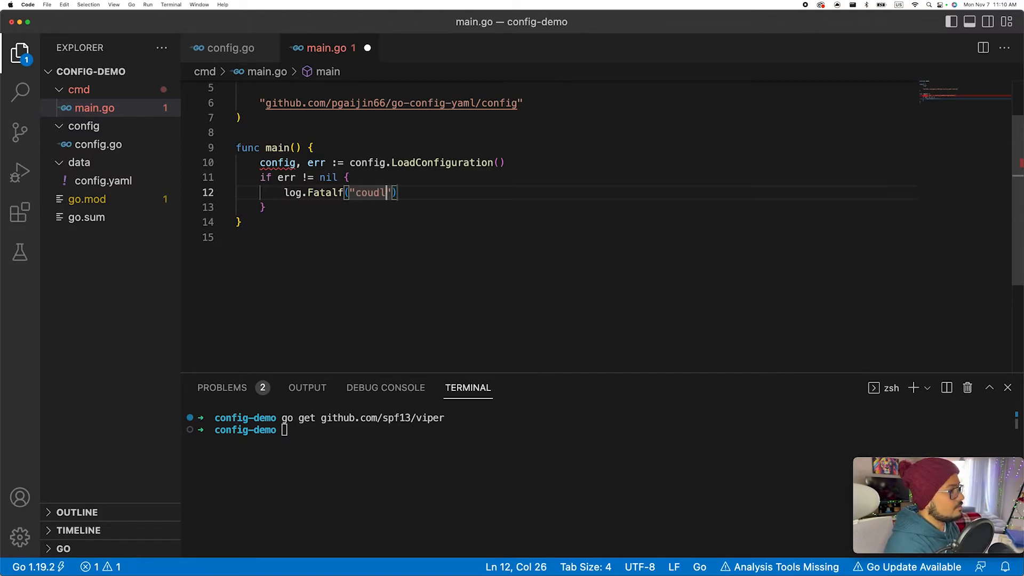
type("ould not load configuration file")
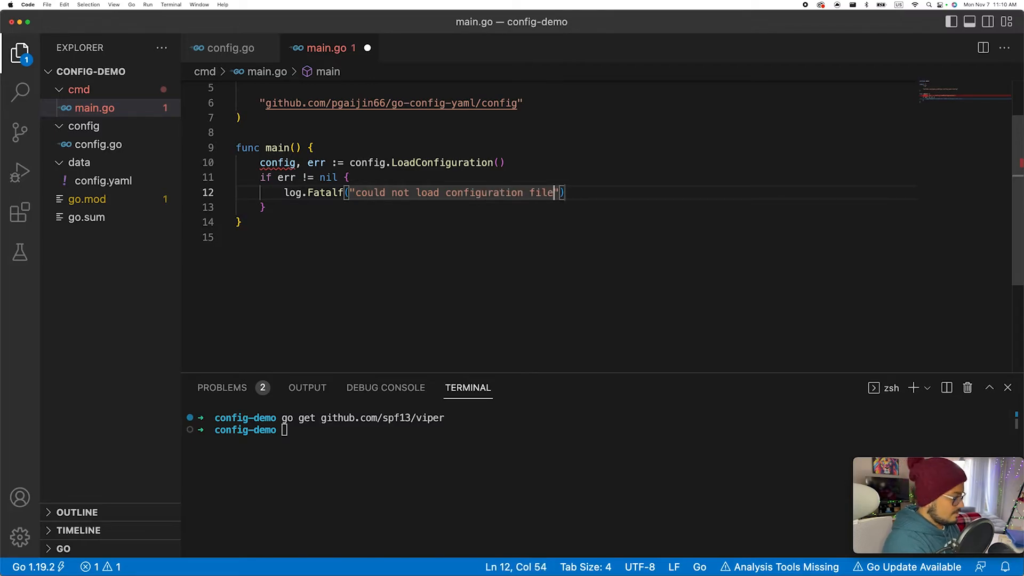
type(": %v")
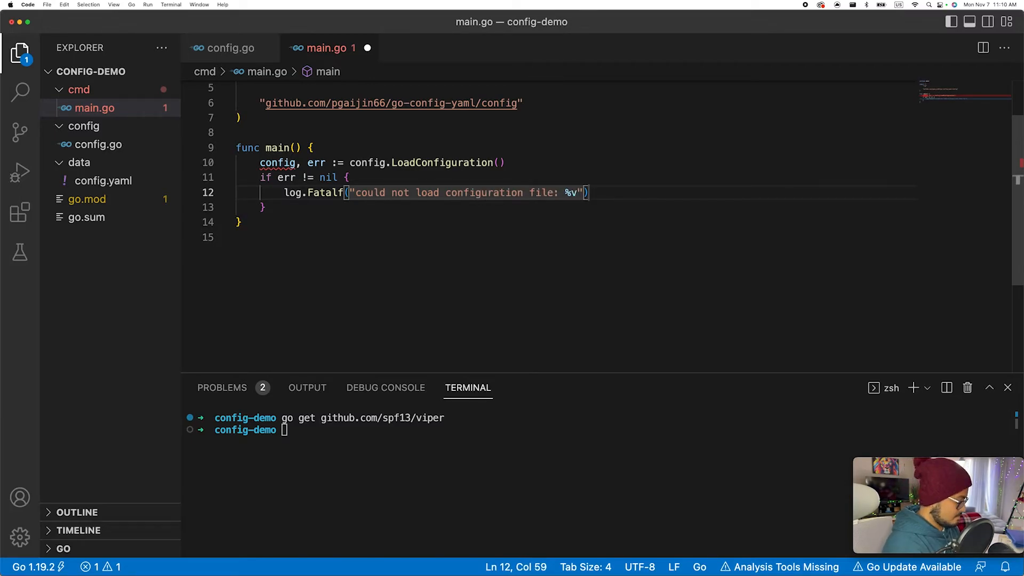
type(", err")
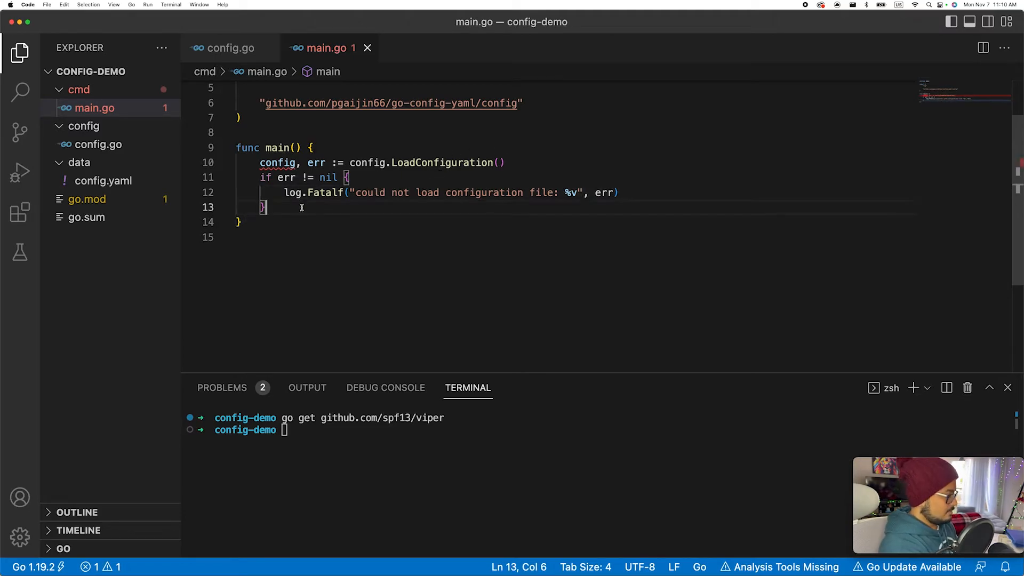
type("fmt.")
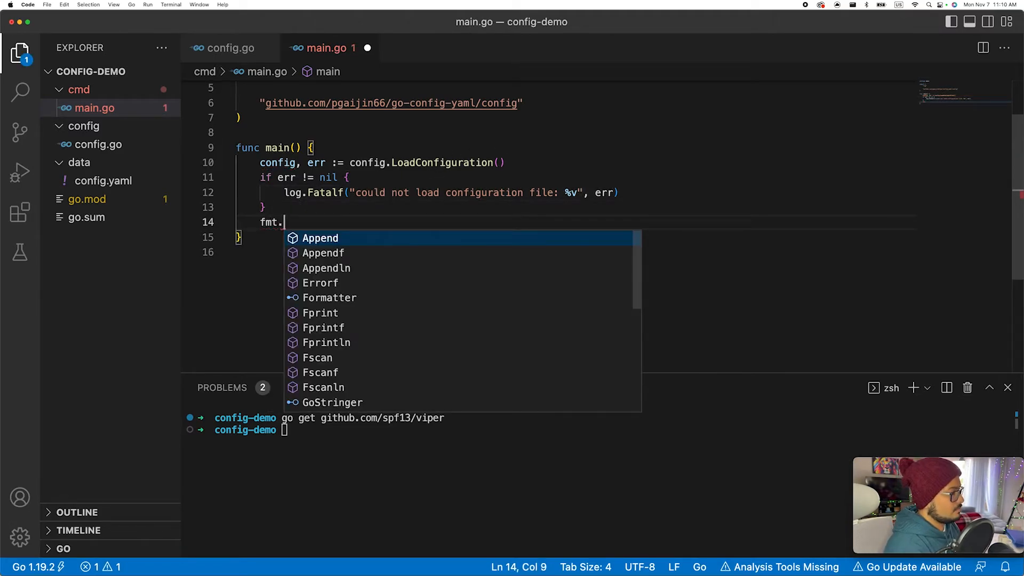
type("P")
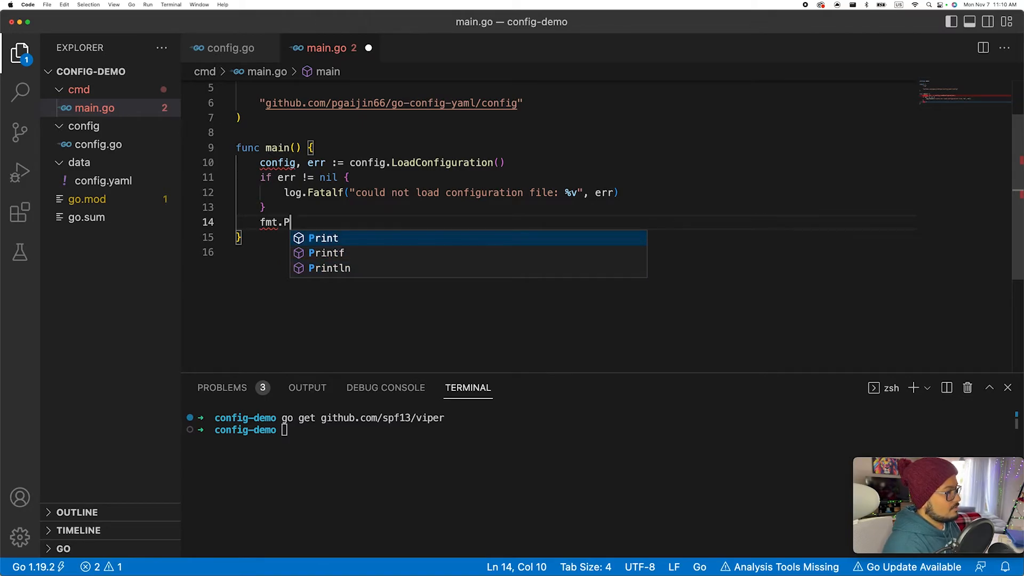
Print config.Environment from main.go, run it to show dev, and check config.yaml
left_click(329, 268)
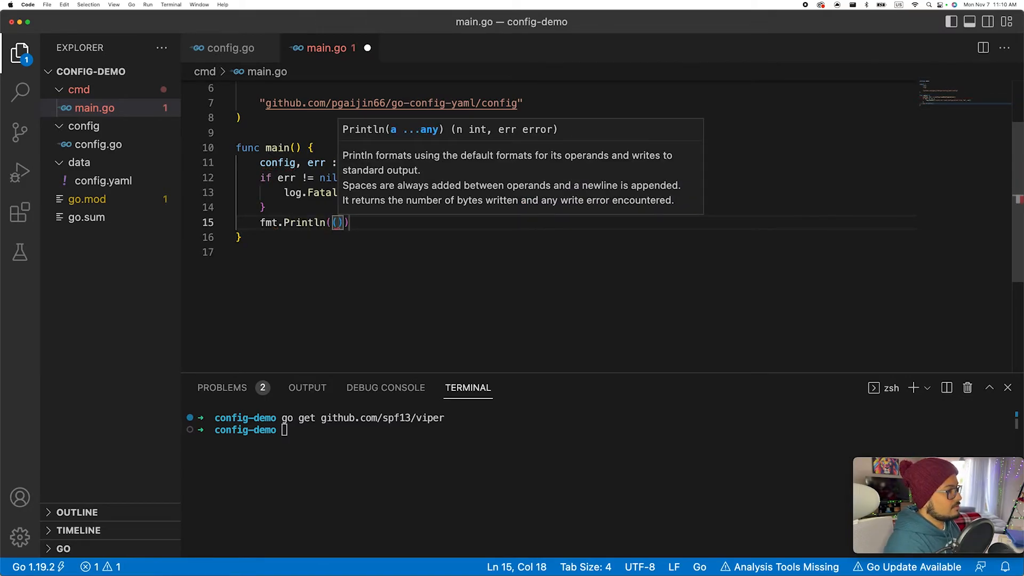
type("config.Environment")
left_click(607, 430)
type("go run cmd/main.go")
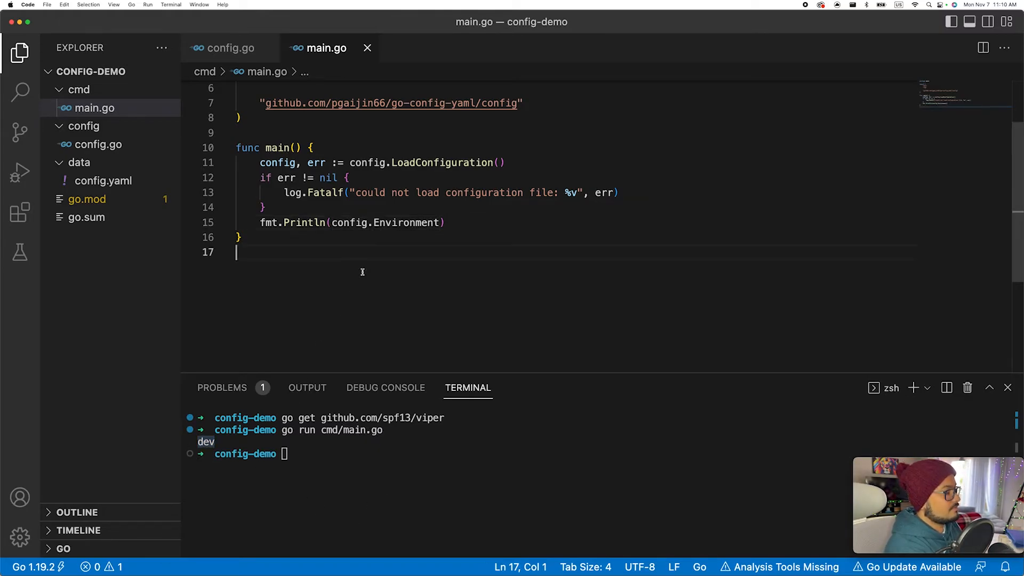
left_click(103, 181)
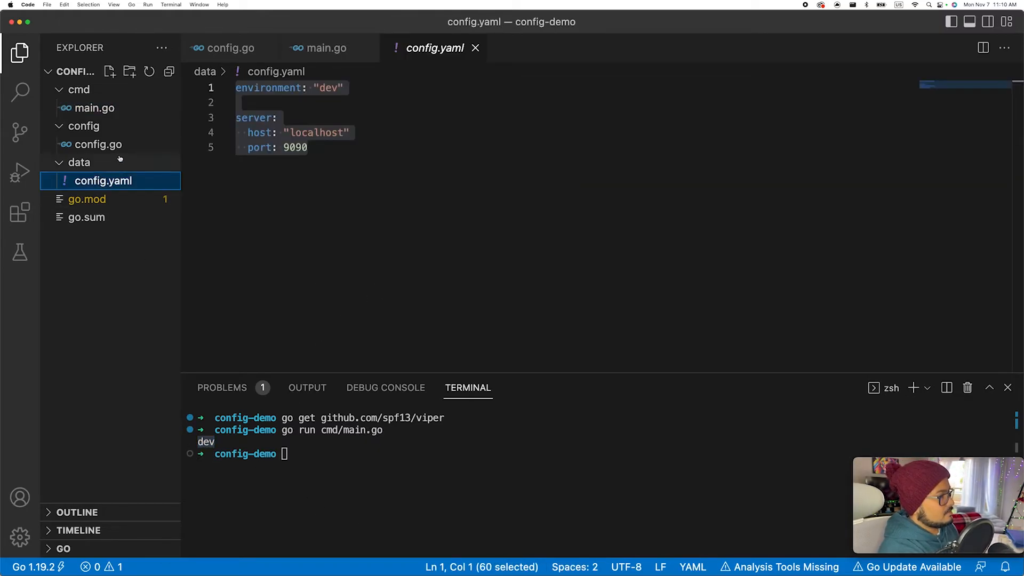
left_click(322, 48)
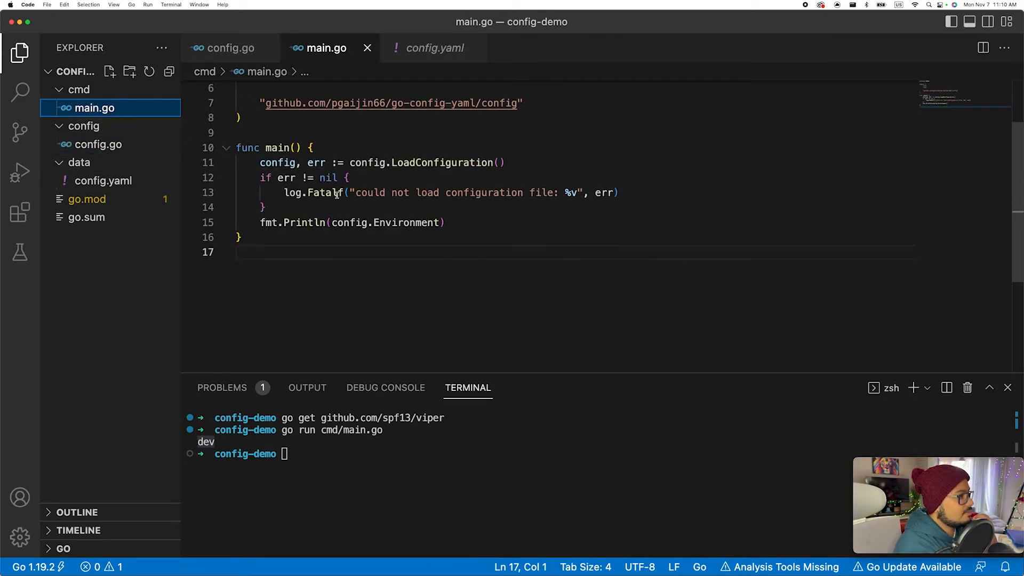
left_click(188, 193)
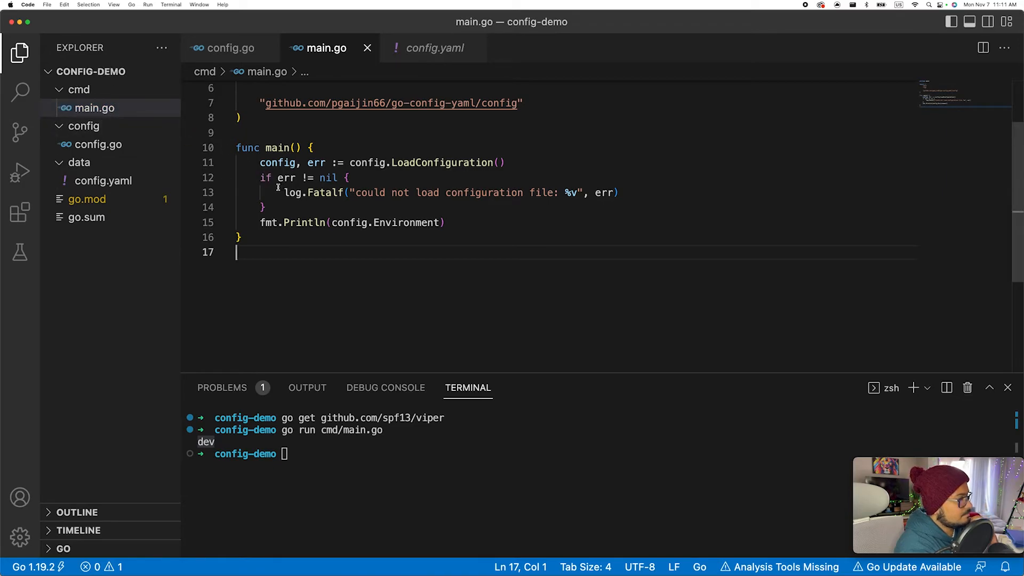
left_click(105, 145)
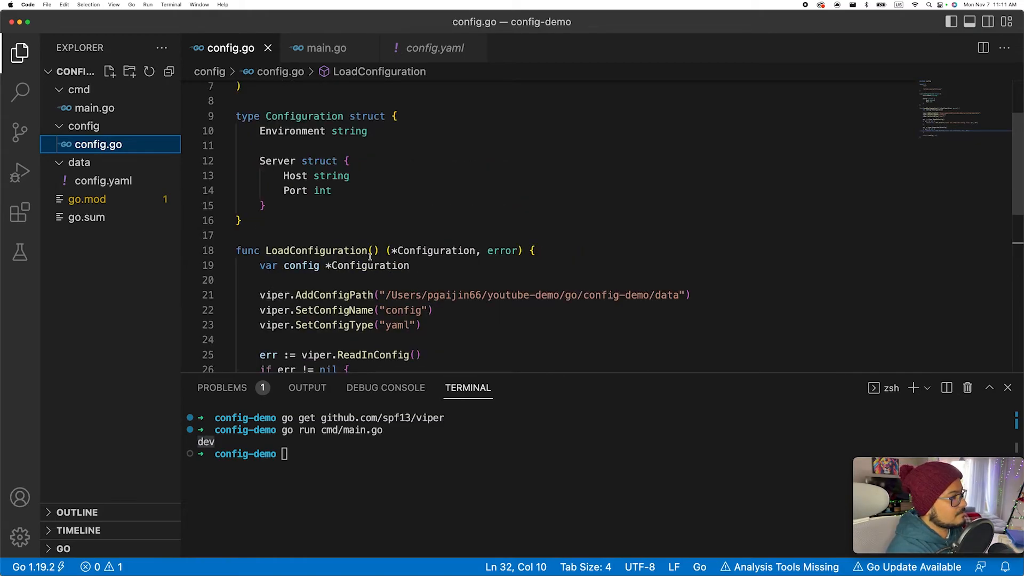
Give LoadConfiguration configPath, configName and ConfigType string parameters
type("configPath, config")
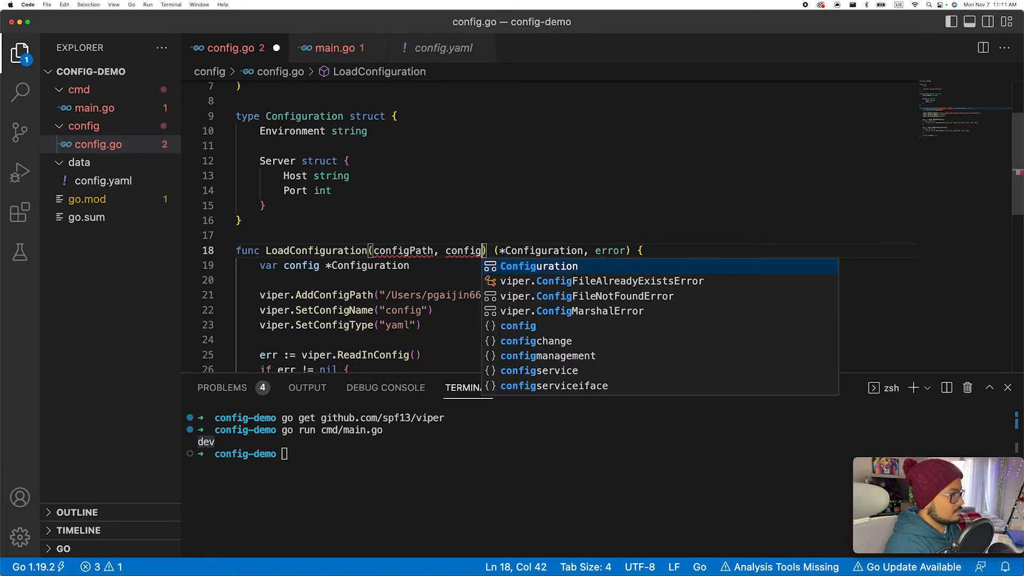
type("Name, C")
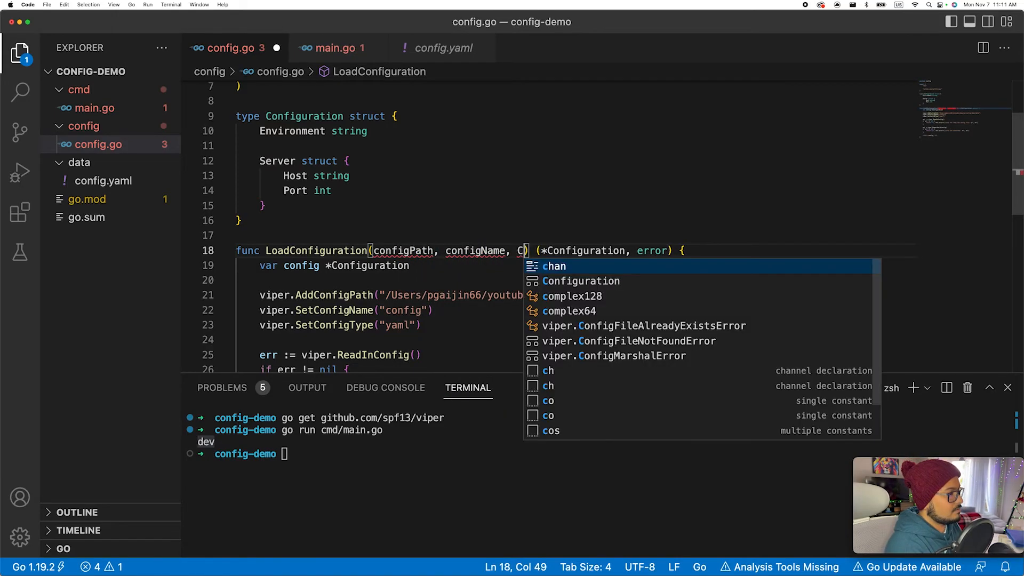
type("onfig")
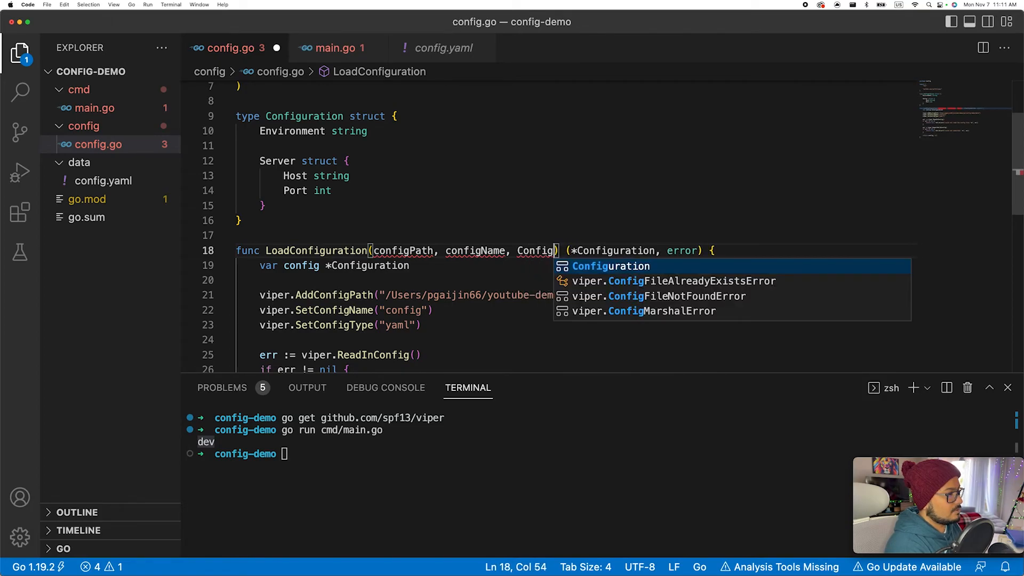
type("Type")
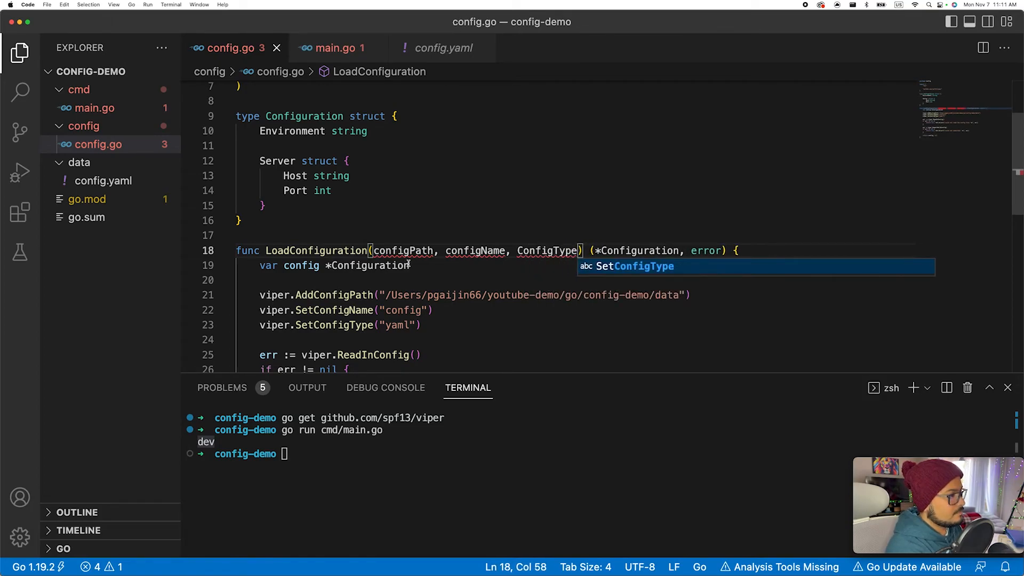
type("string")
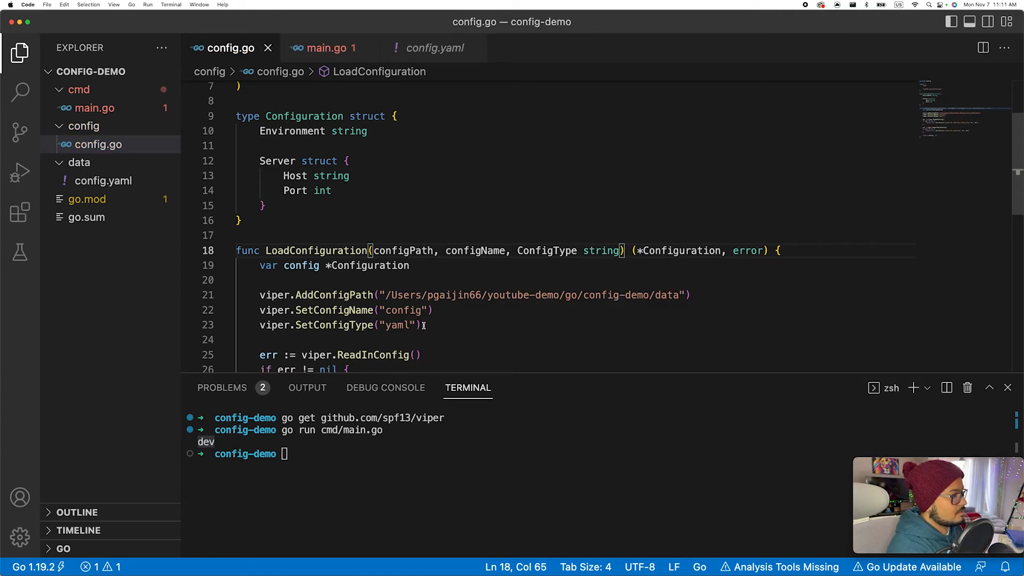
Replace viper's hard-coded config name and type with configName and configType
right_click(91, 108)
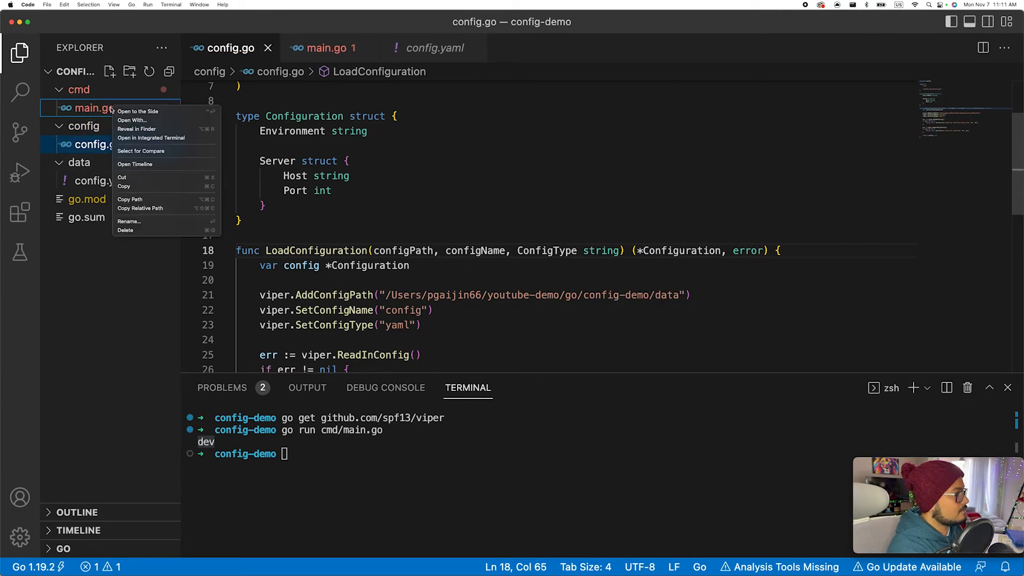
left_click(138, 111)
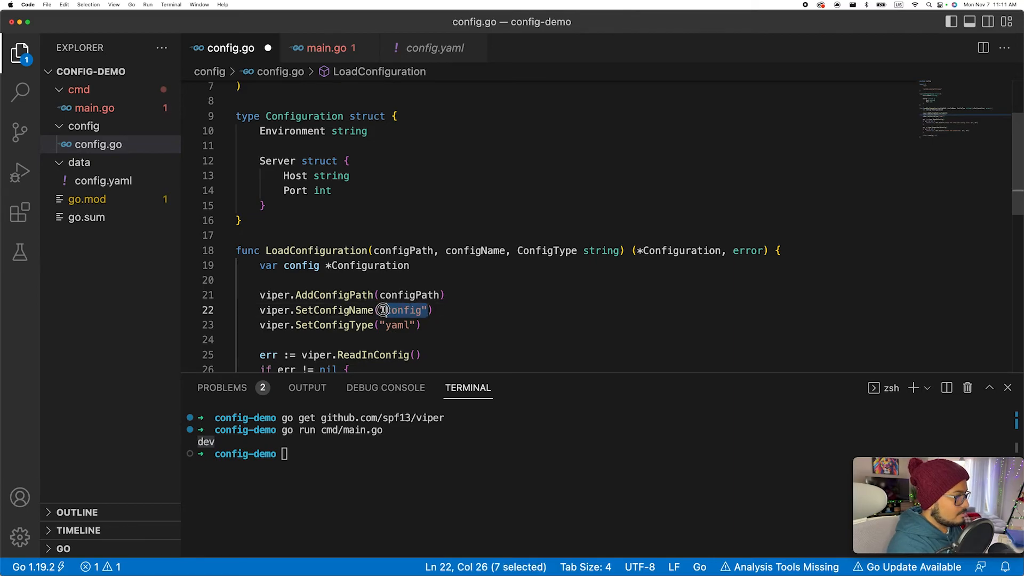
type("configName")
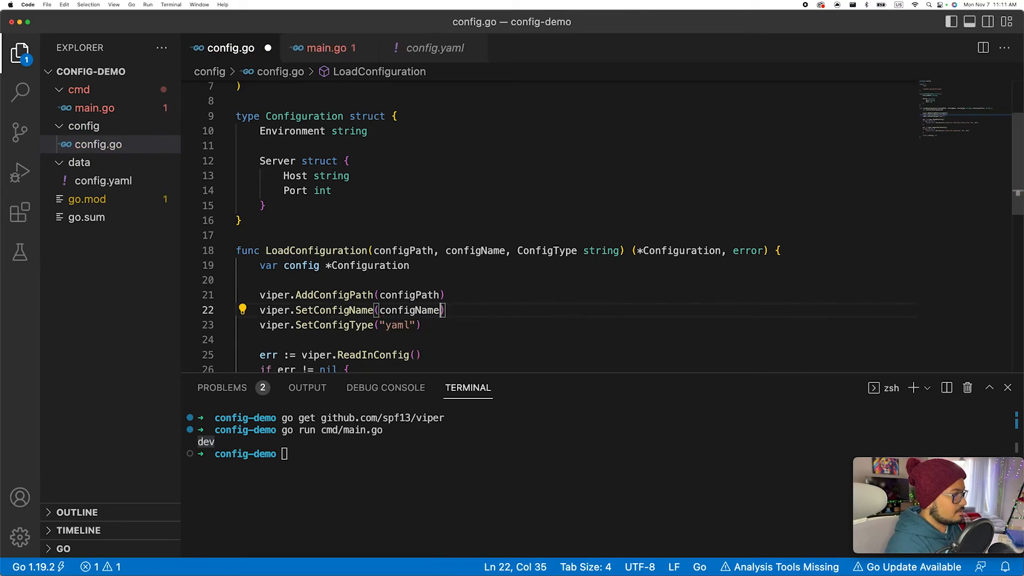
type("c")
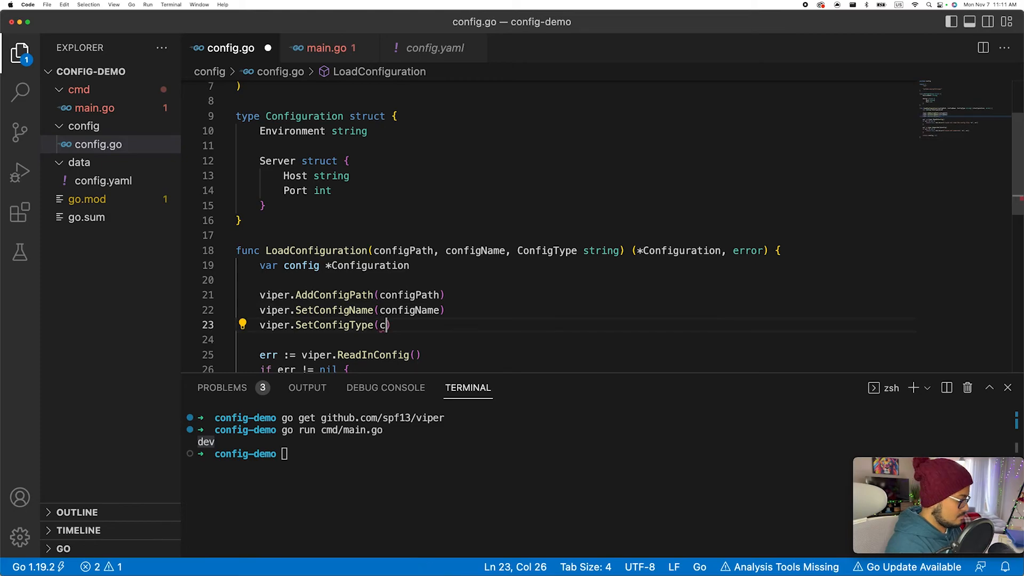
type("onfigType")
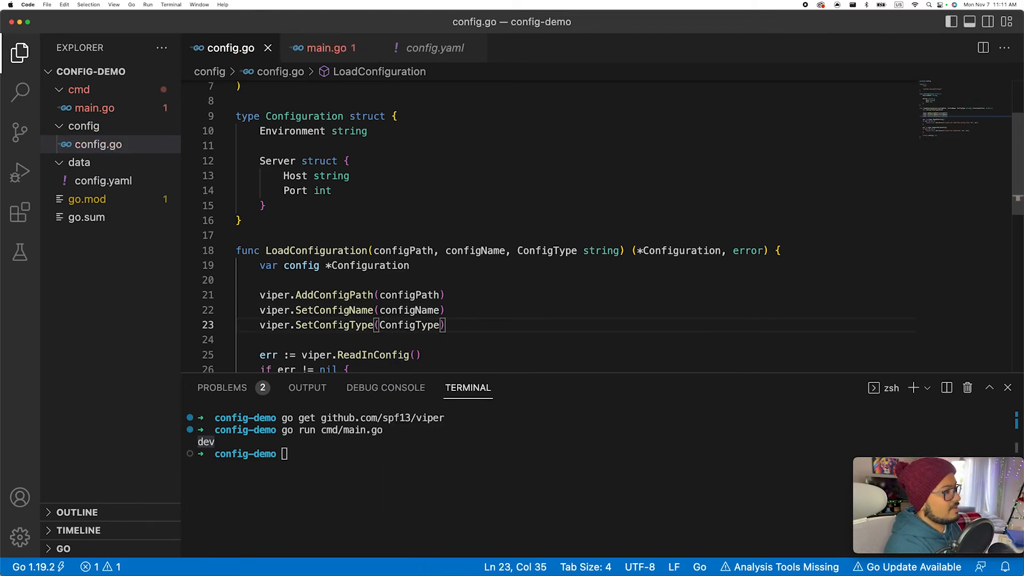
left_click(322, 48)
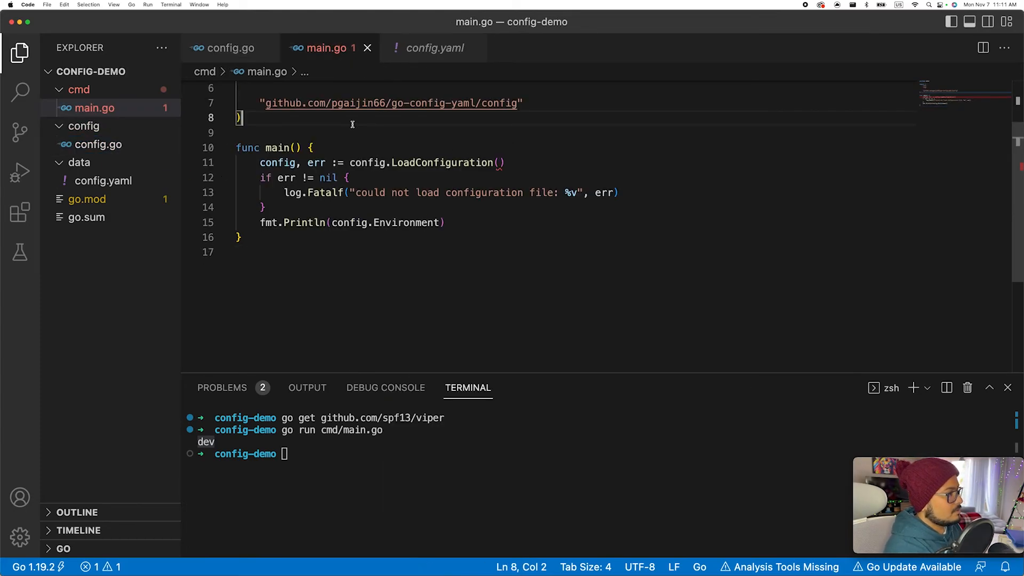
Add a const block: configPath to the config-demo data folder, configName "config", ConfigType "yaml"
type("const ()")
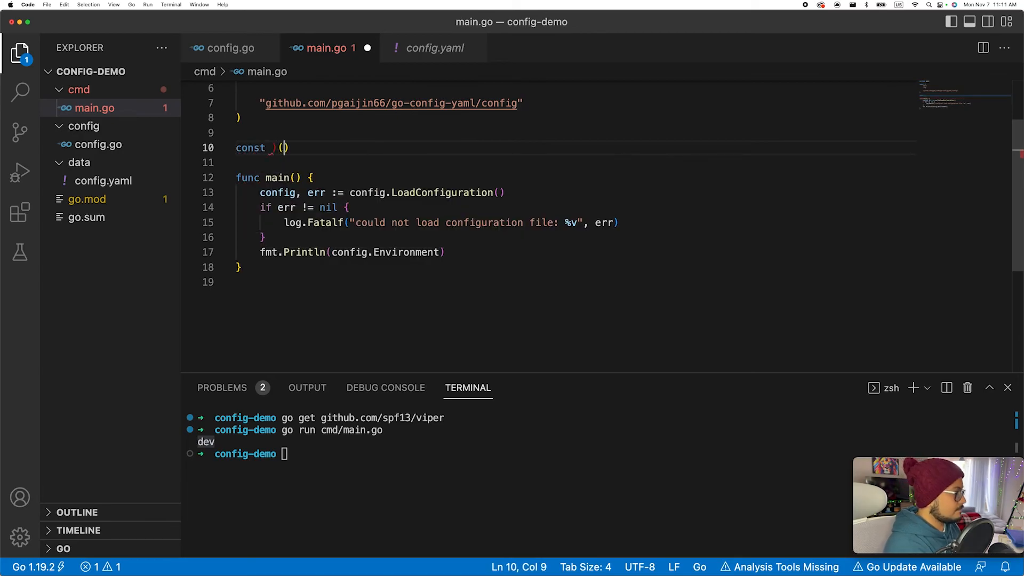
type("con")
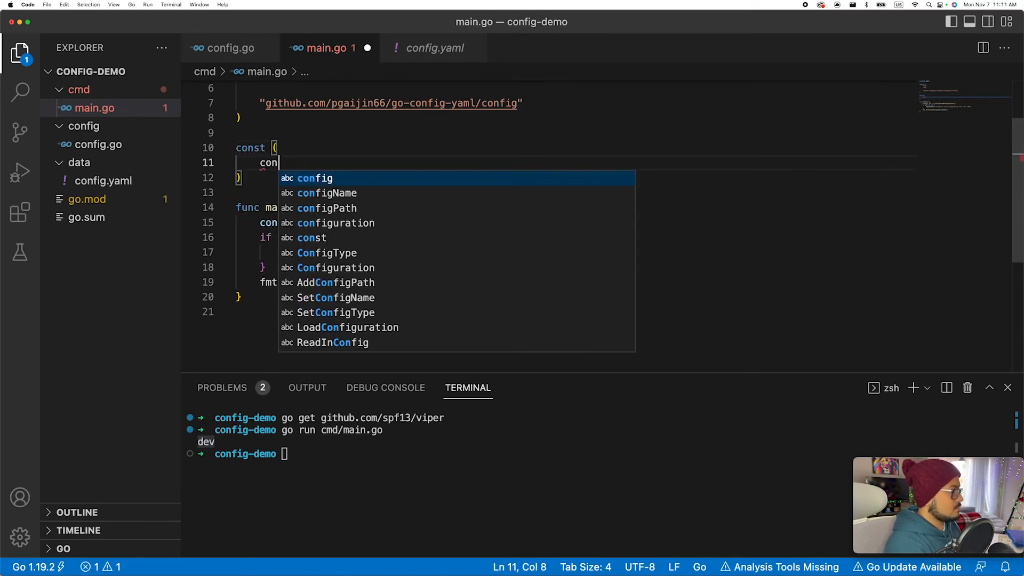
type("configPath")
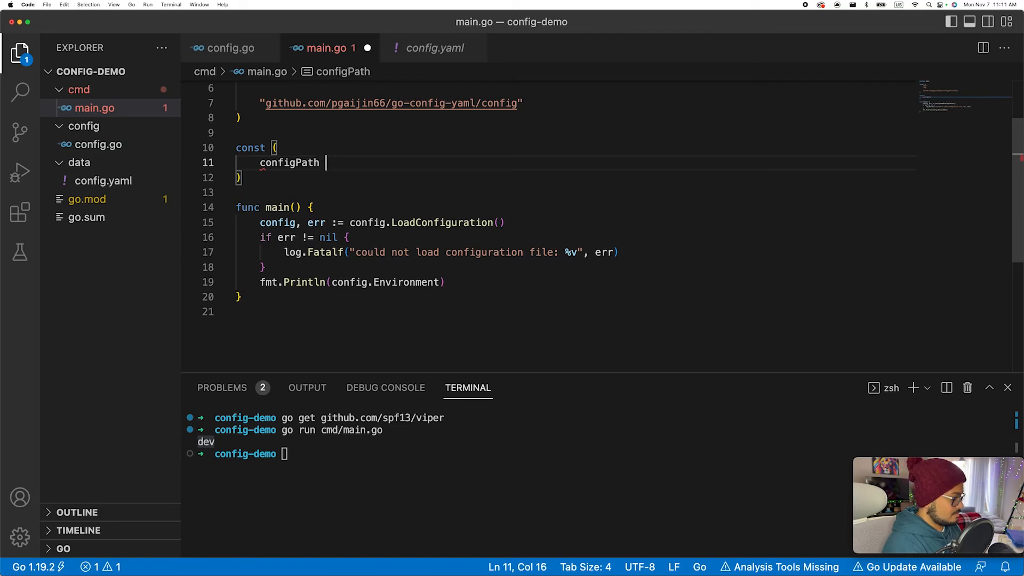
type("= \"\"")
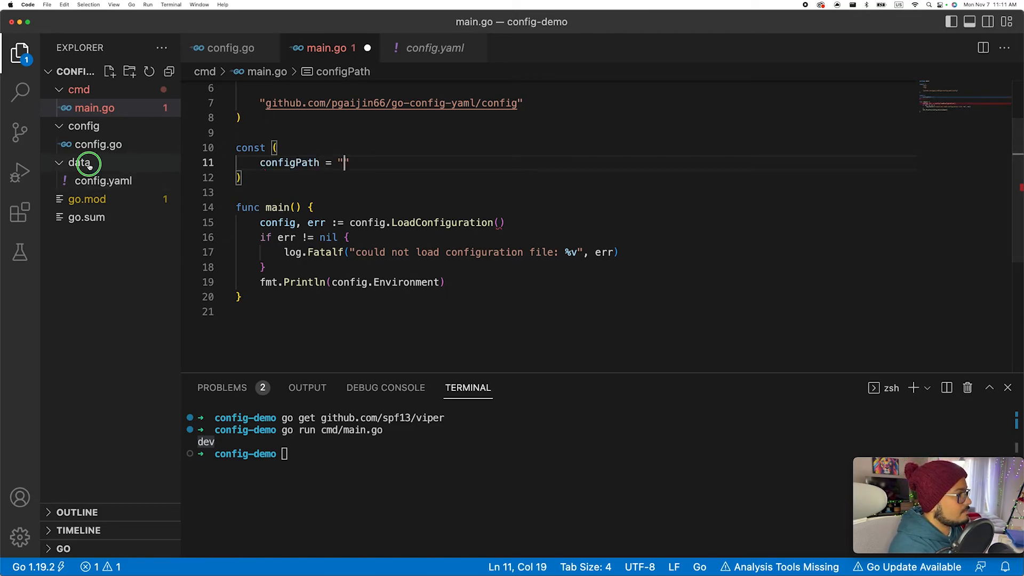
type("/Users/pgaijin66/youtube-demo/go/config-demo/data")
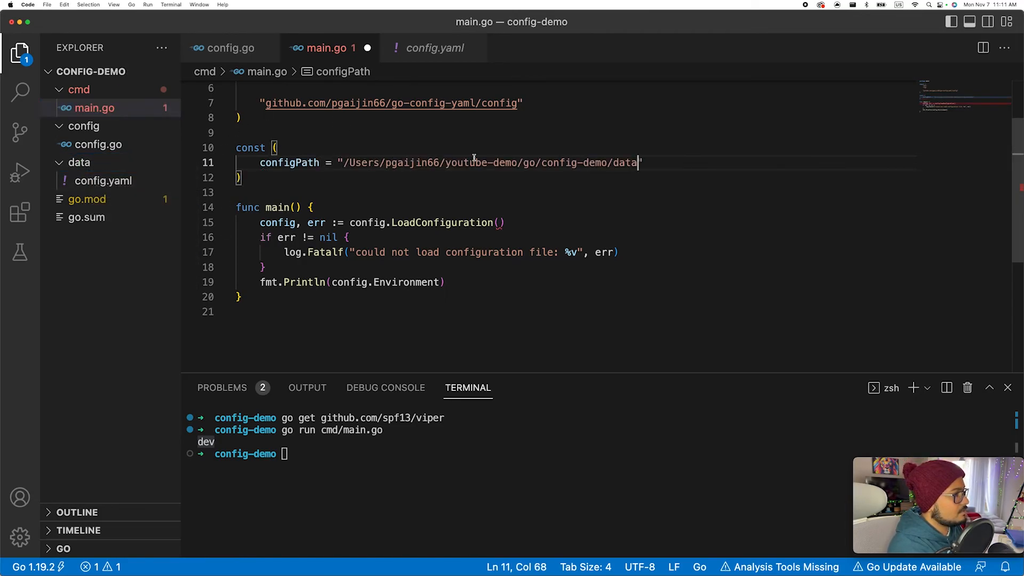
type("configName = \"")
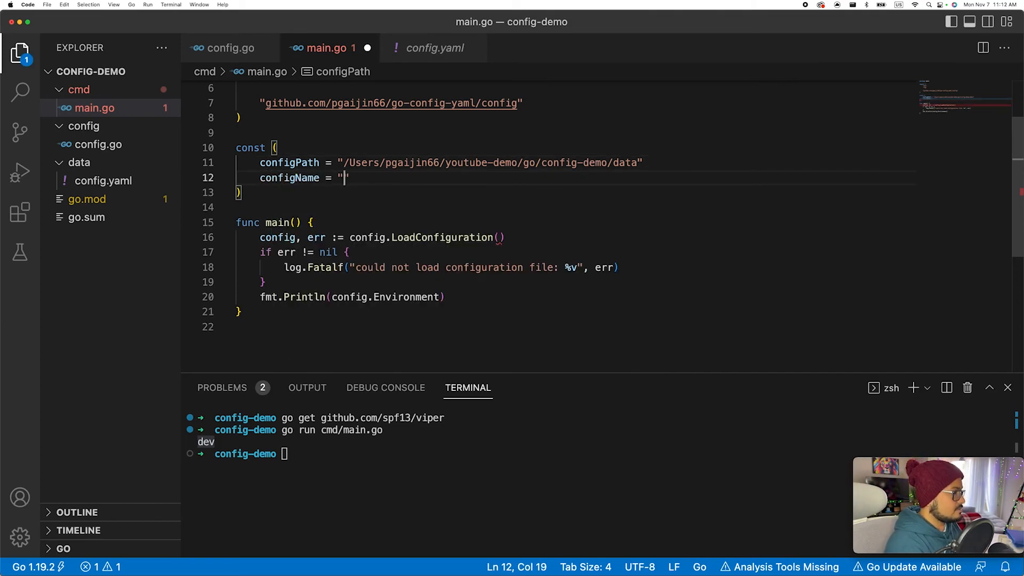
type("config\"")
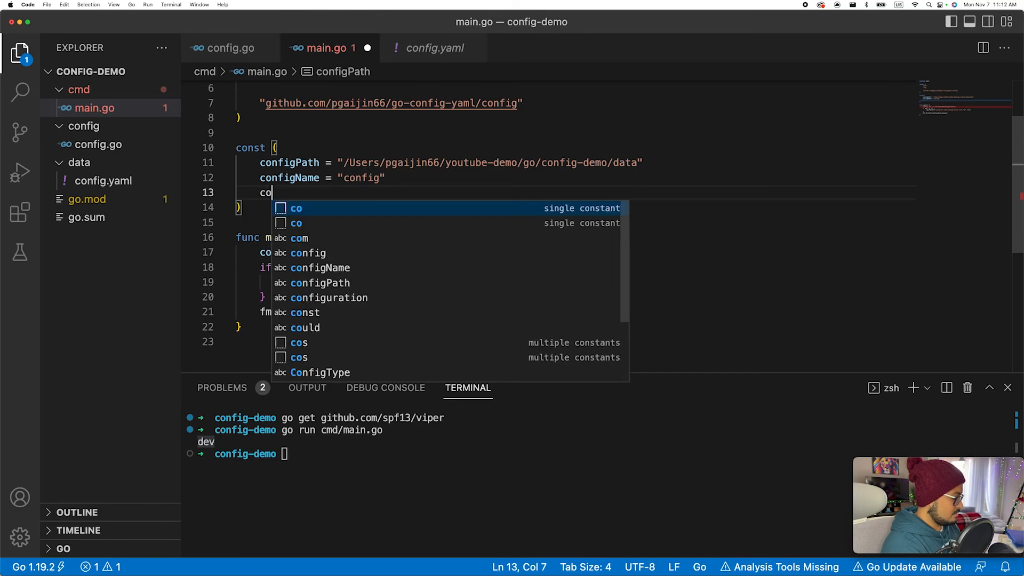
type("ConfigType")
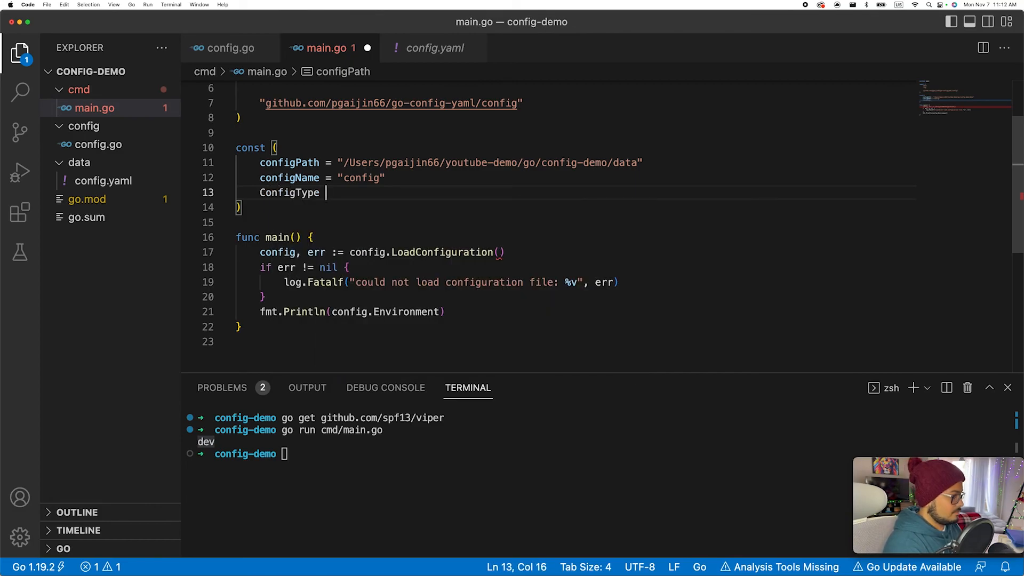
type("=\" am\"")
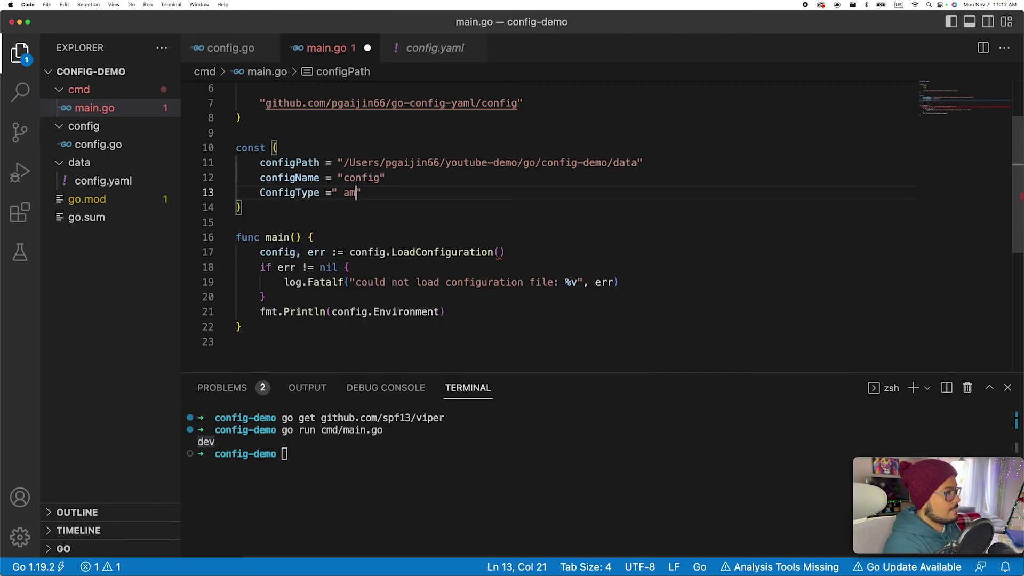
key("Backspace")
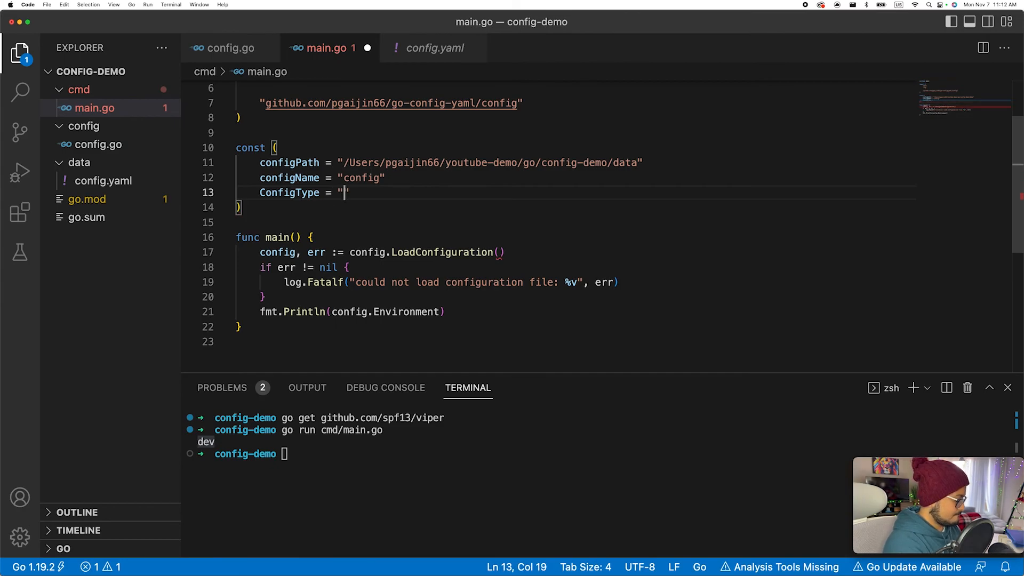
type("yaml")
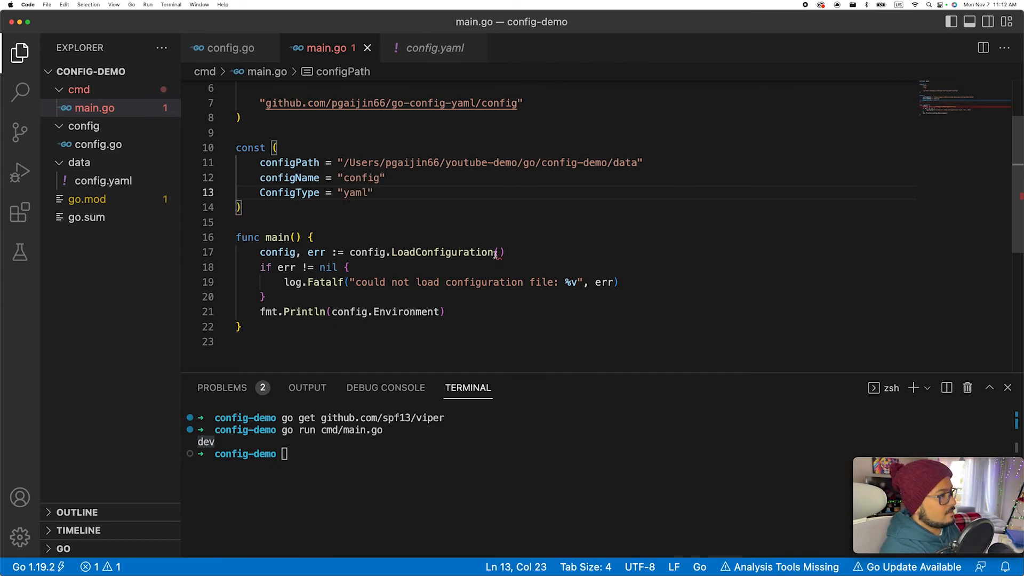
Call LoadConfiguration(configPath, configName, ConfigType) and run go run cmd/main.go
type("configPath,")
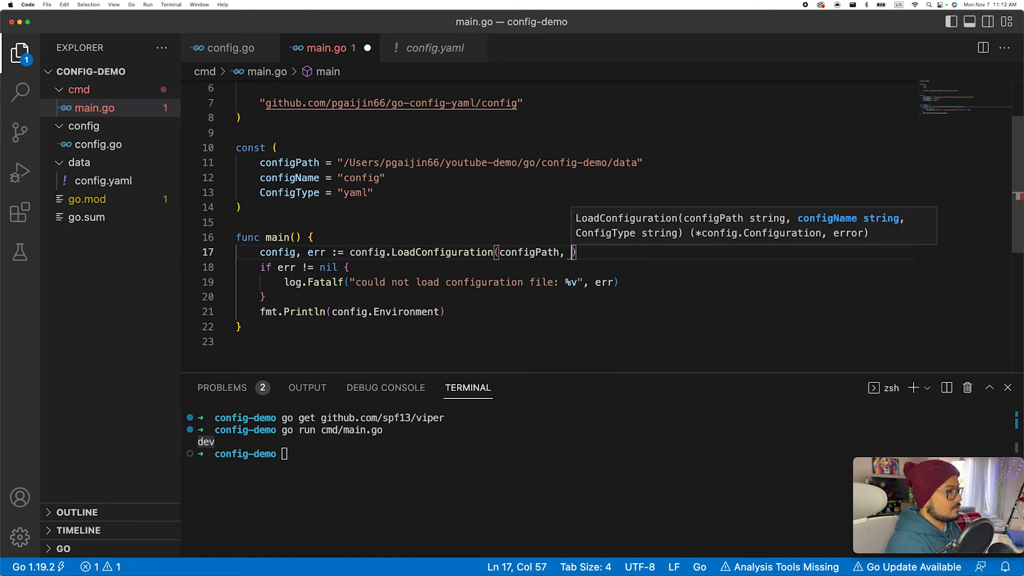
type("configName")
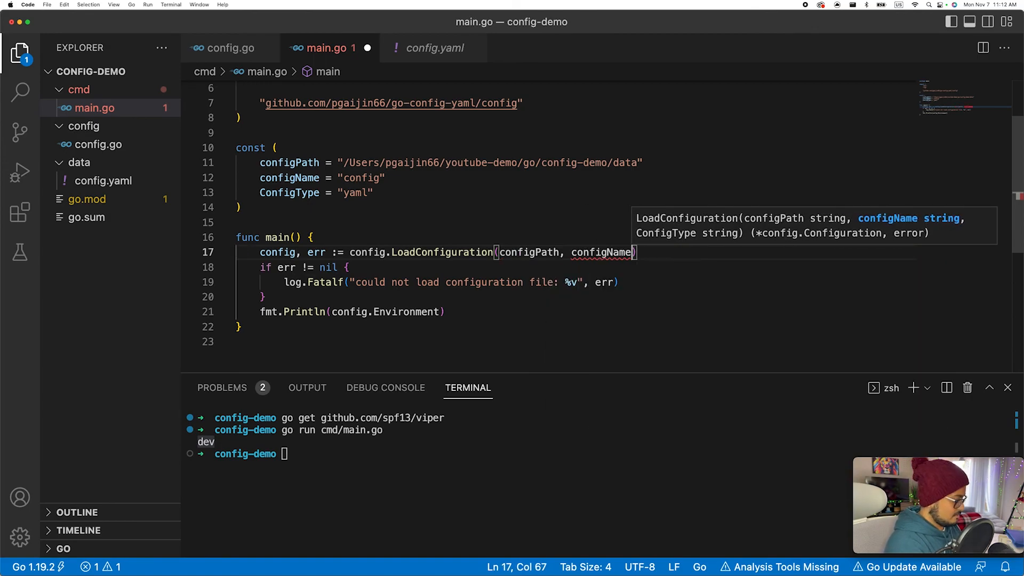
type(", ConfigType")
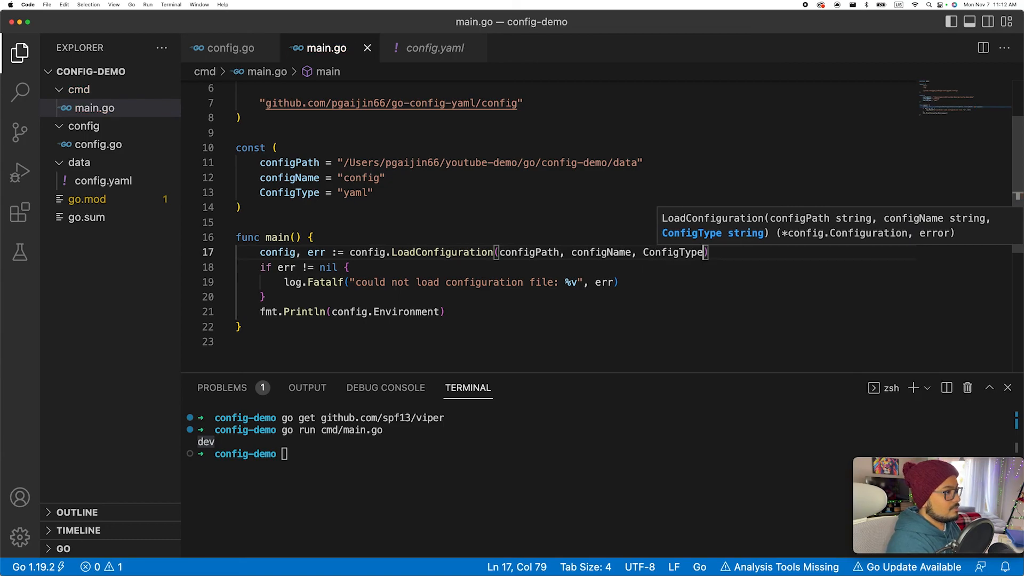
type("go run cmd/main.go")
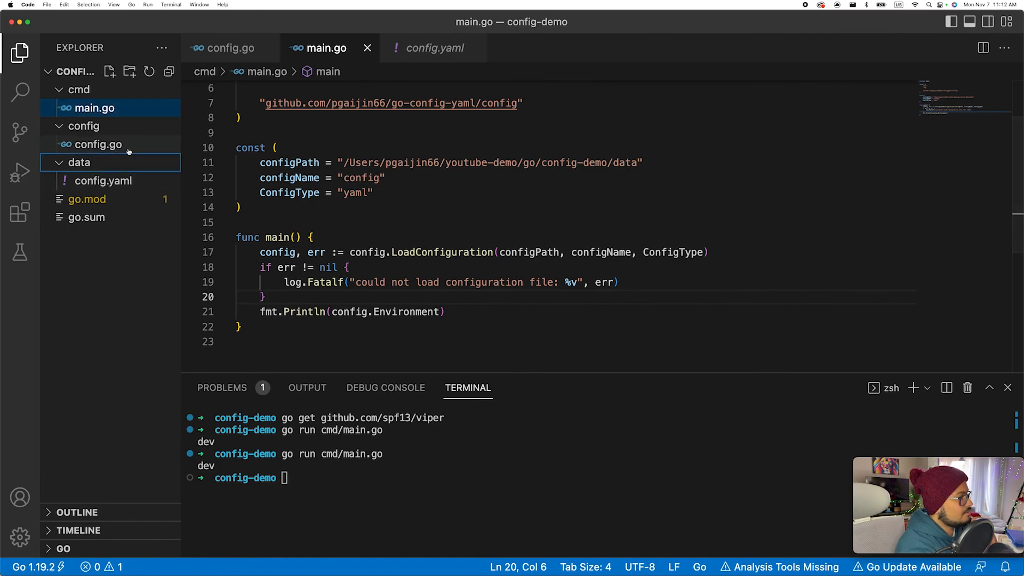
left_click(99, 144)
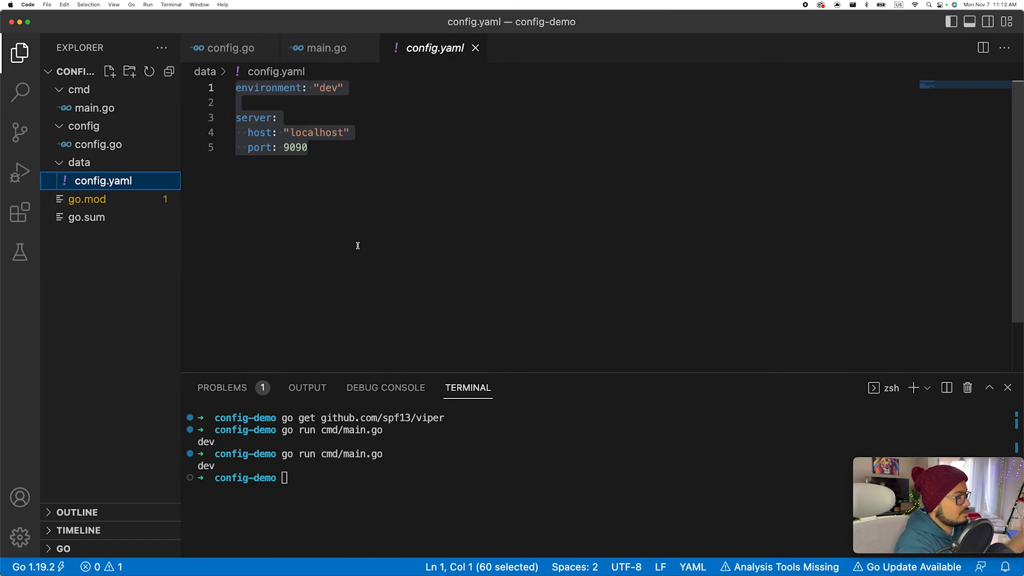
mouse_move(358, 266)
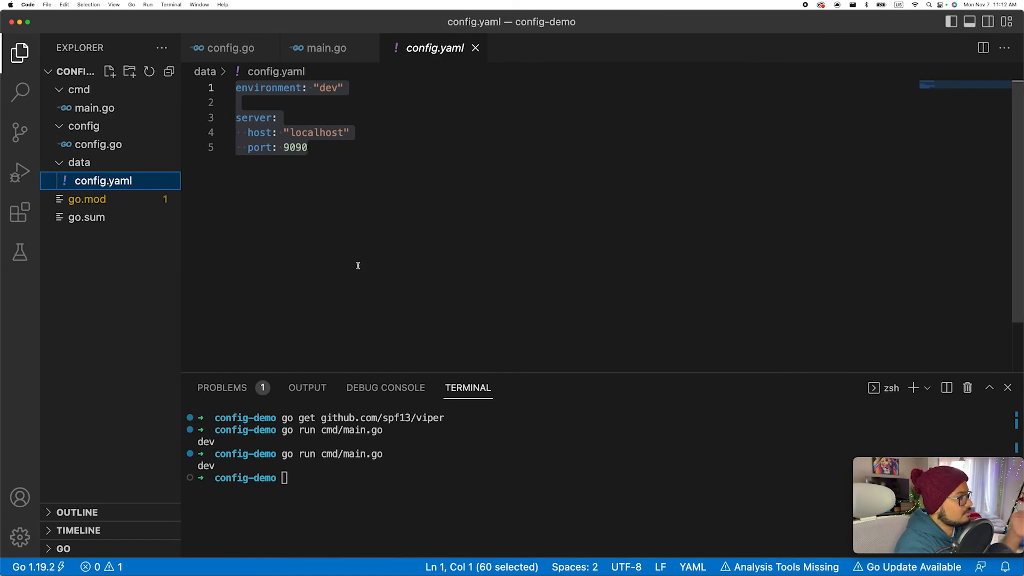
left_click(93, 108)
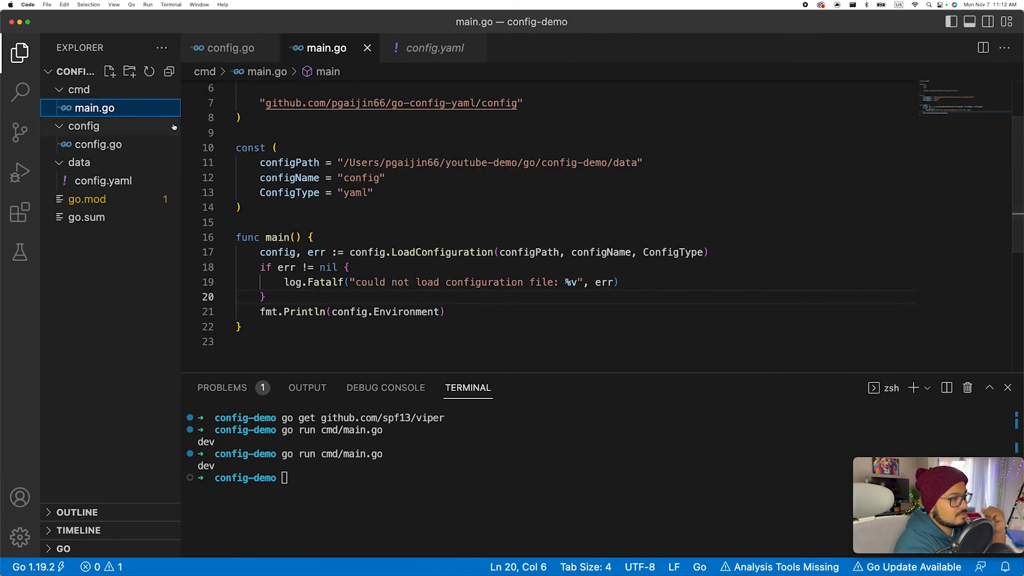